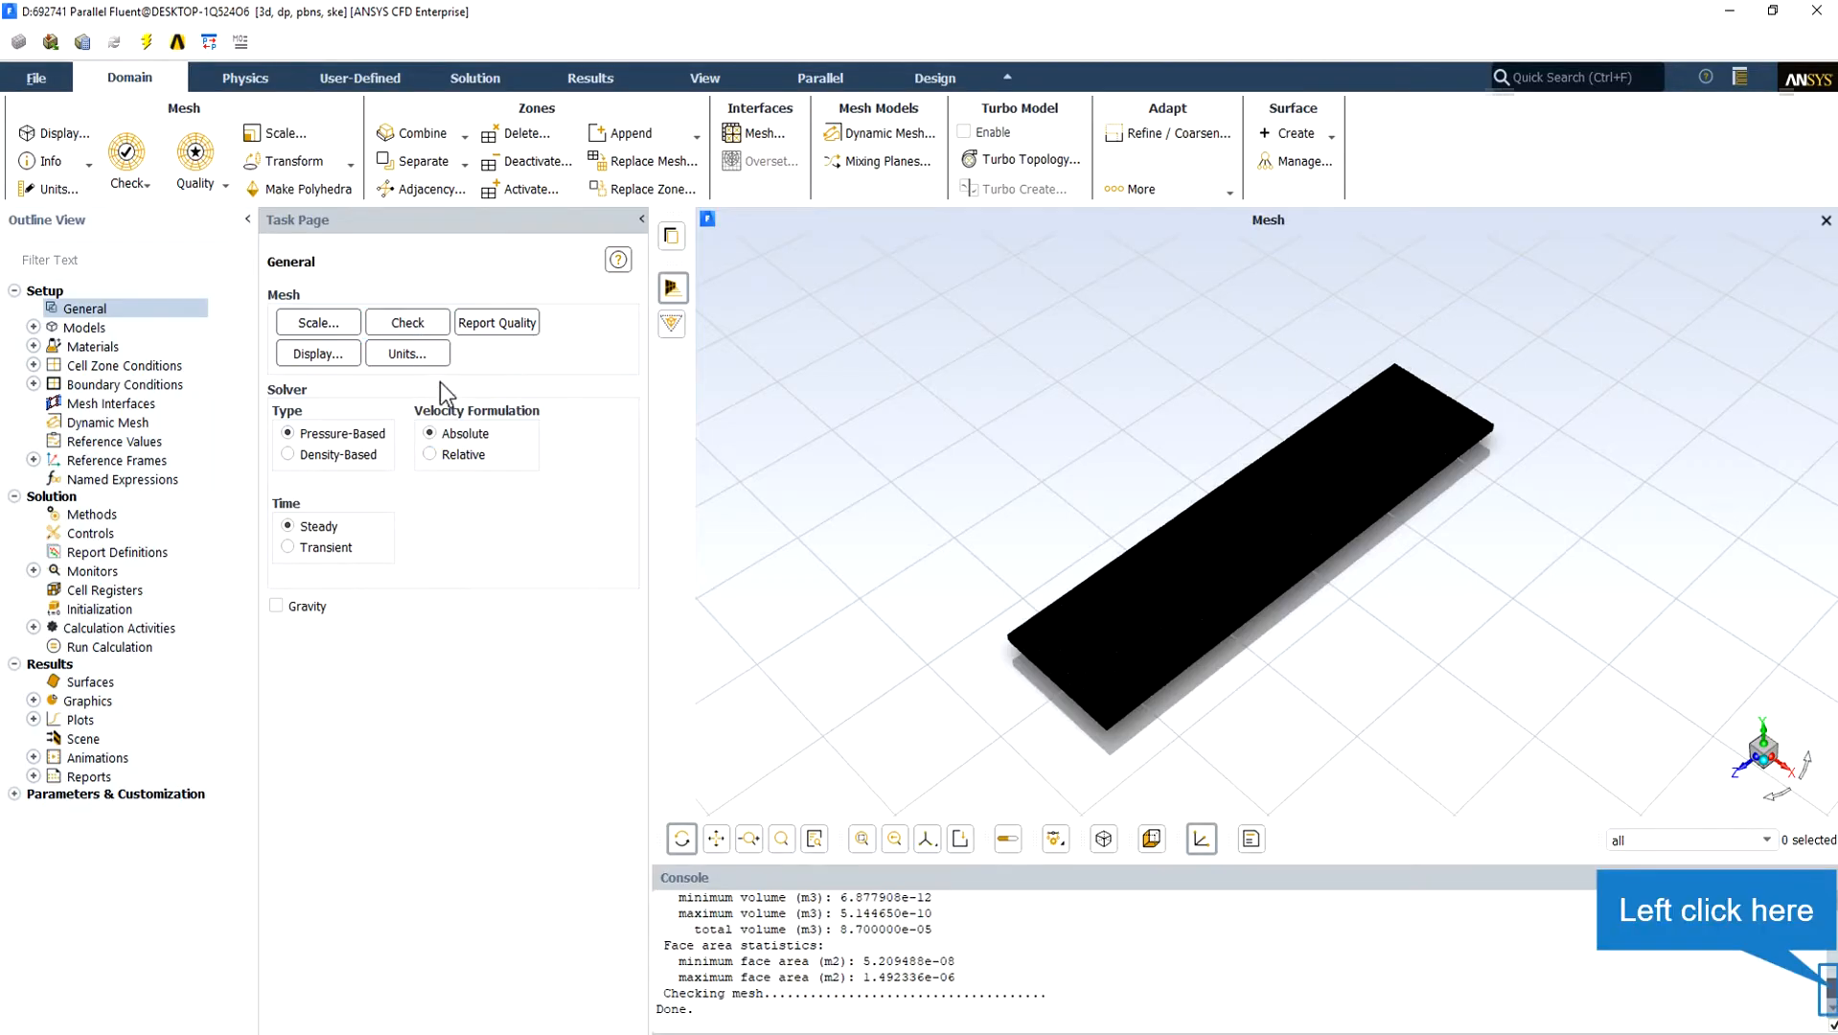
pyautogui.moveTo(571, 663)
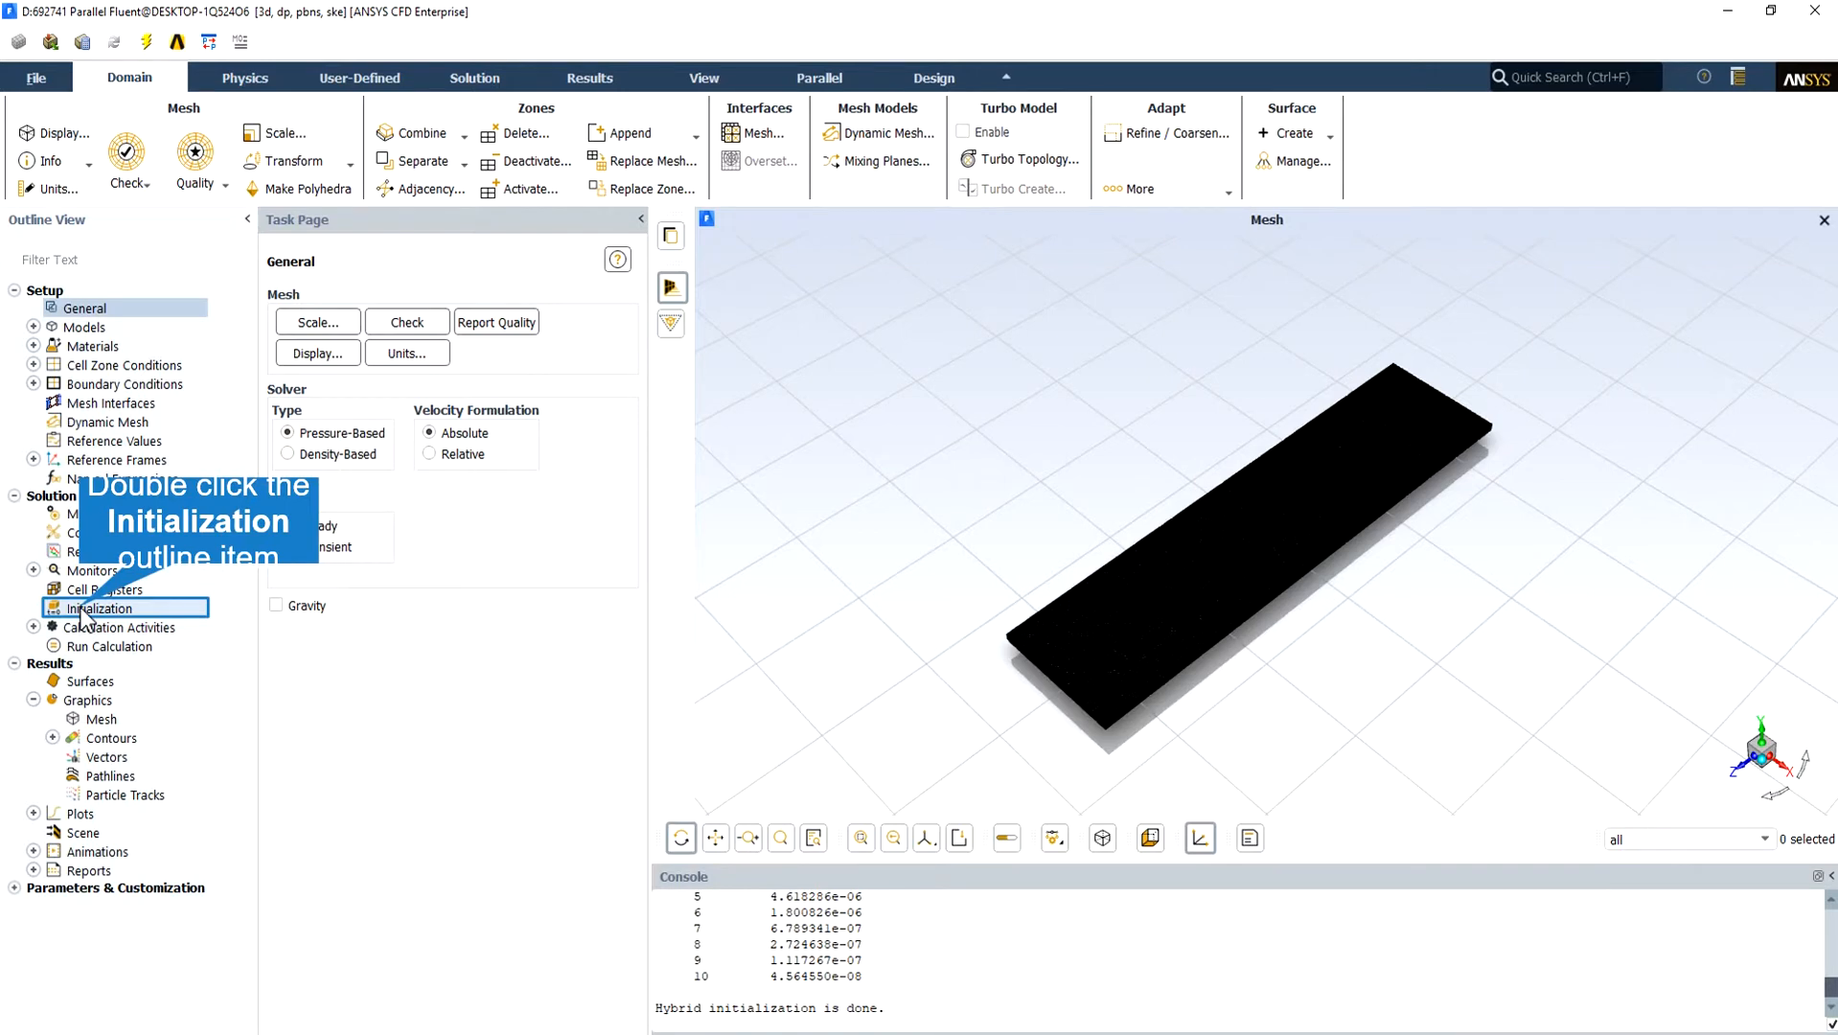
# - Rerun hybrid initialization, confirming the existing solution data be discarded
pyautogui.doubleClick(90, 607)
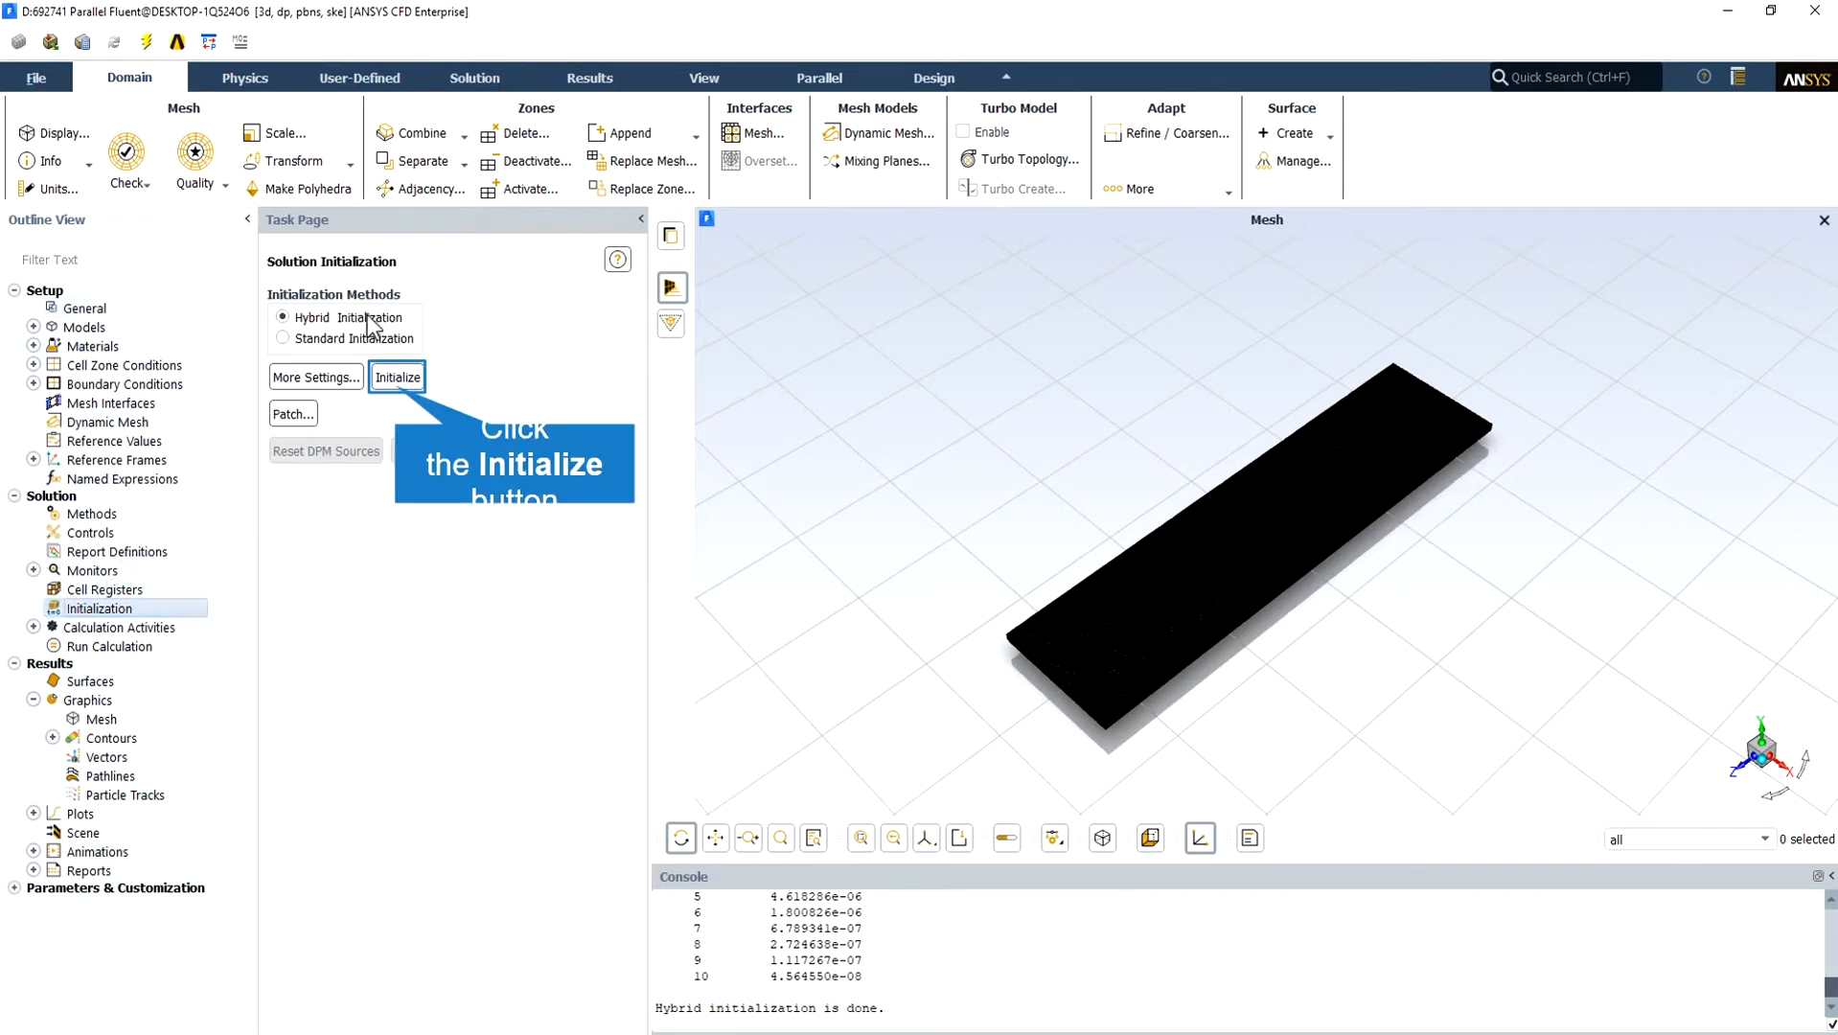
pyautogui.click(397, 375)
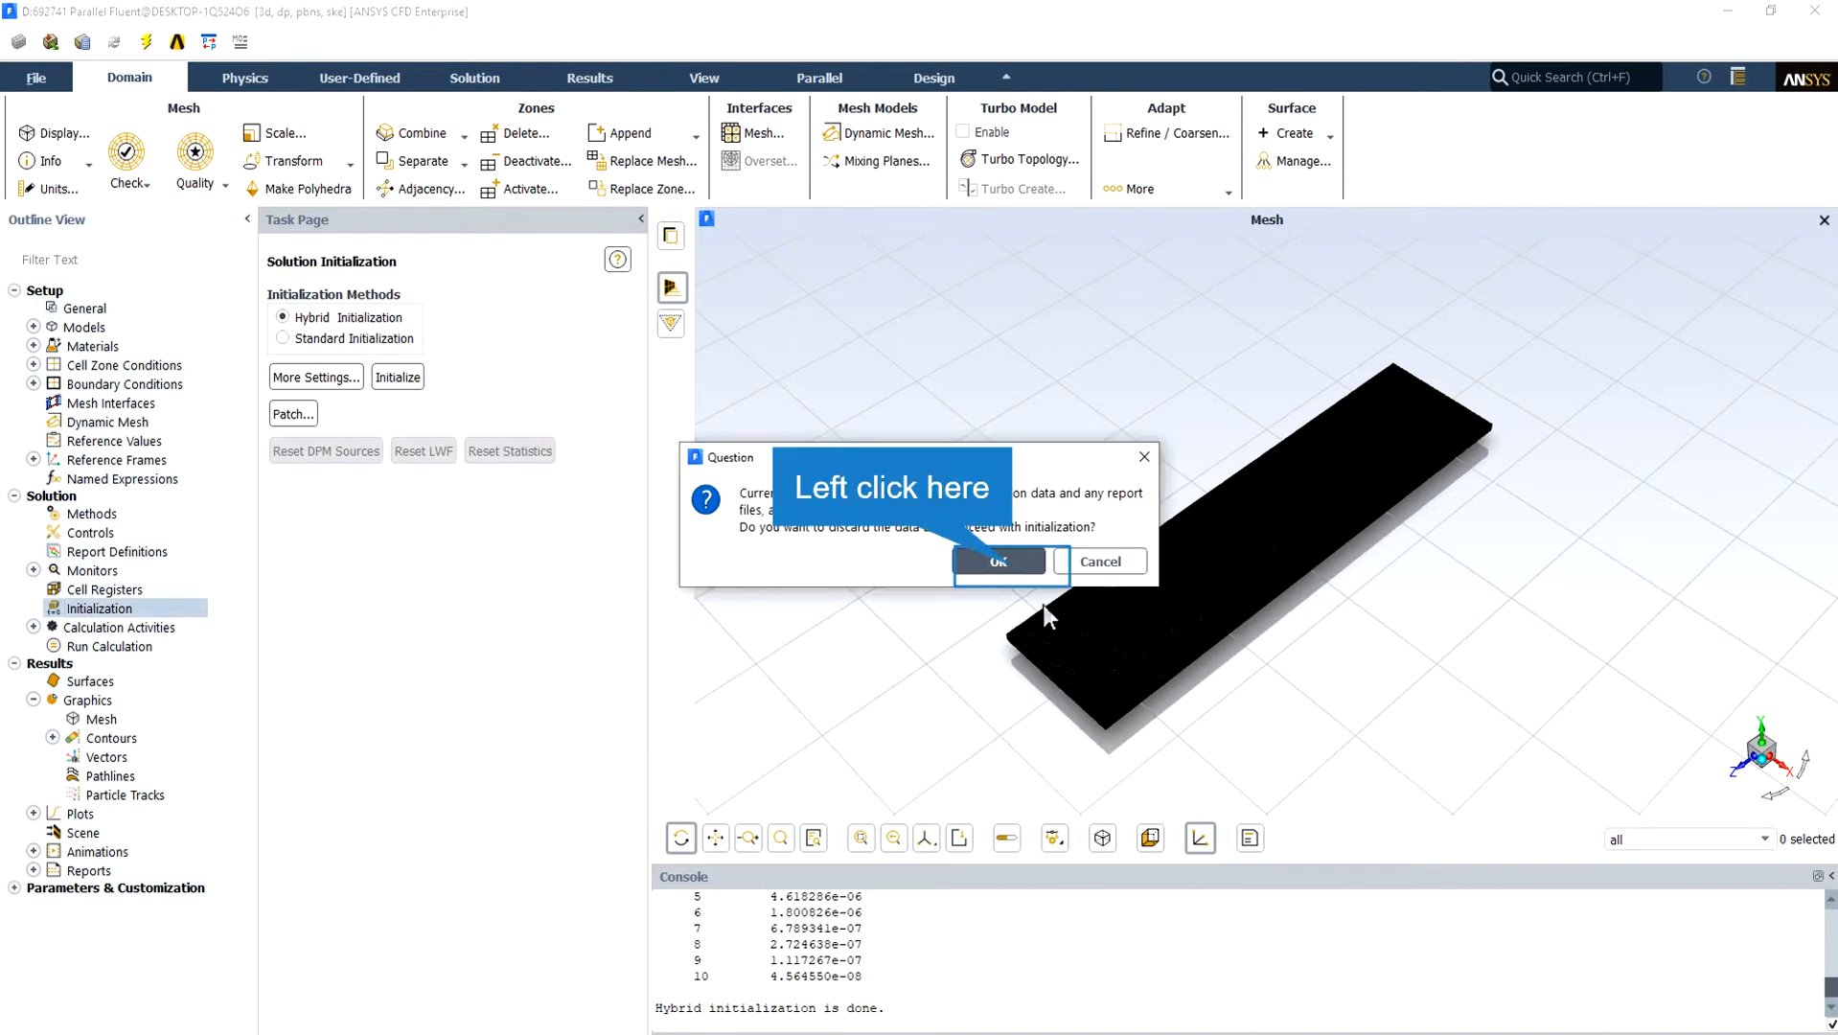
pyautogui.click(999, 562)
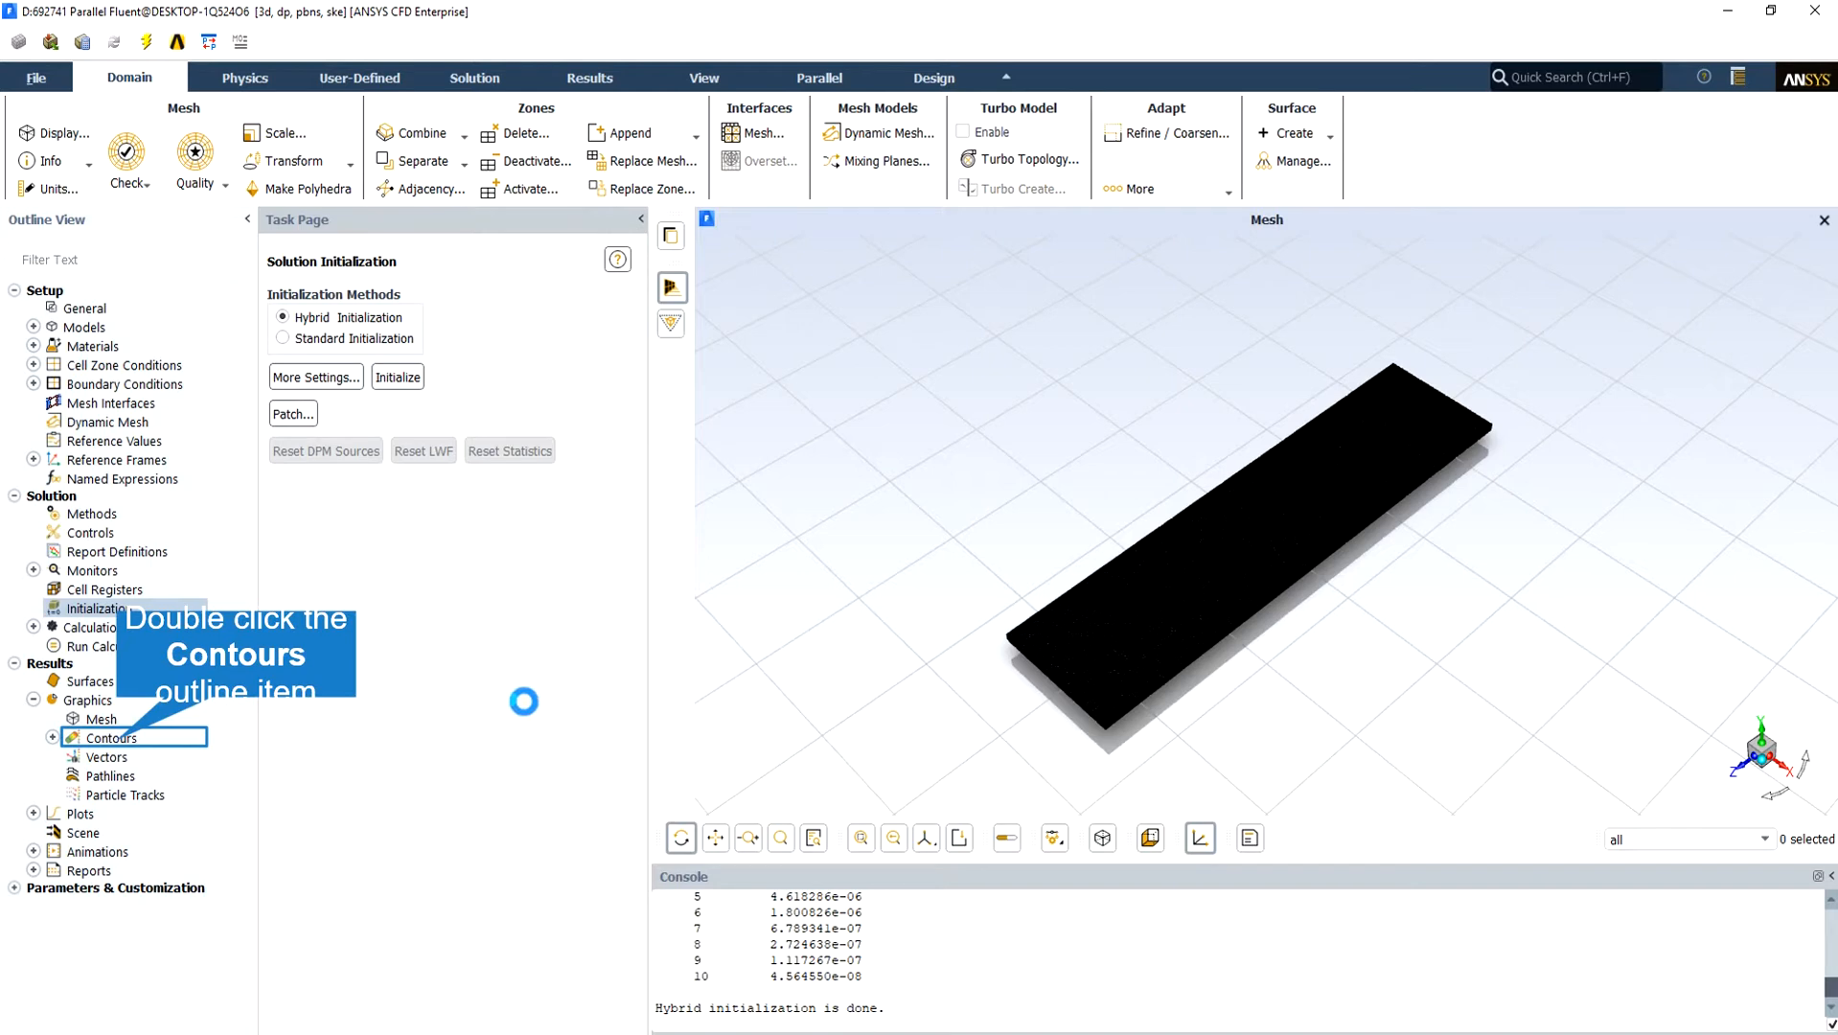
pyautogui.doubleClick(114, 738)
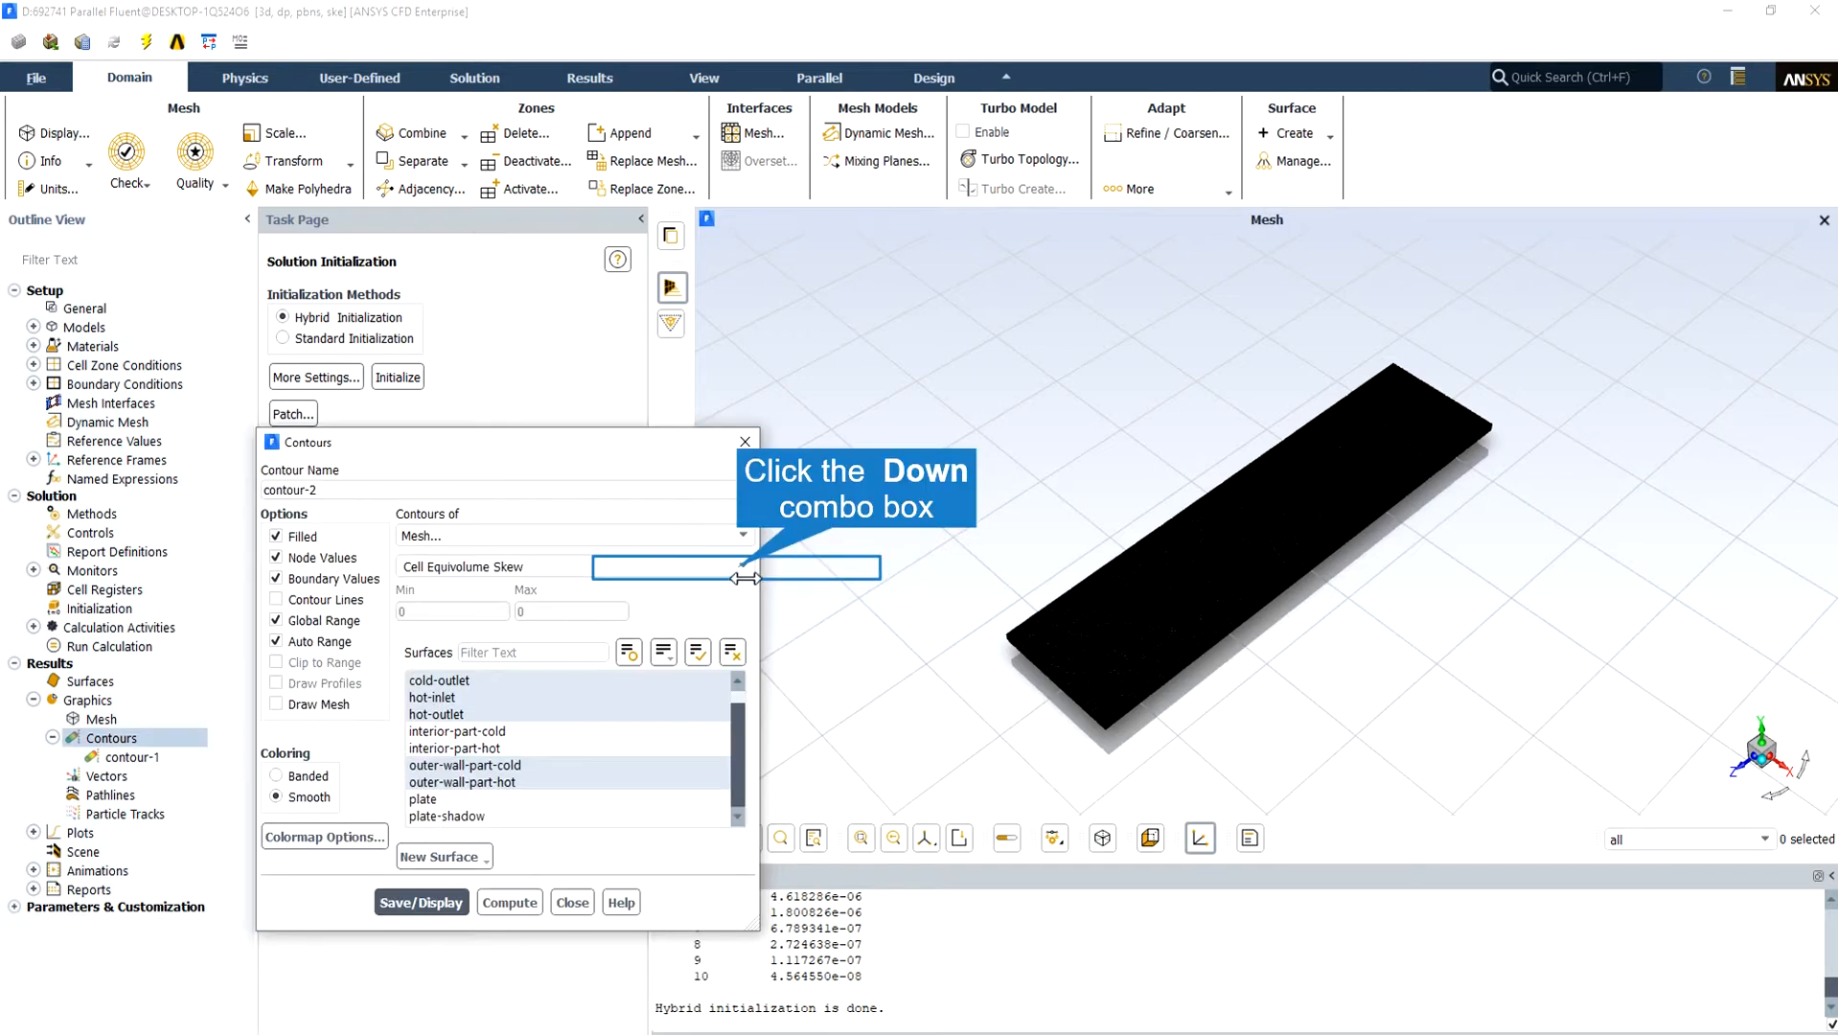
pyautogui.click(742, 566)
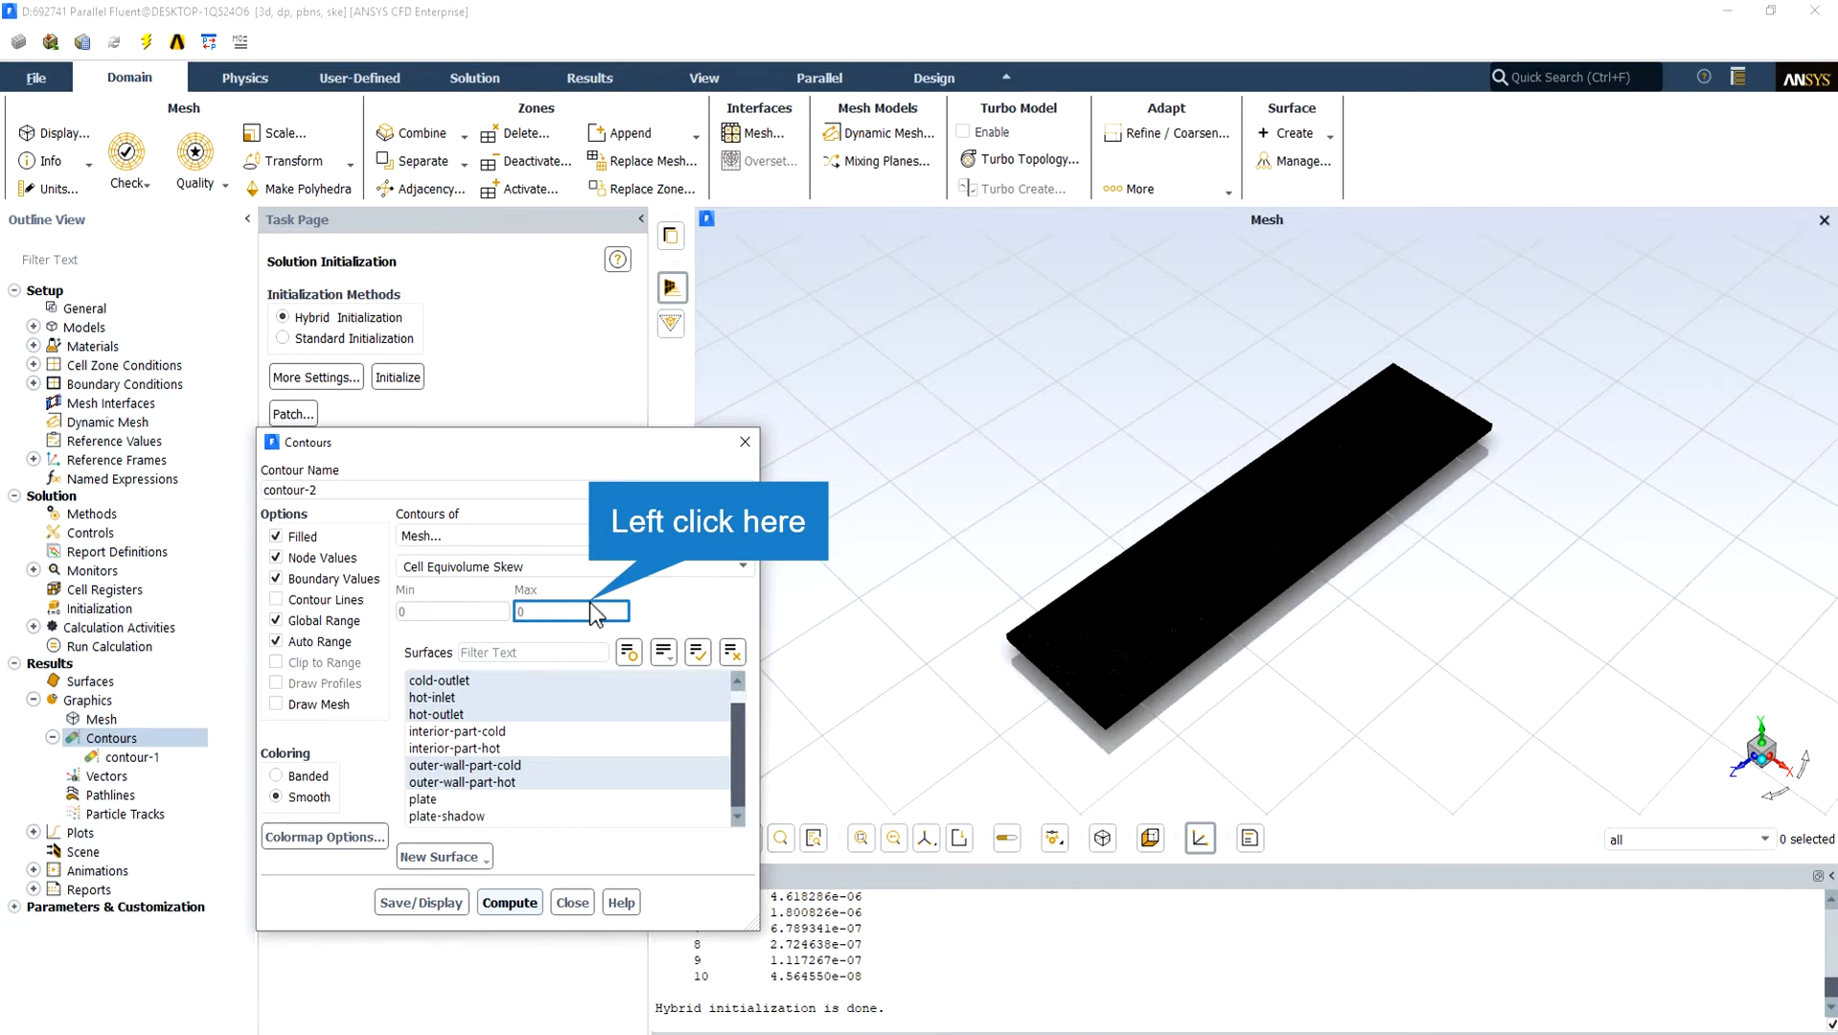
pyautogui.click(509, 901)
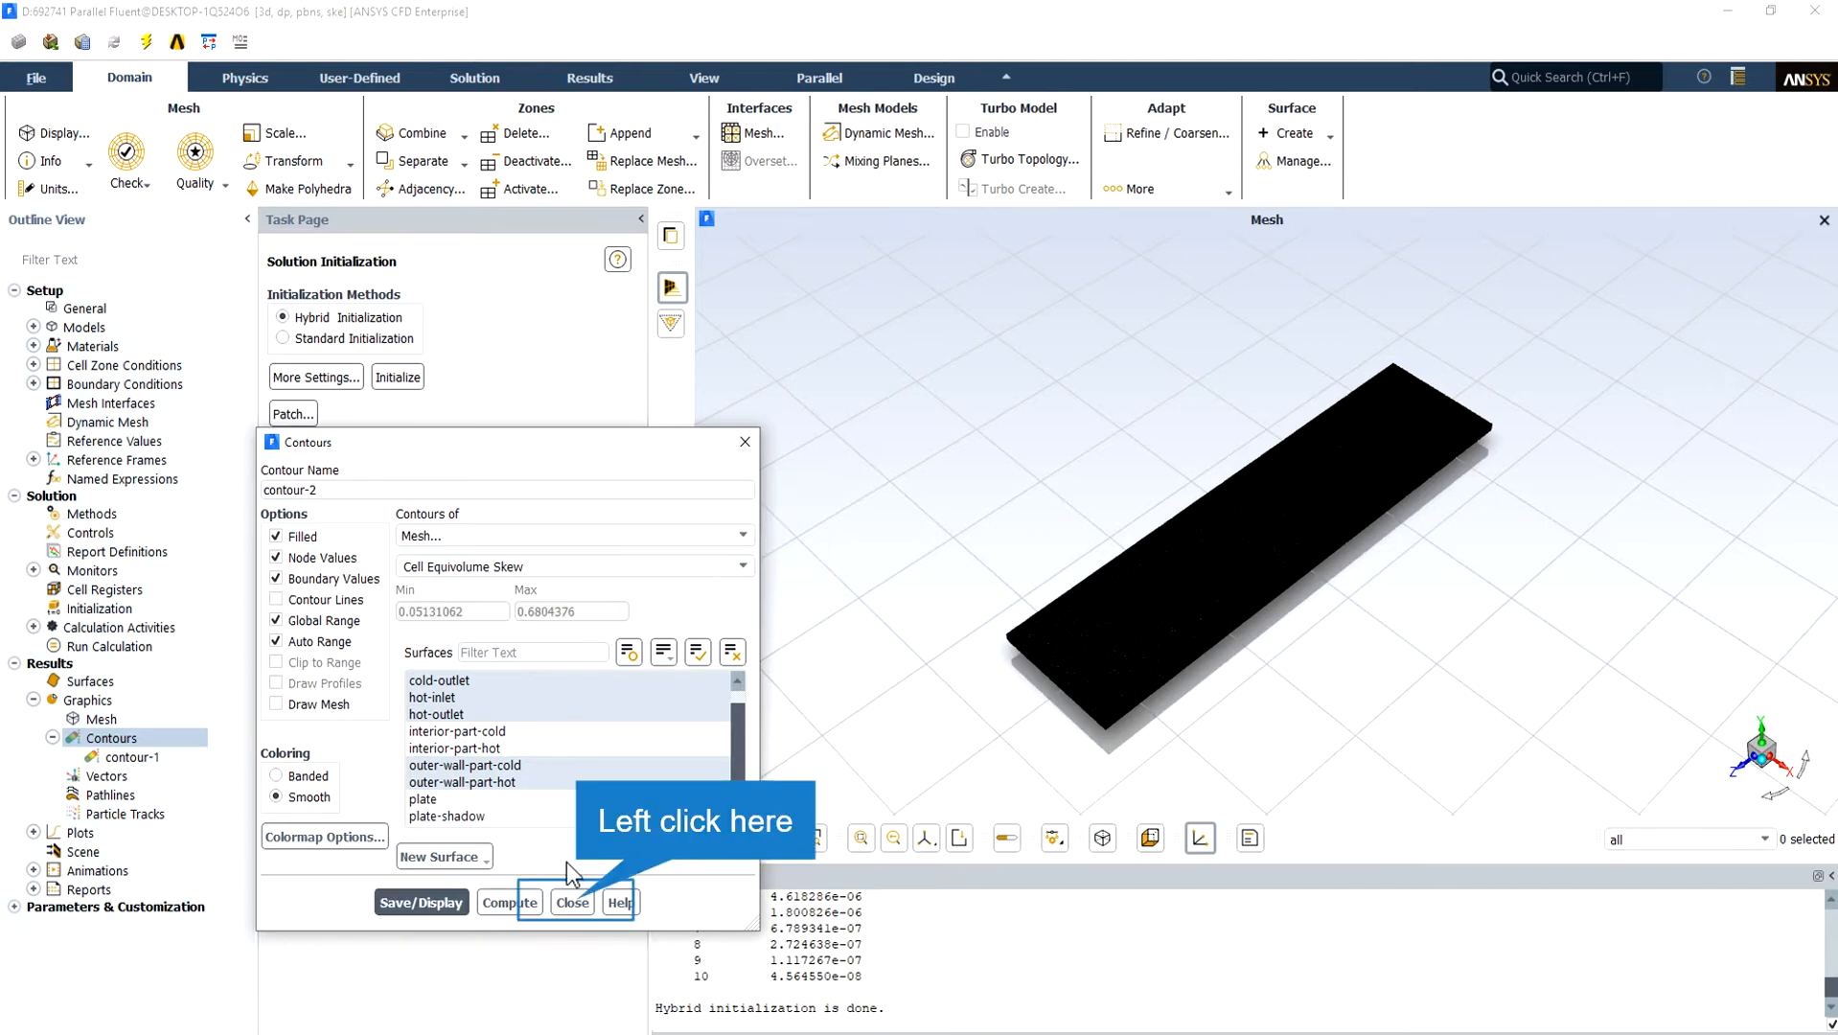
pyautogui.click(571, 901)
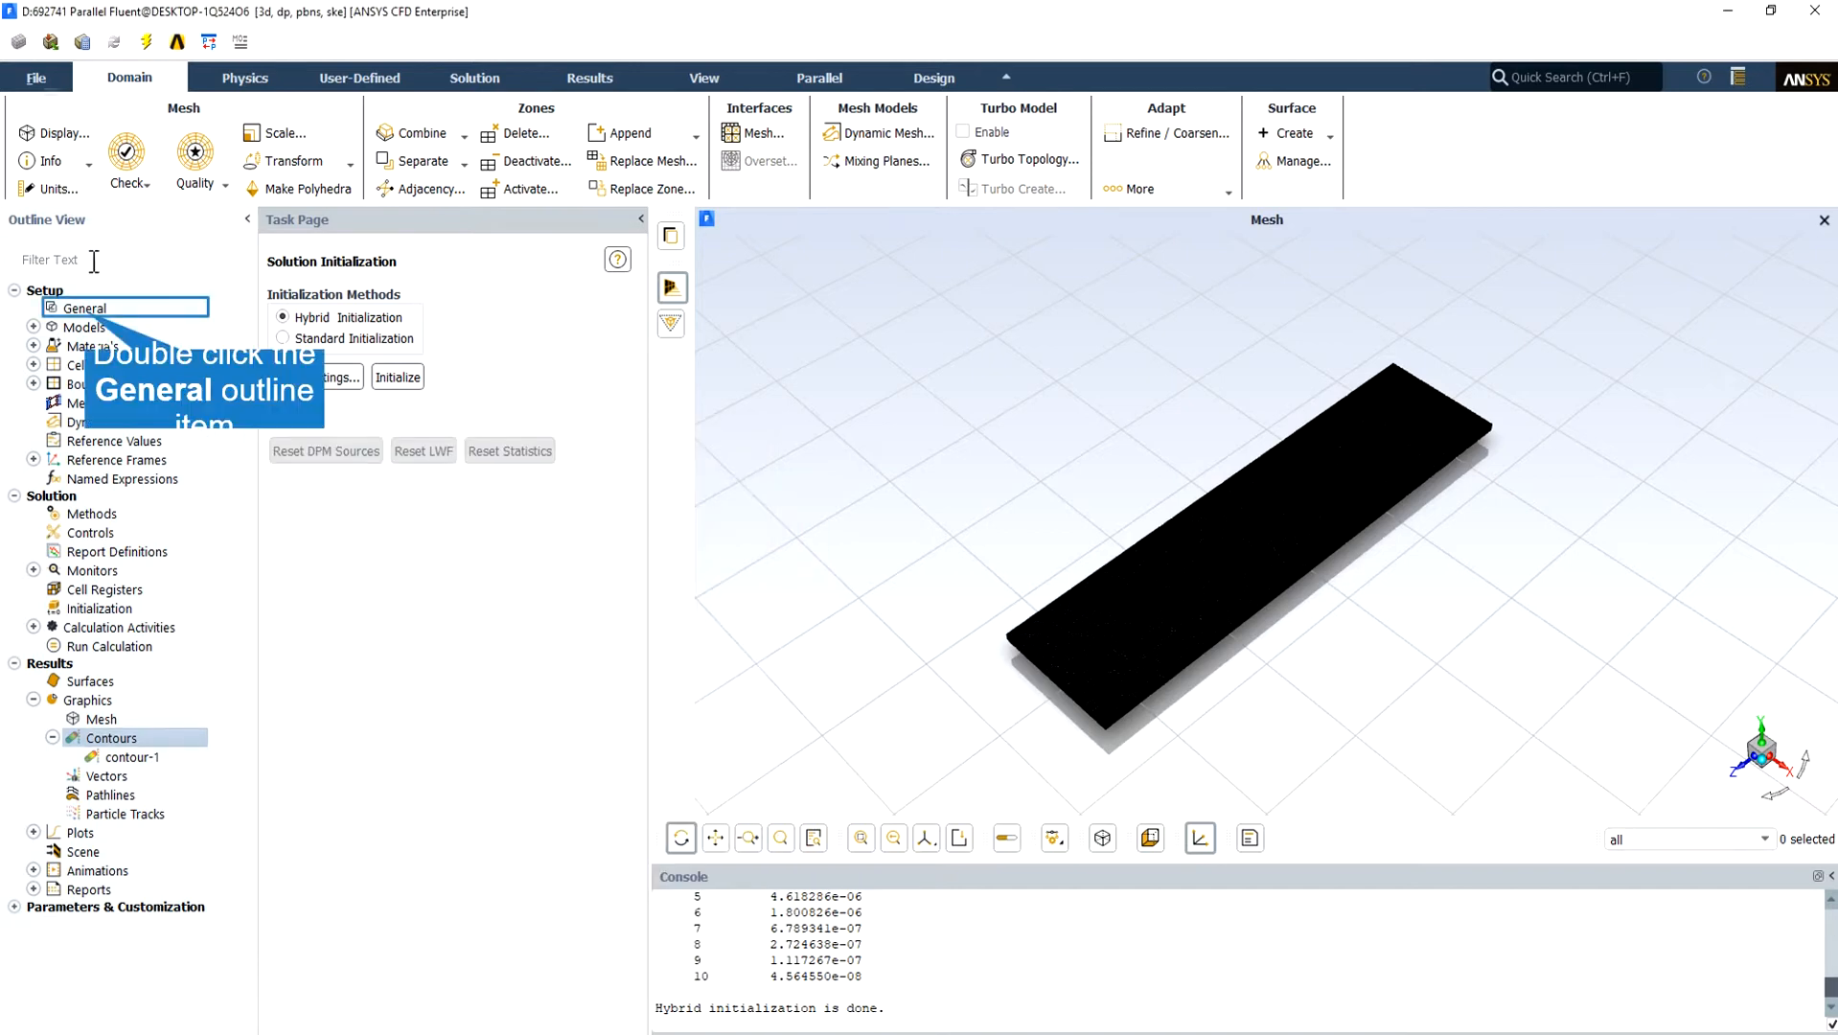
# - Print the mesh quality report from the General setup page (min orthogonal quality ~0.15, max aspect ratio ~23)
pyautogui.doubleClick(84, 306)
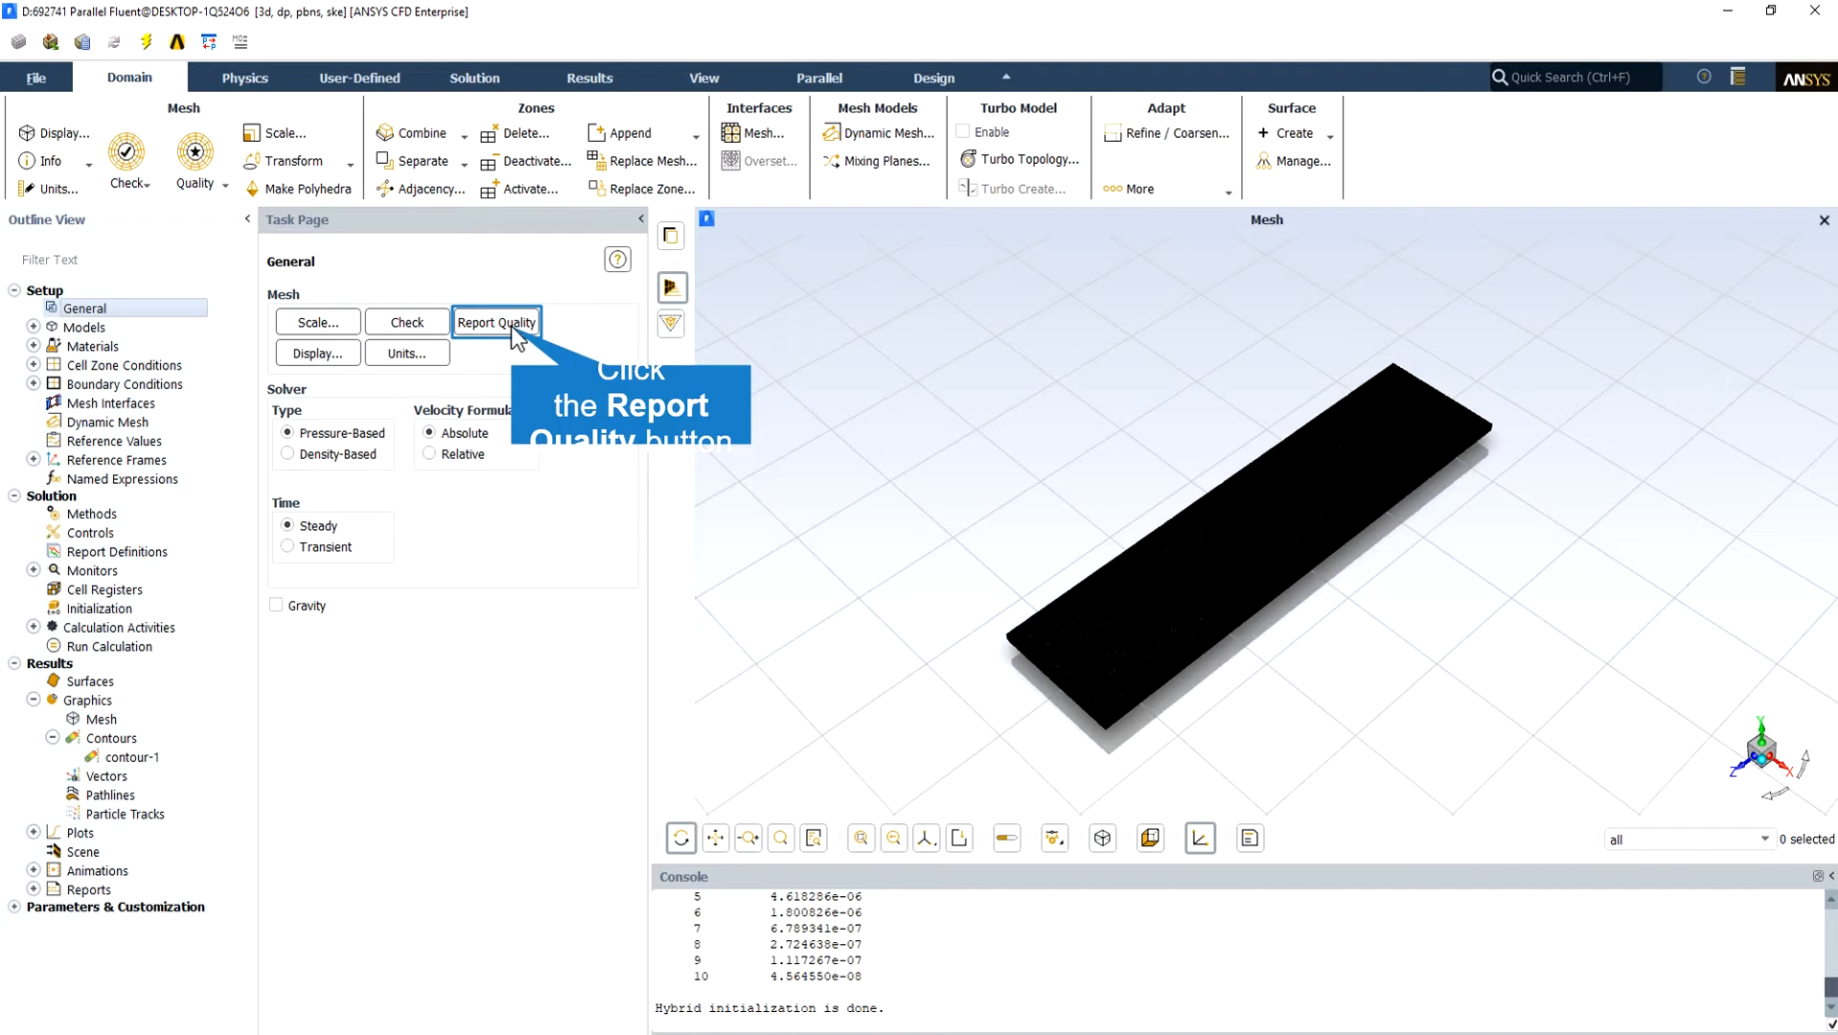
pyautogui.click(496, 321)
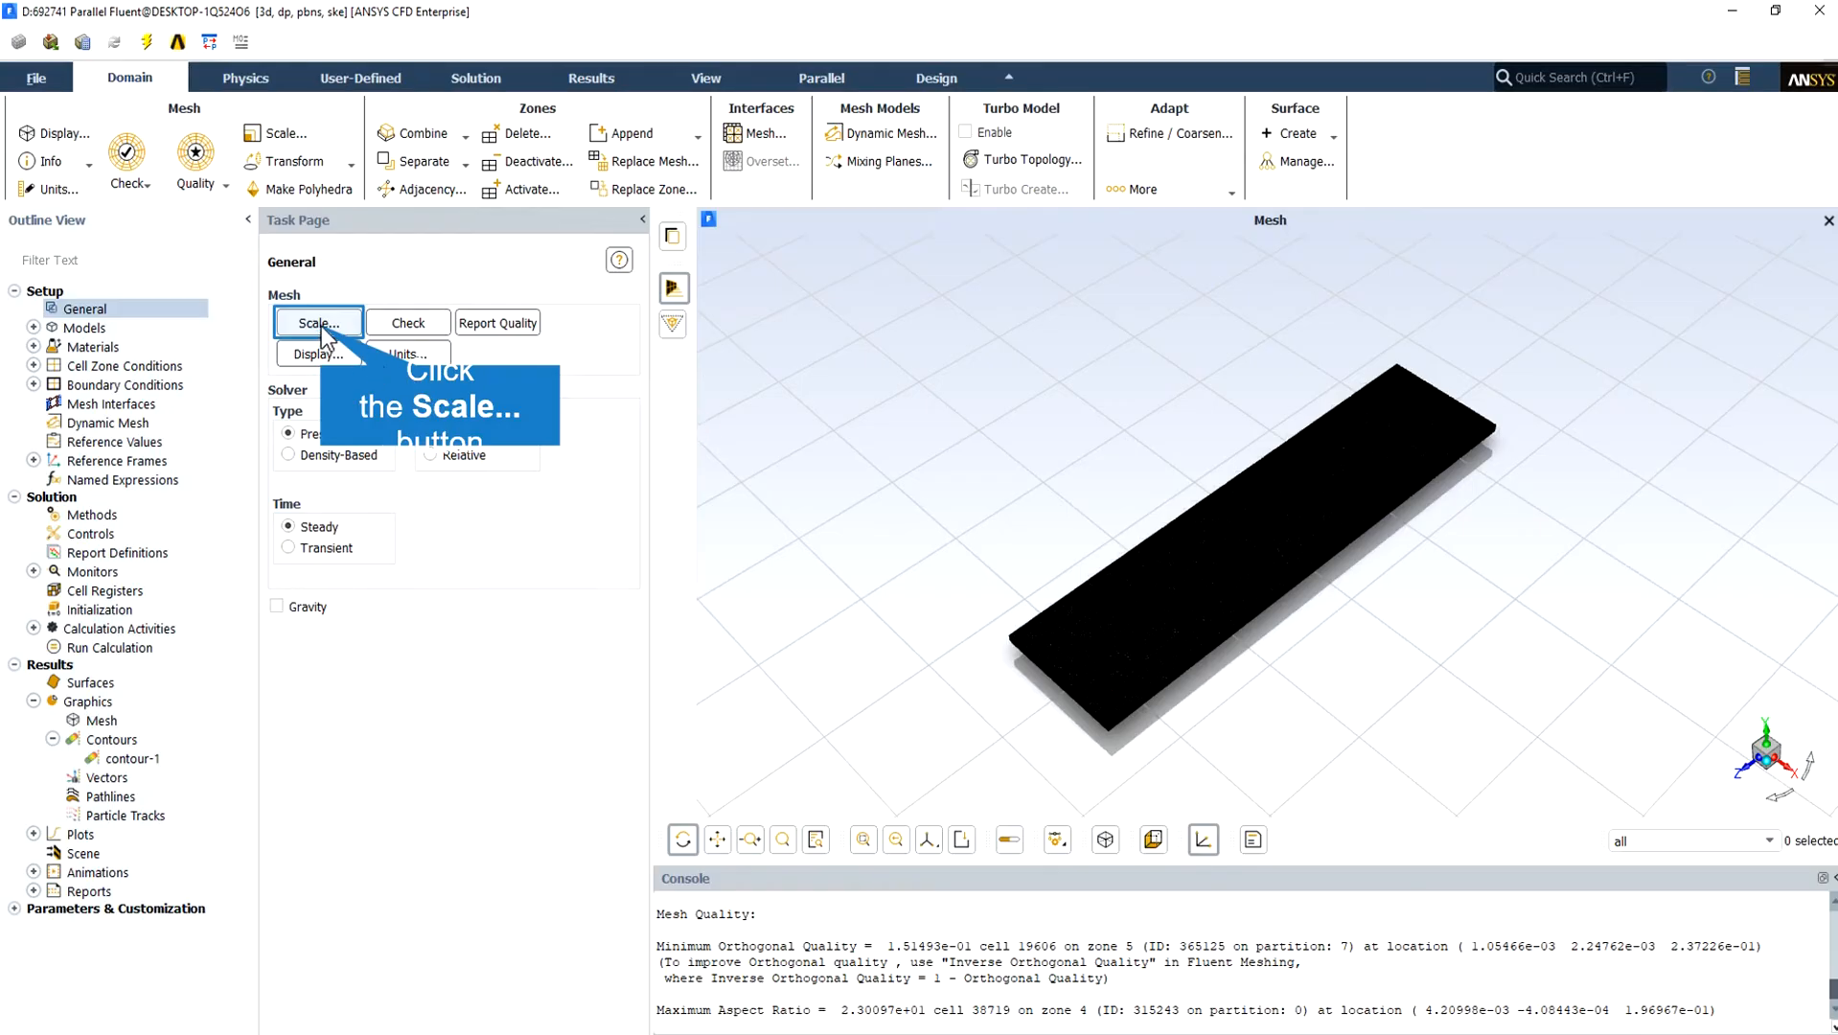
pyautogui.click(318, 322)
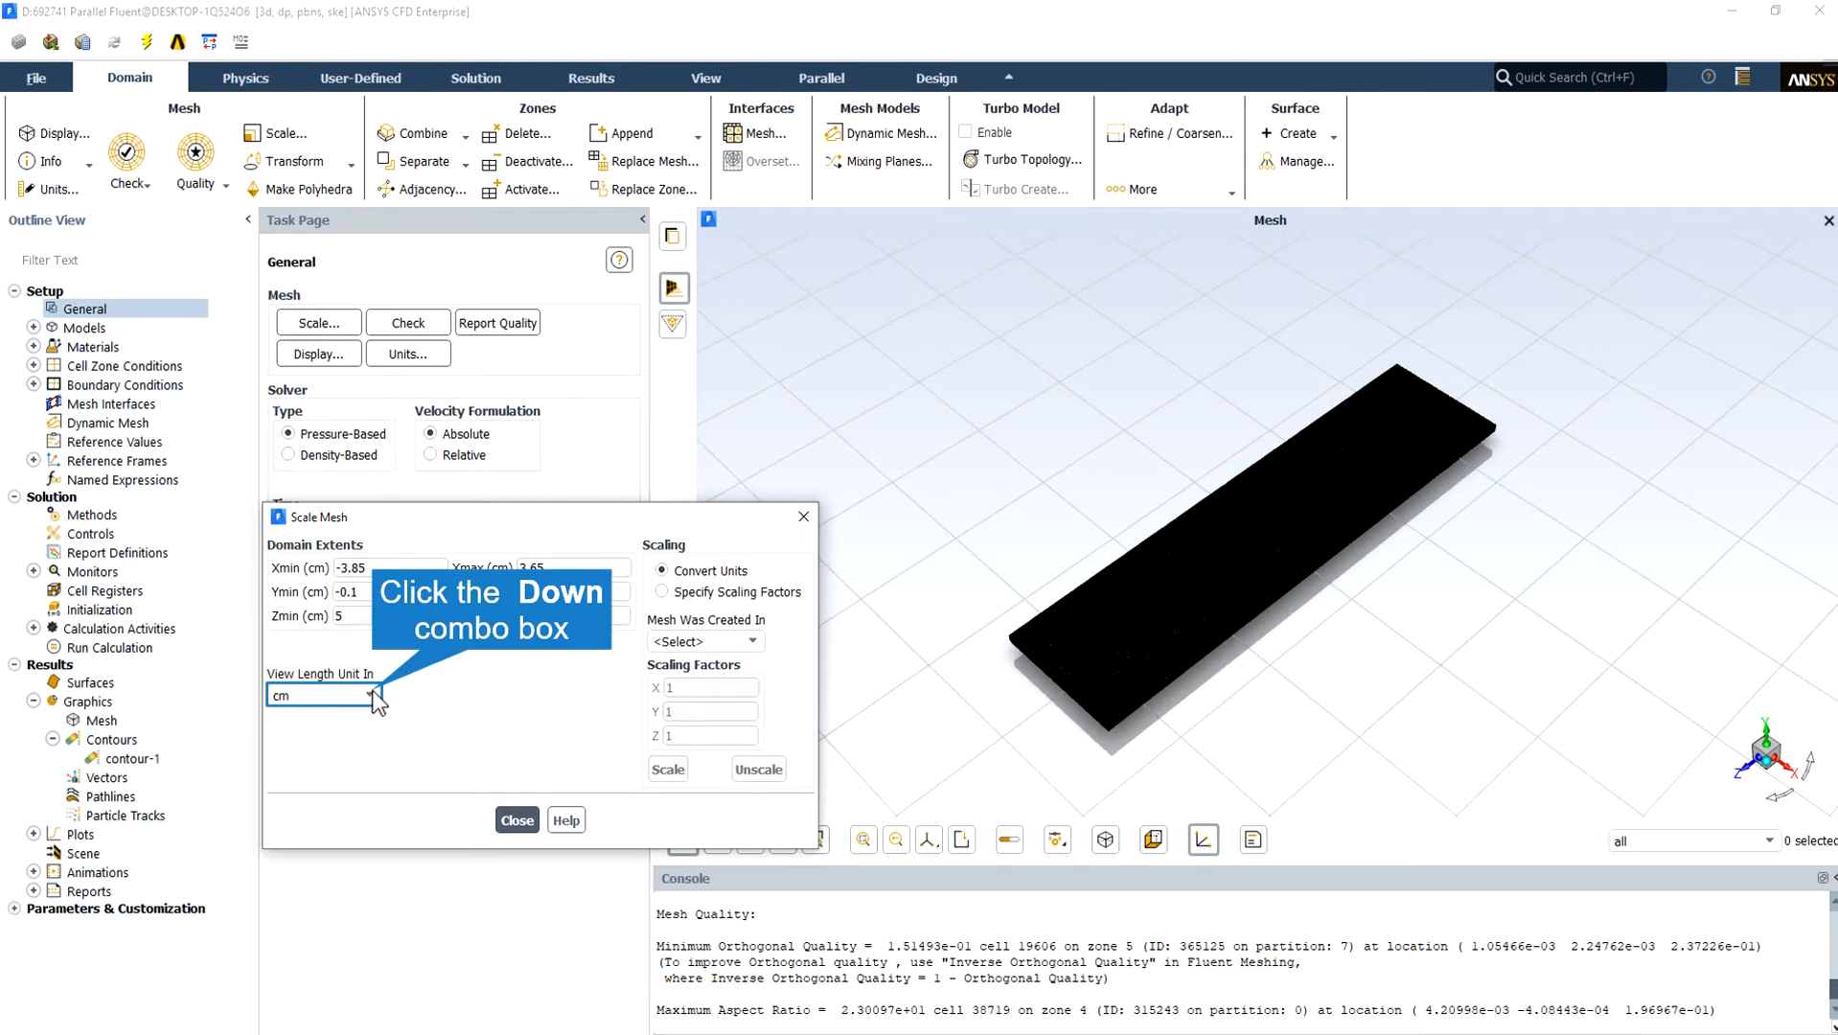
pyautogui.click(376, 696)
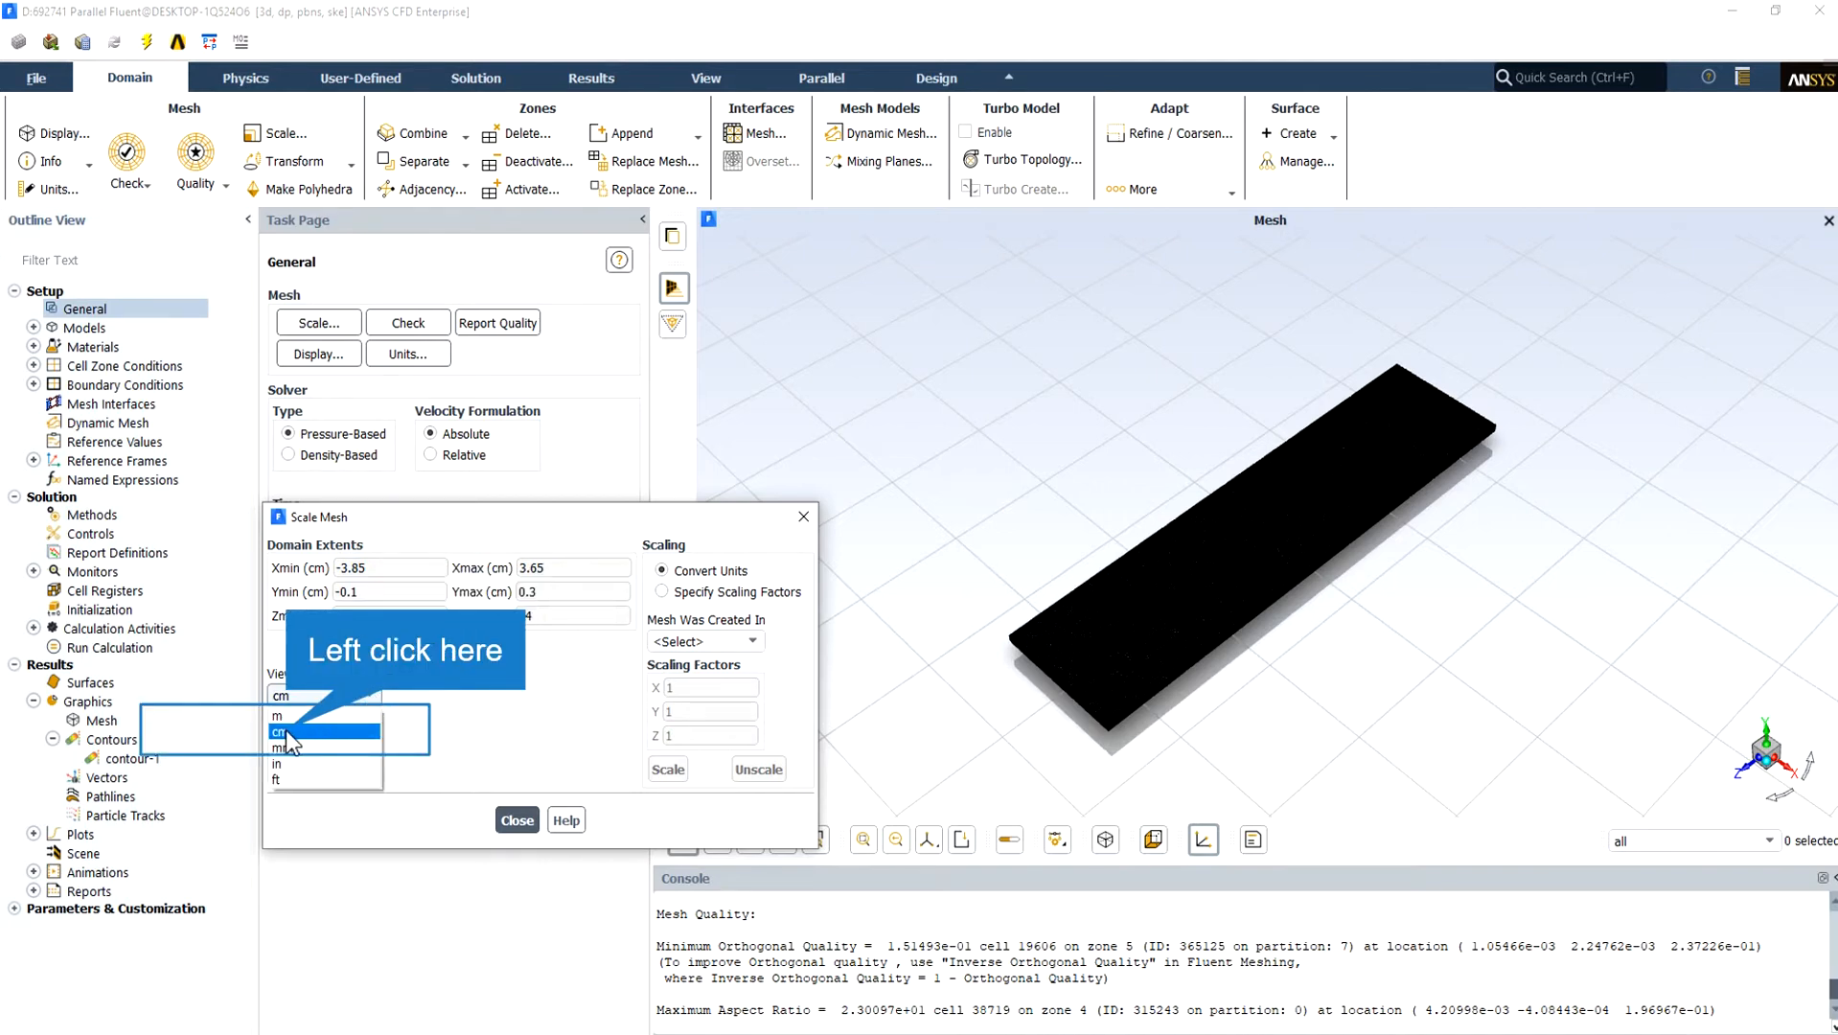
pyautogui.click(280, 730)
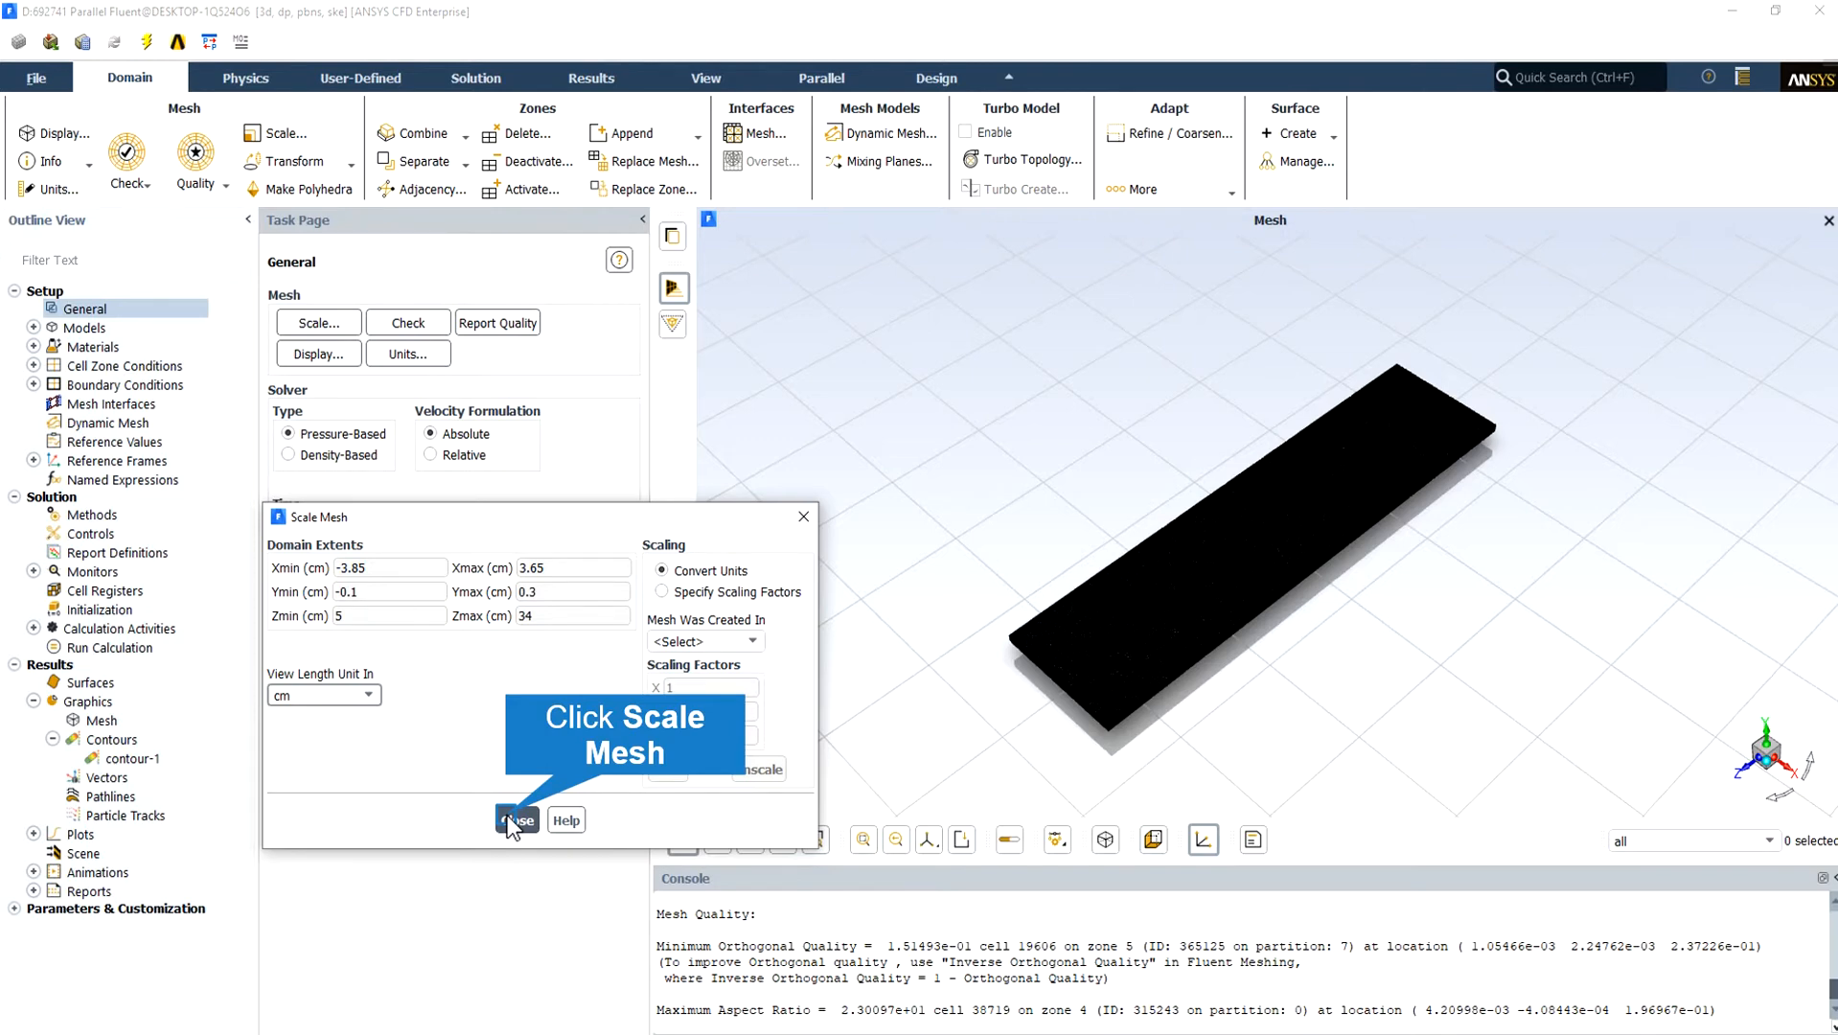
pyautogui.click(518, 818)
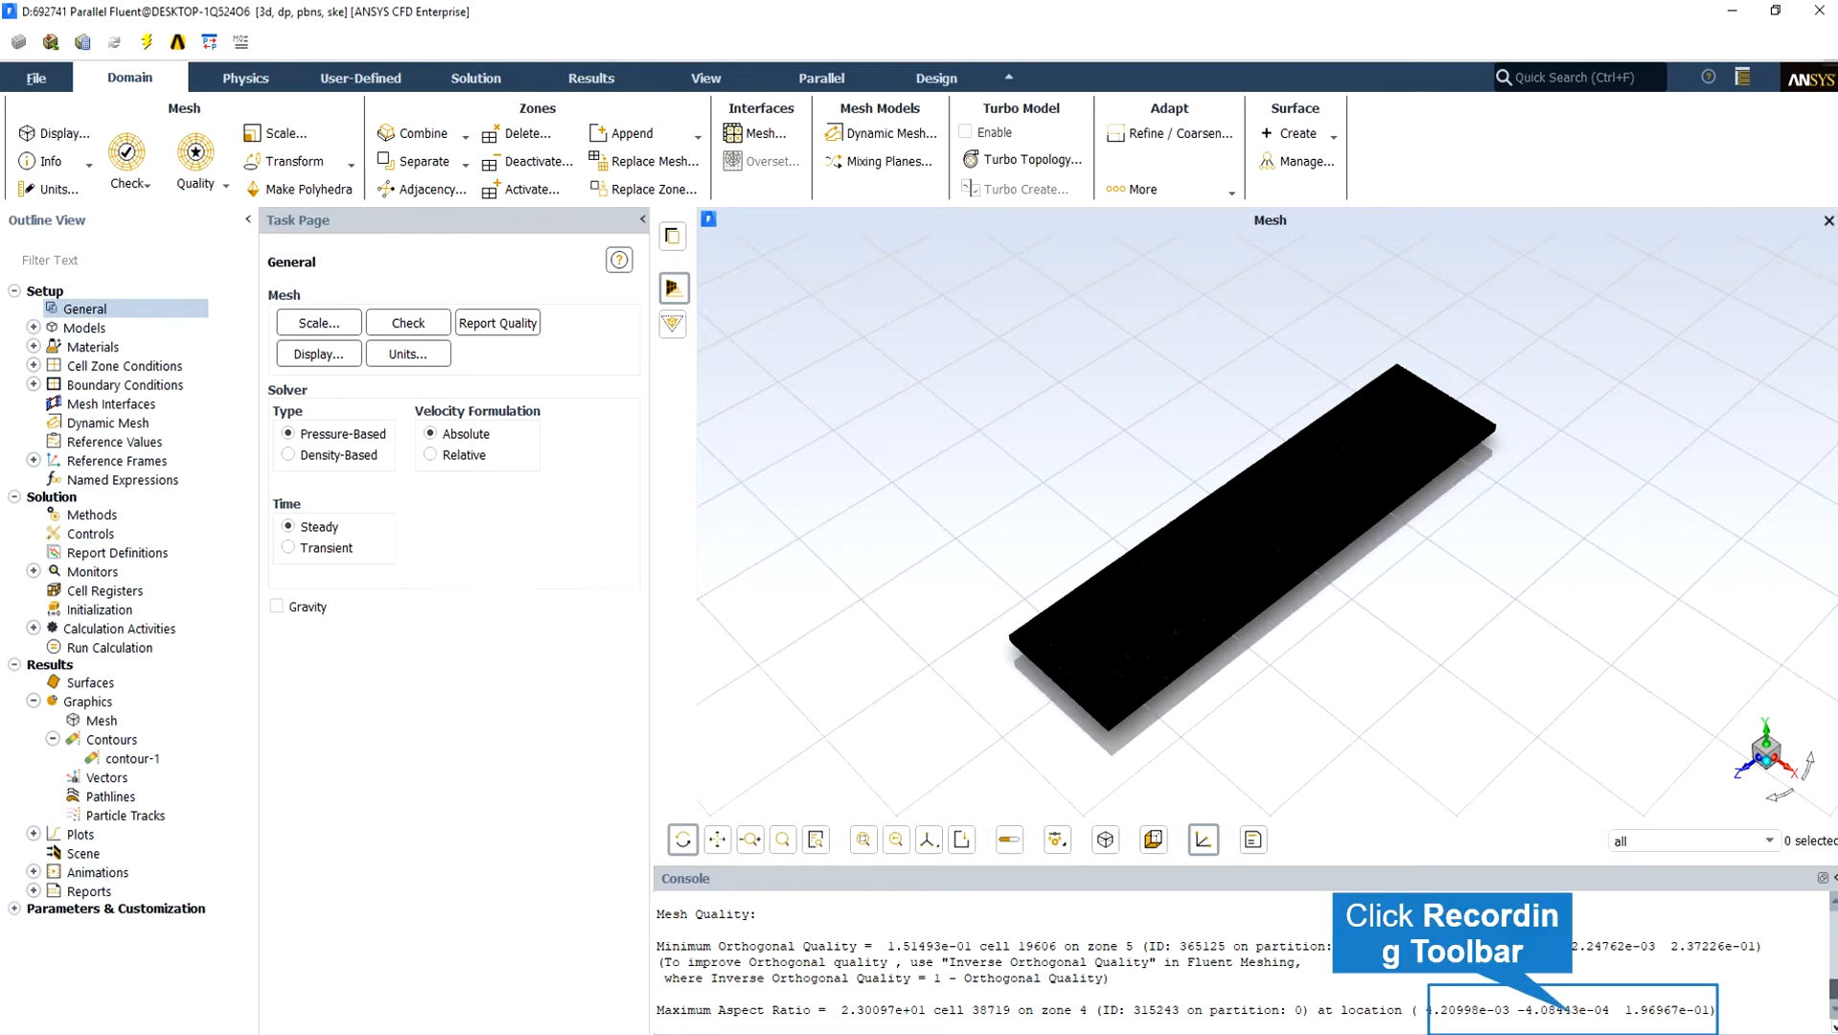
pyautogui.moveTo(1578, 1022)
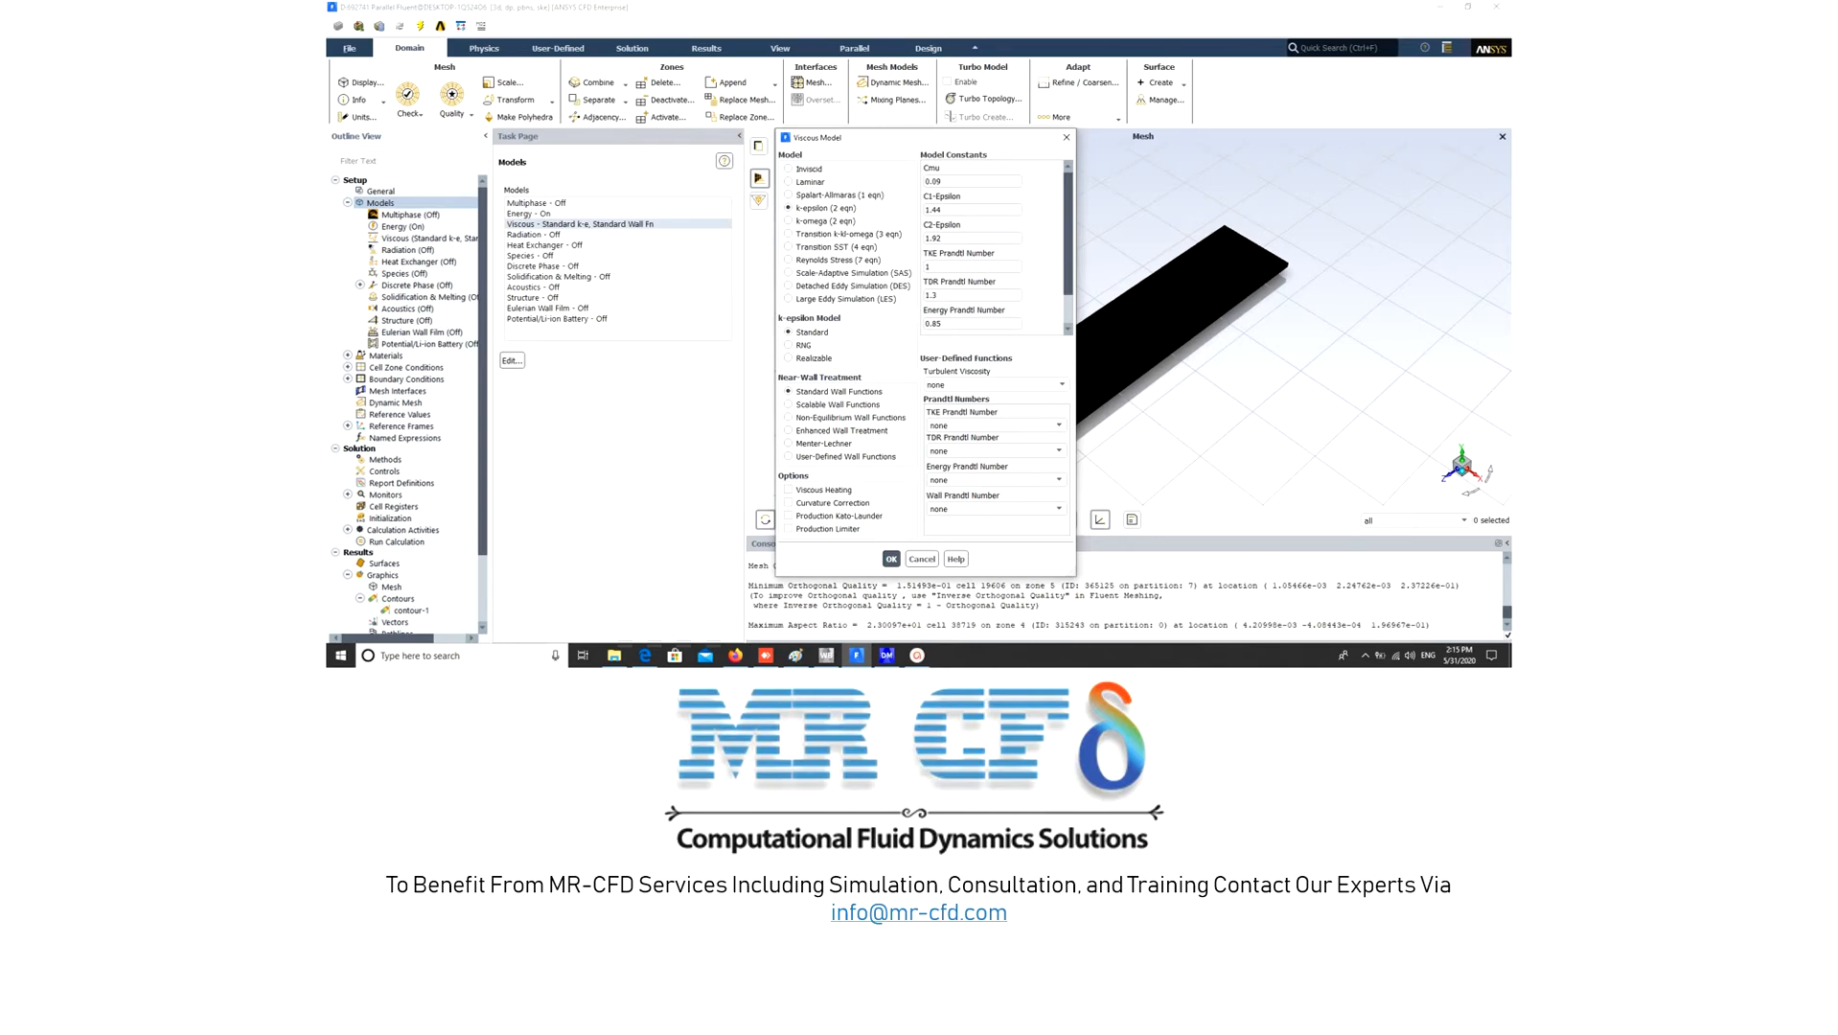
# - Accept the standard k-epsilon viscous model settings with standard wall functions unchanged
pyautogui.click(892, 558)
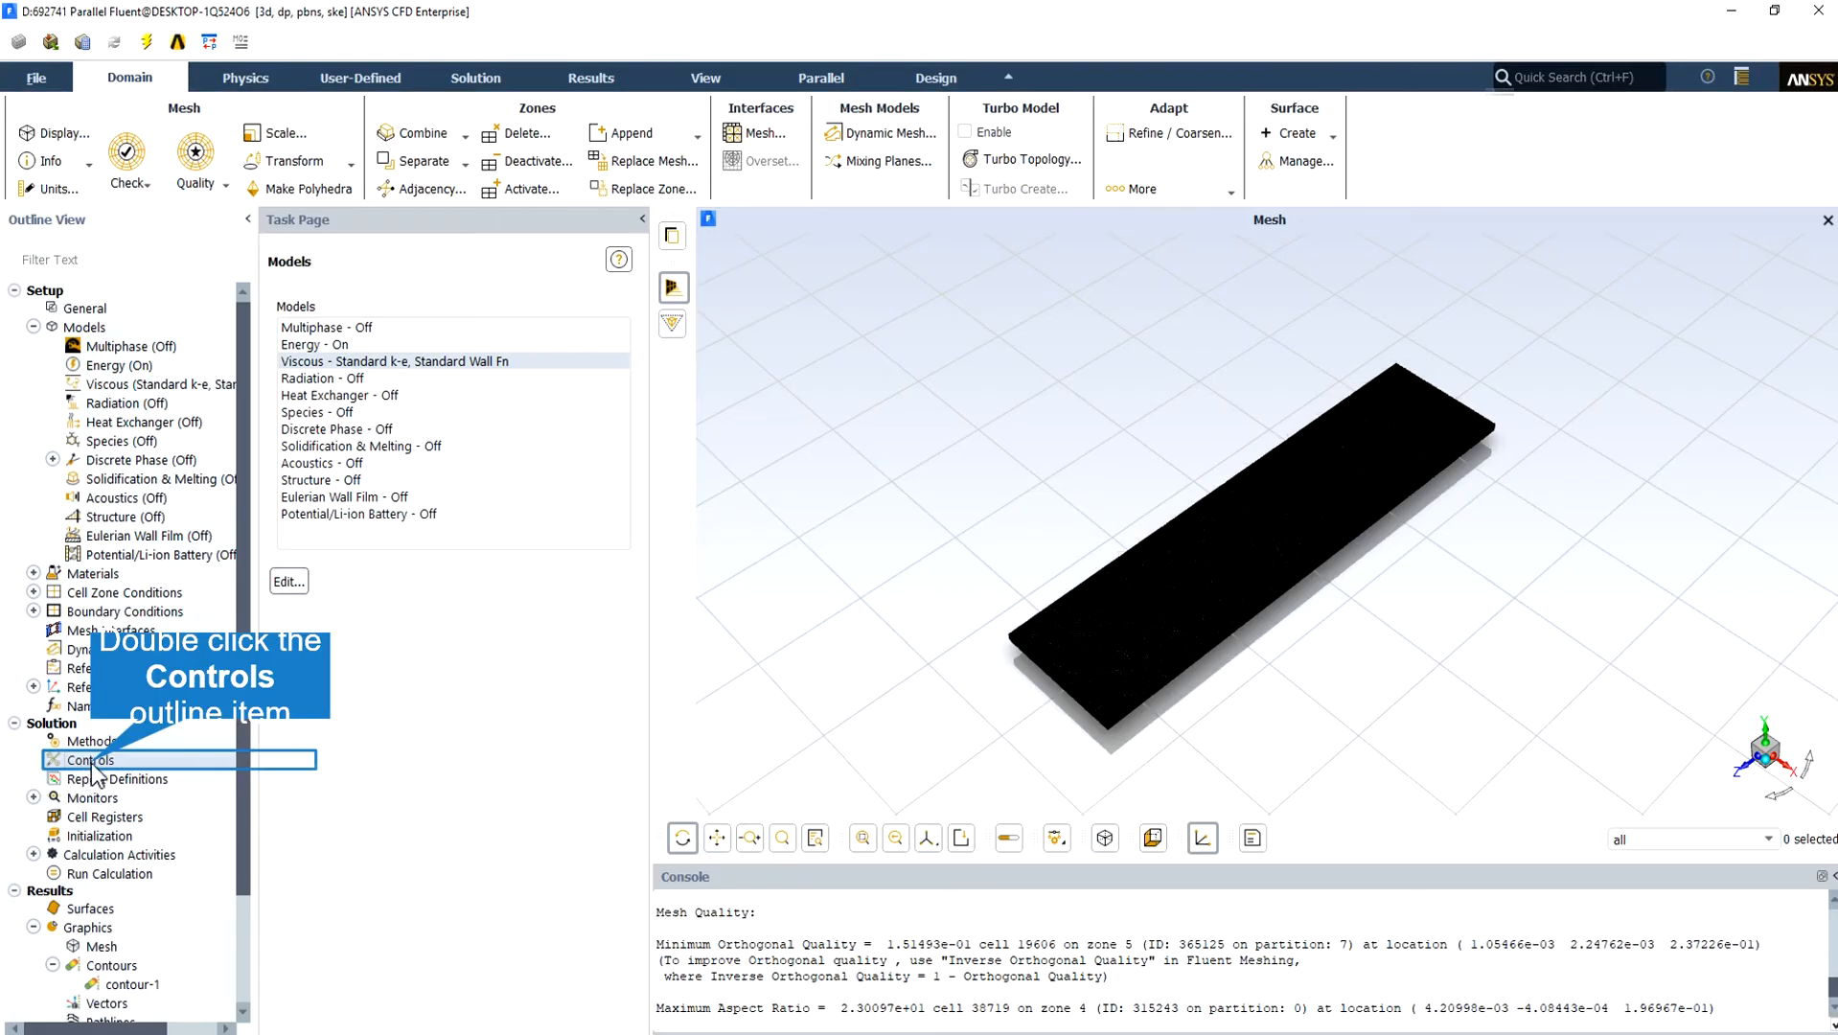
# - Review the under-relaxation factors (pressure 0.3, momentum 0.7, energy 1) in the solution controls
pyautogui.doubleClick(88, 759)
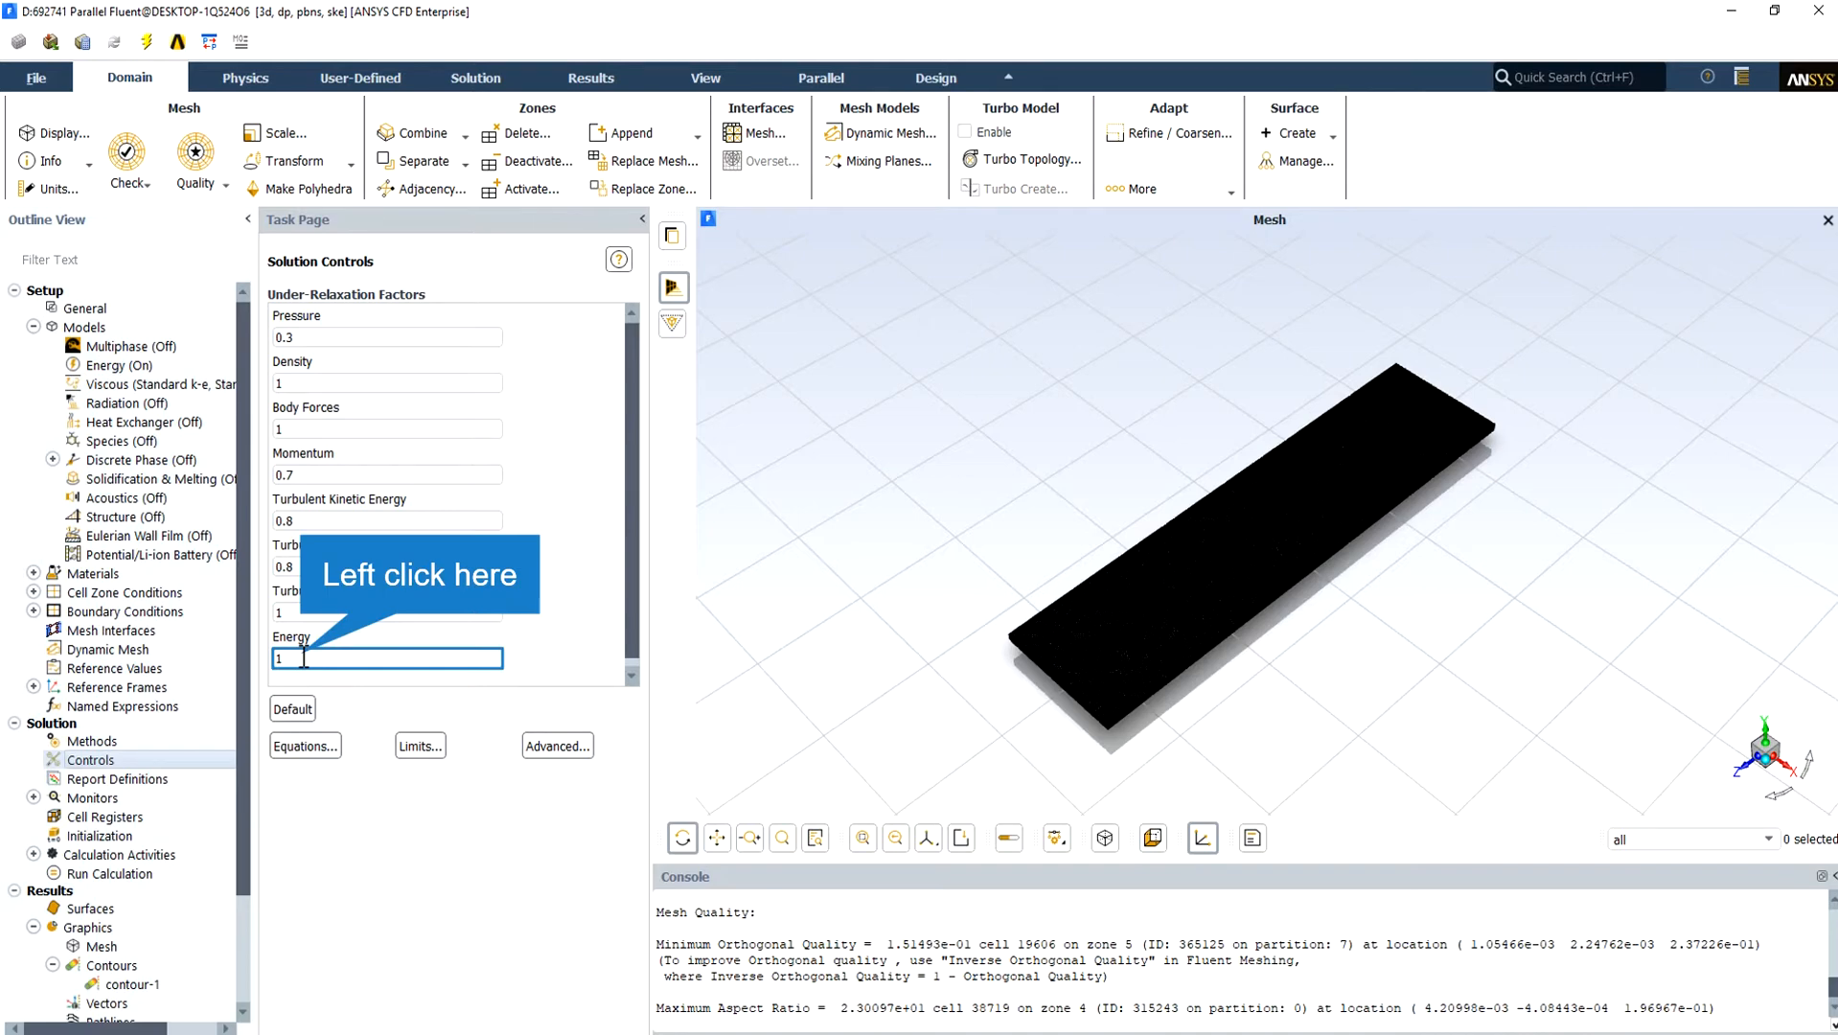
pyautogui.click(92, 740)
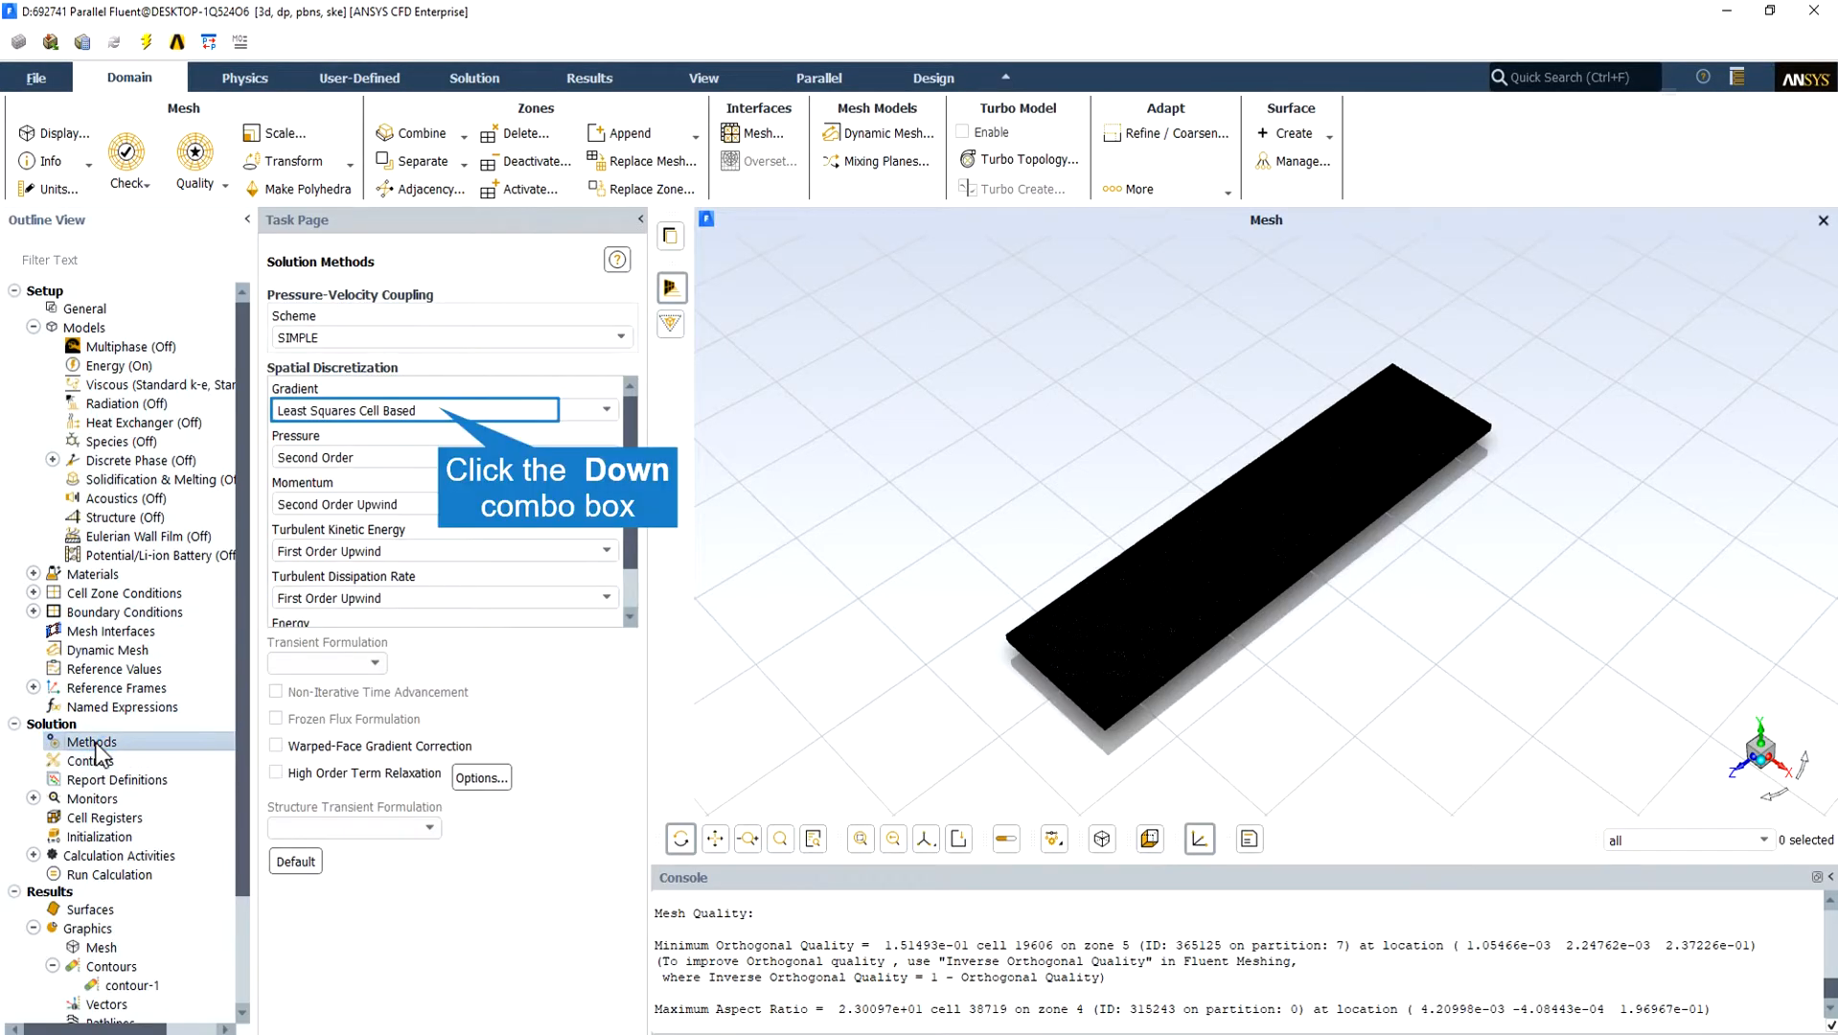
# - Change the gradient discretization scheme from least-squares to Green-Gauss Node Based
pyautogui.click(605, 409)
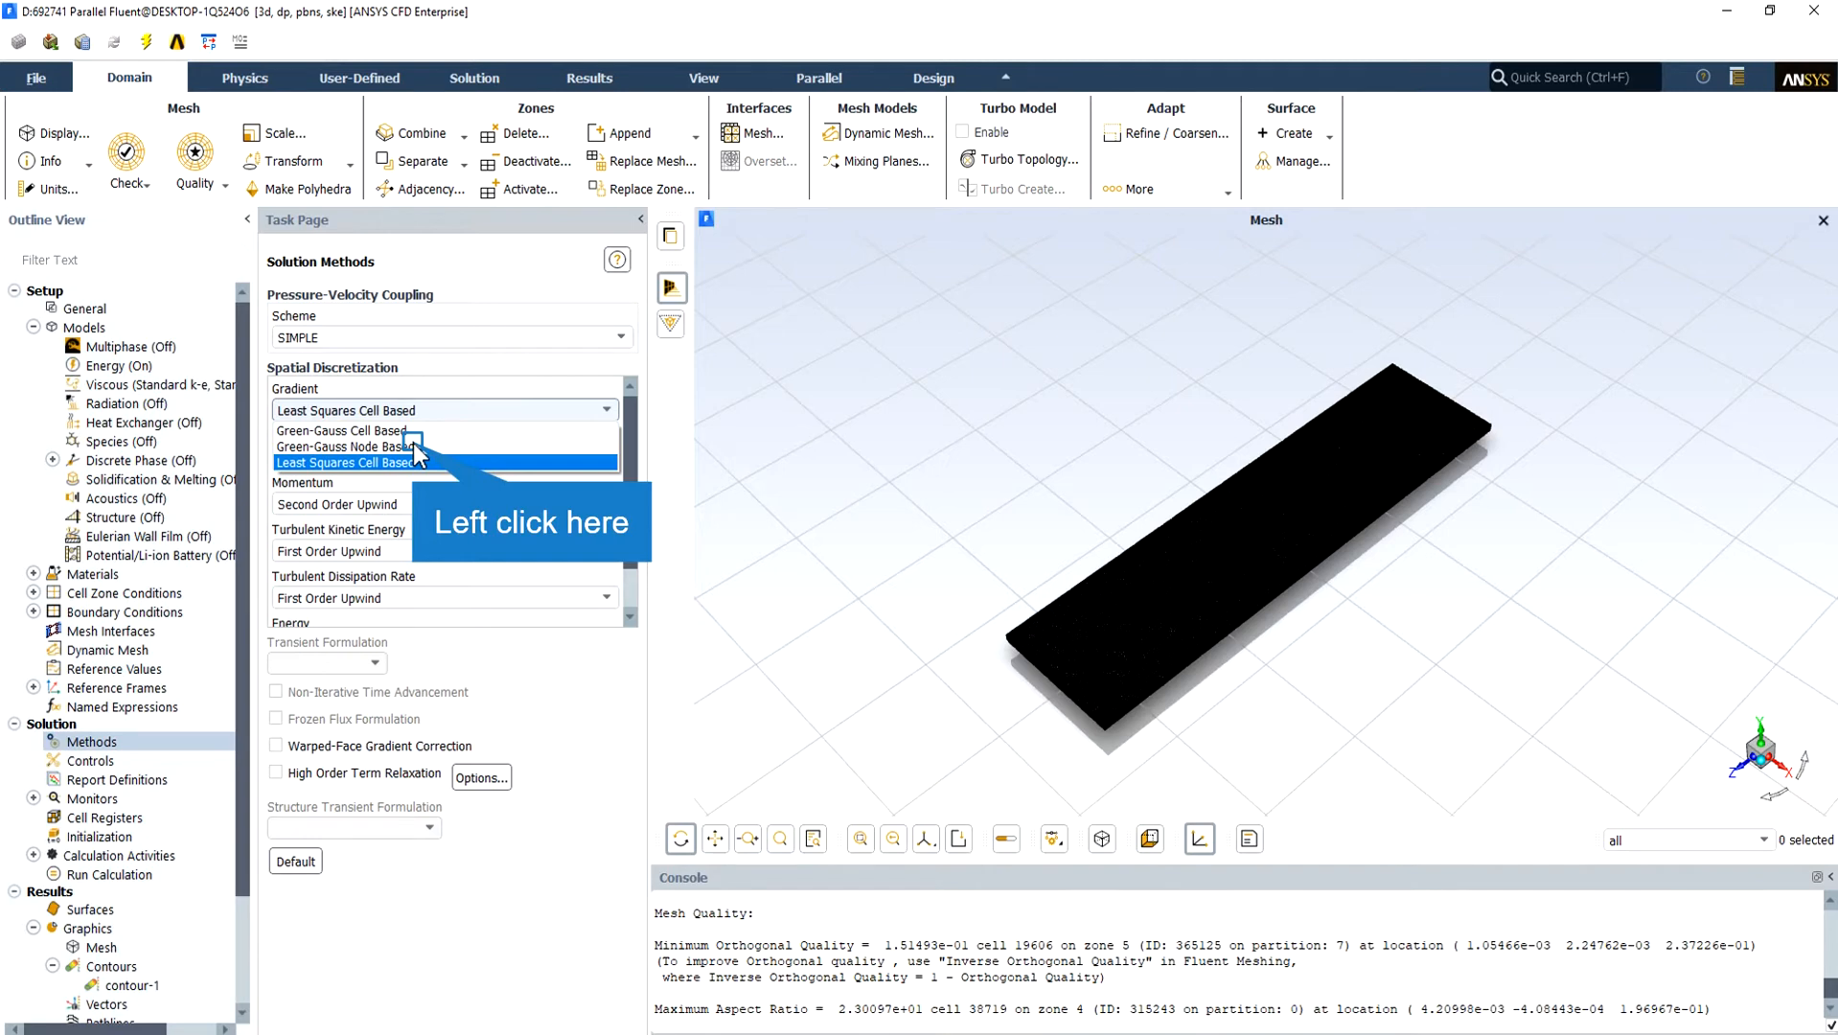
pyautogui.click(364, 446)
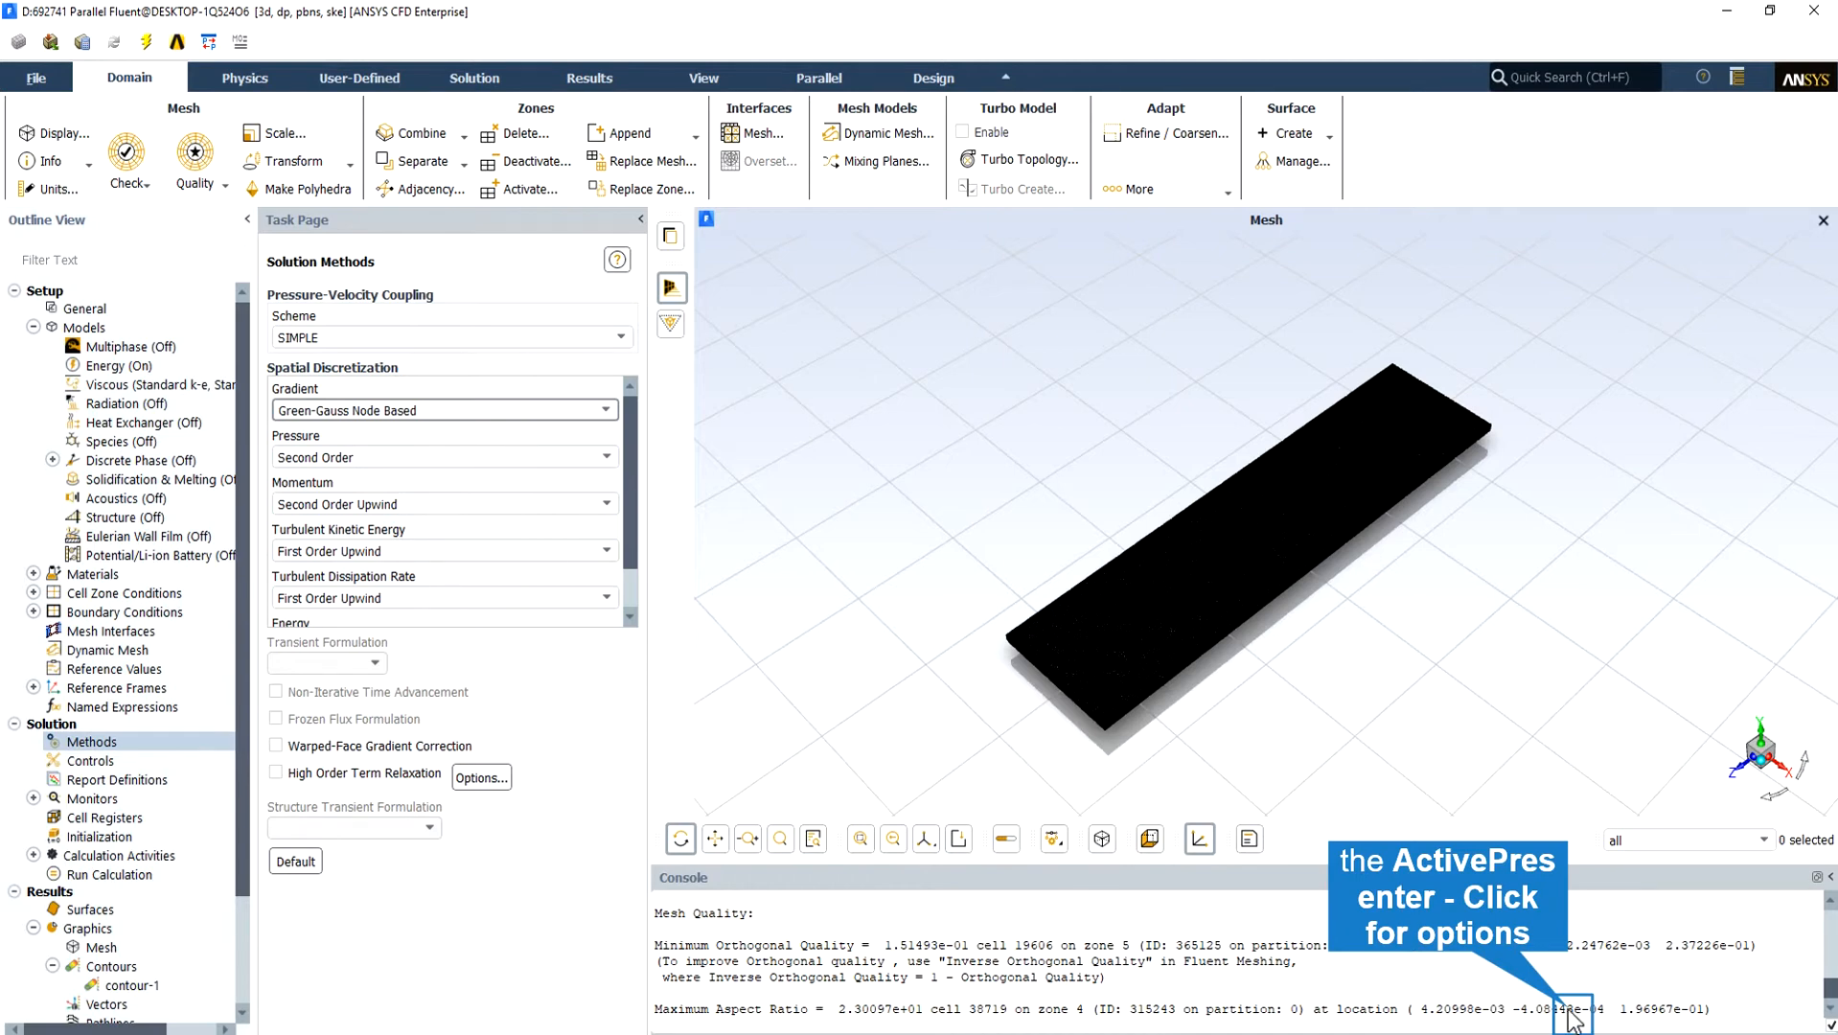
pyautogui.click(86, 307)
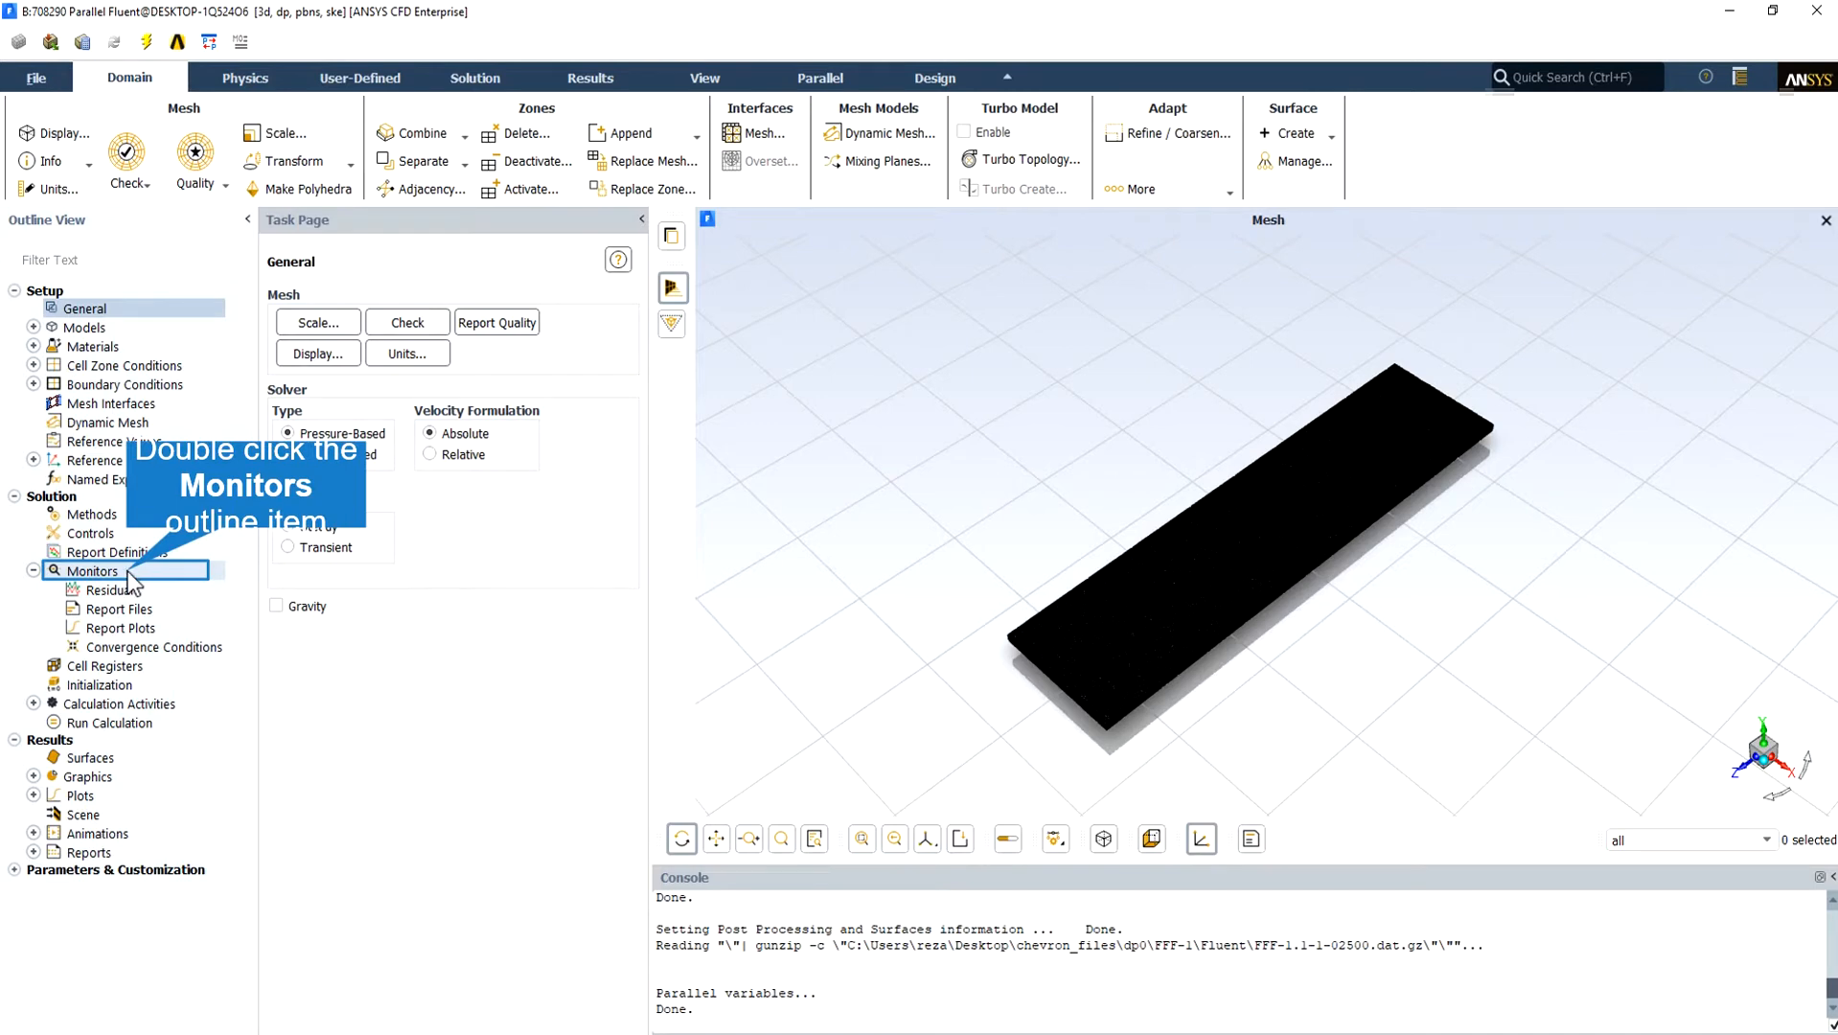
# - Plot the scaled residual history over 2500 iterations from the residual monitor settings
pyautogui.doubleClick(94, 572)
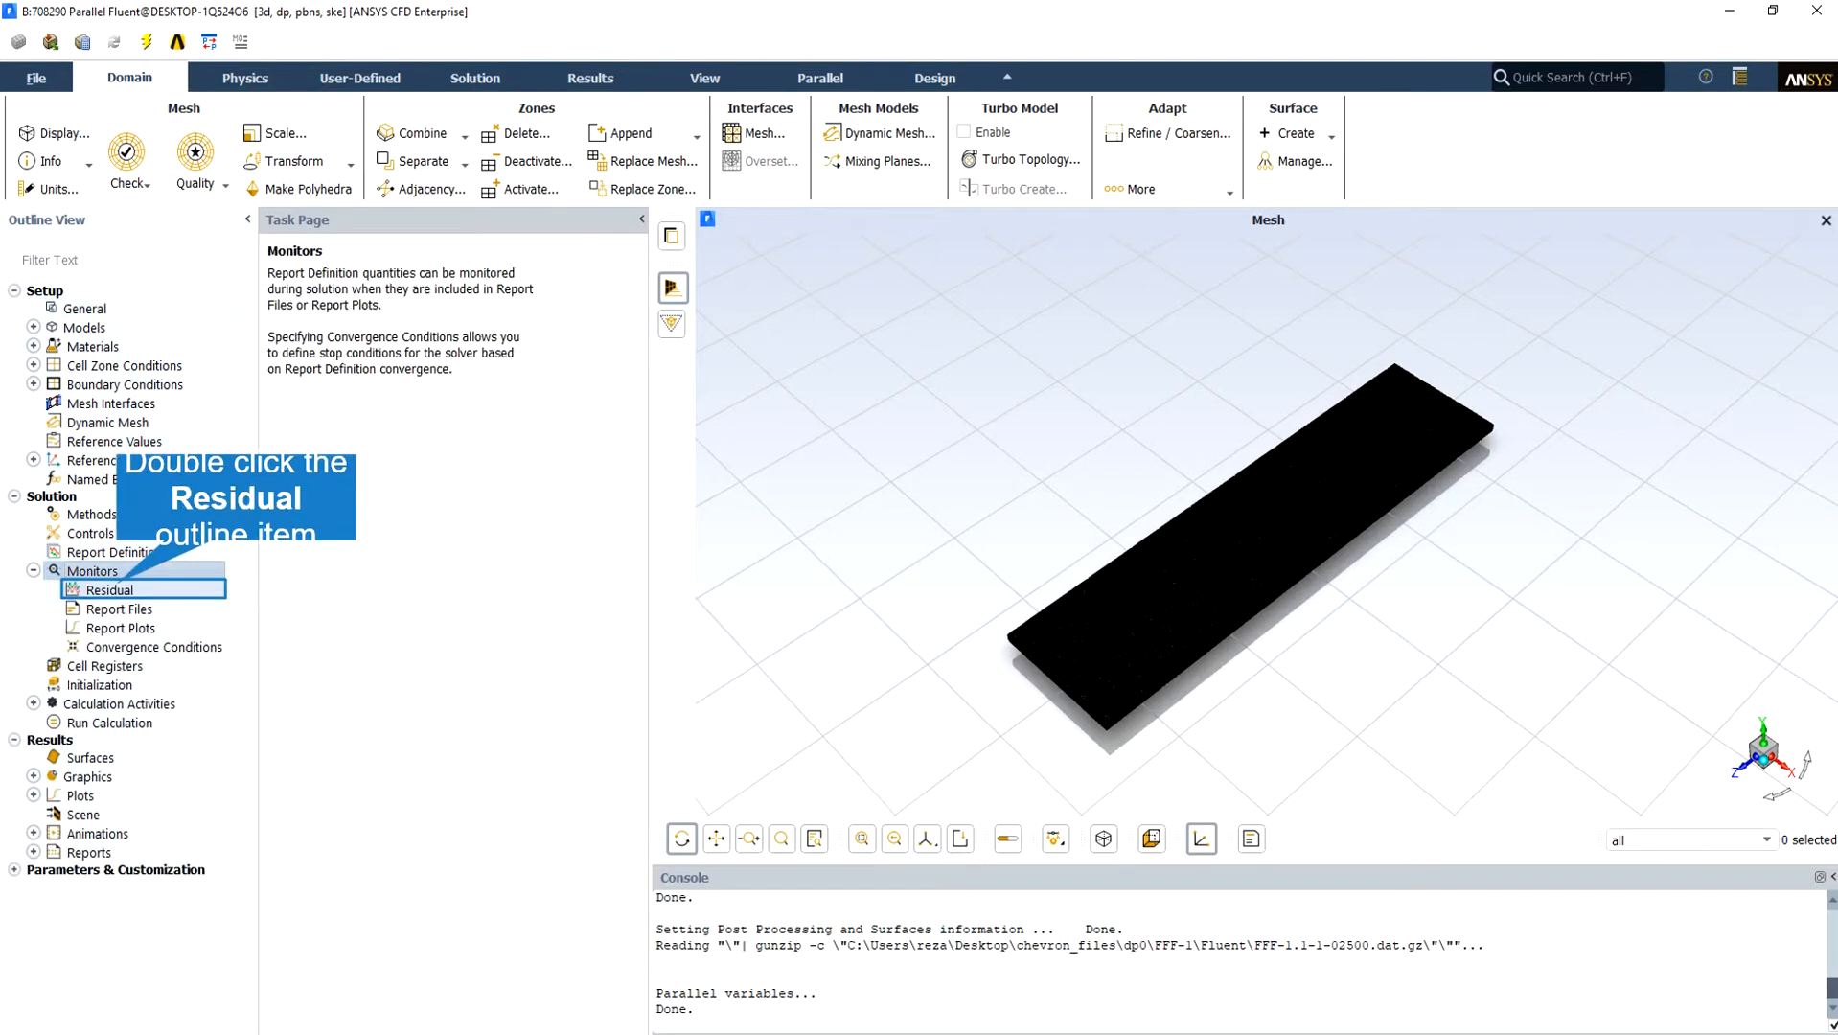
pyautogui.doubleClick(108, 588)
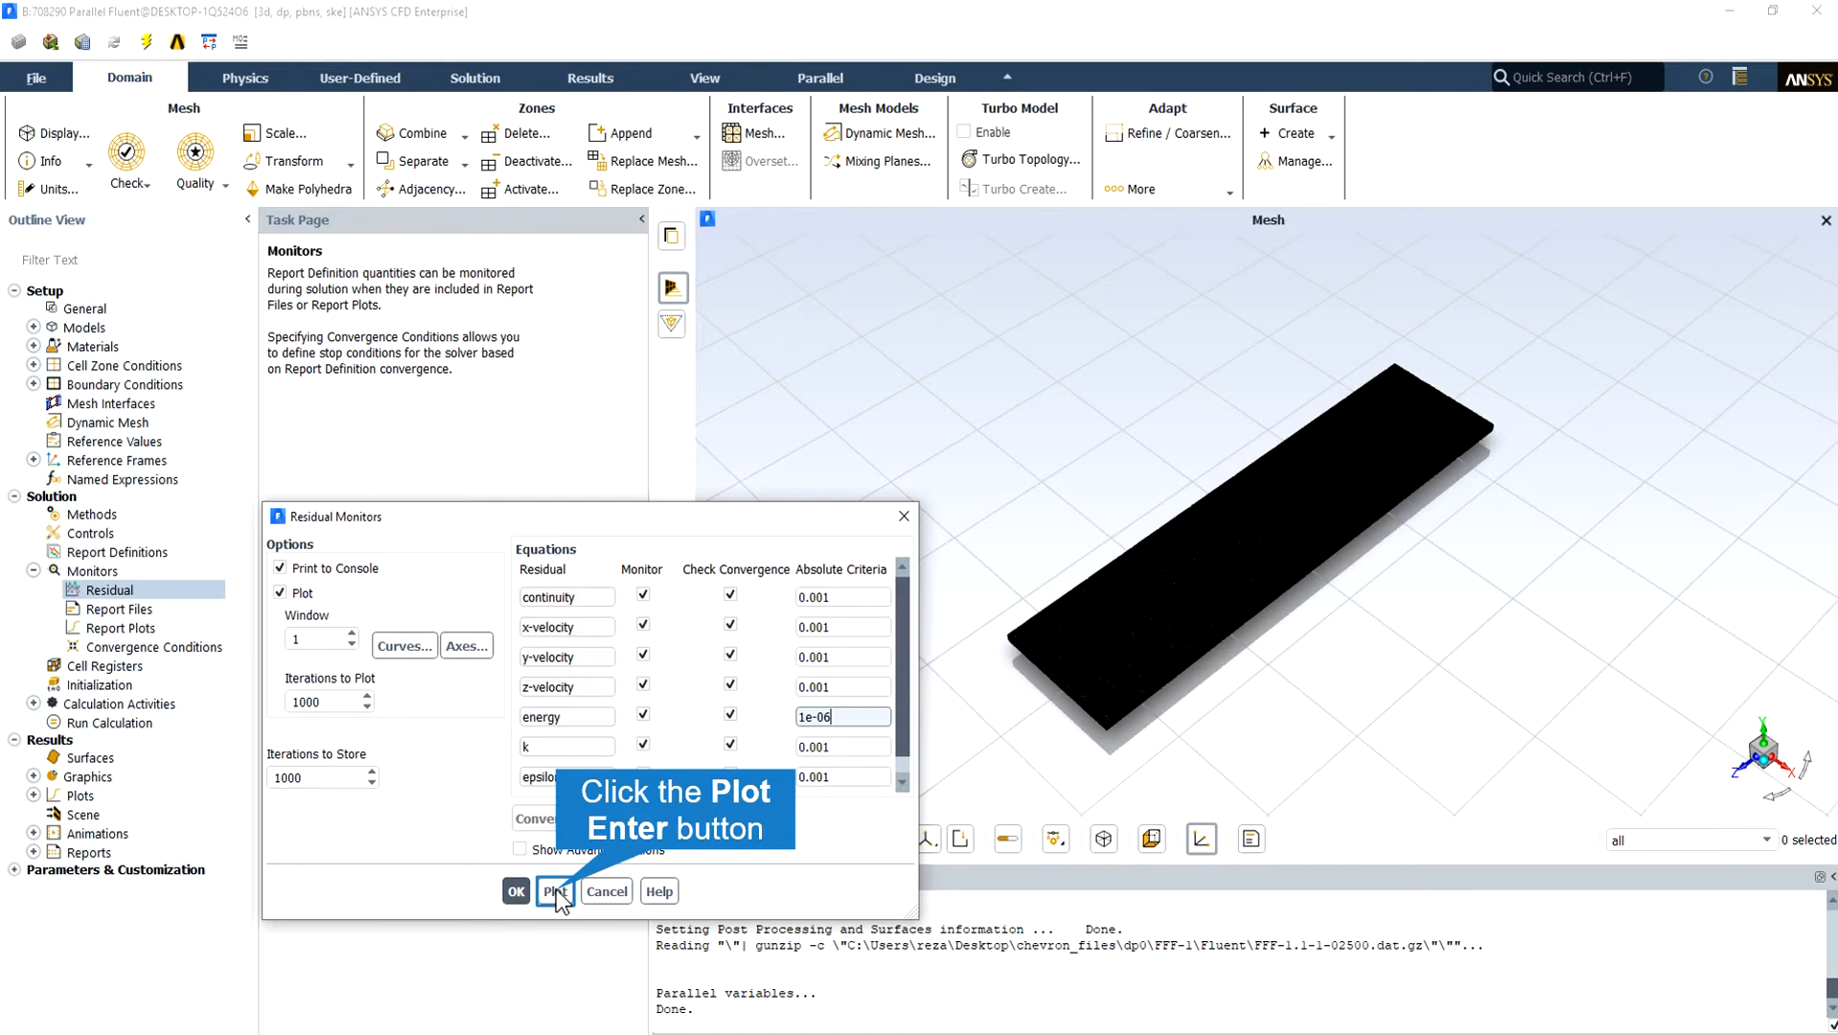
pyautogui.click(554, 891)
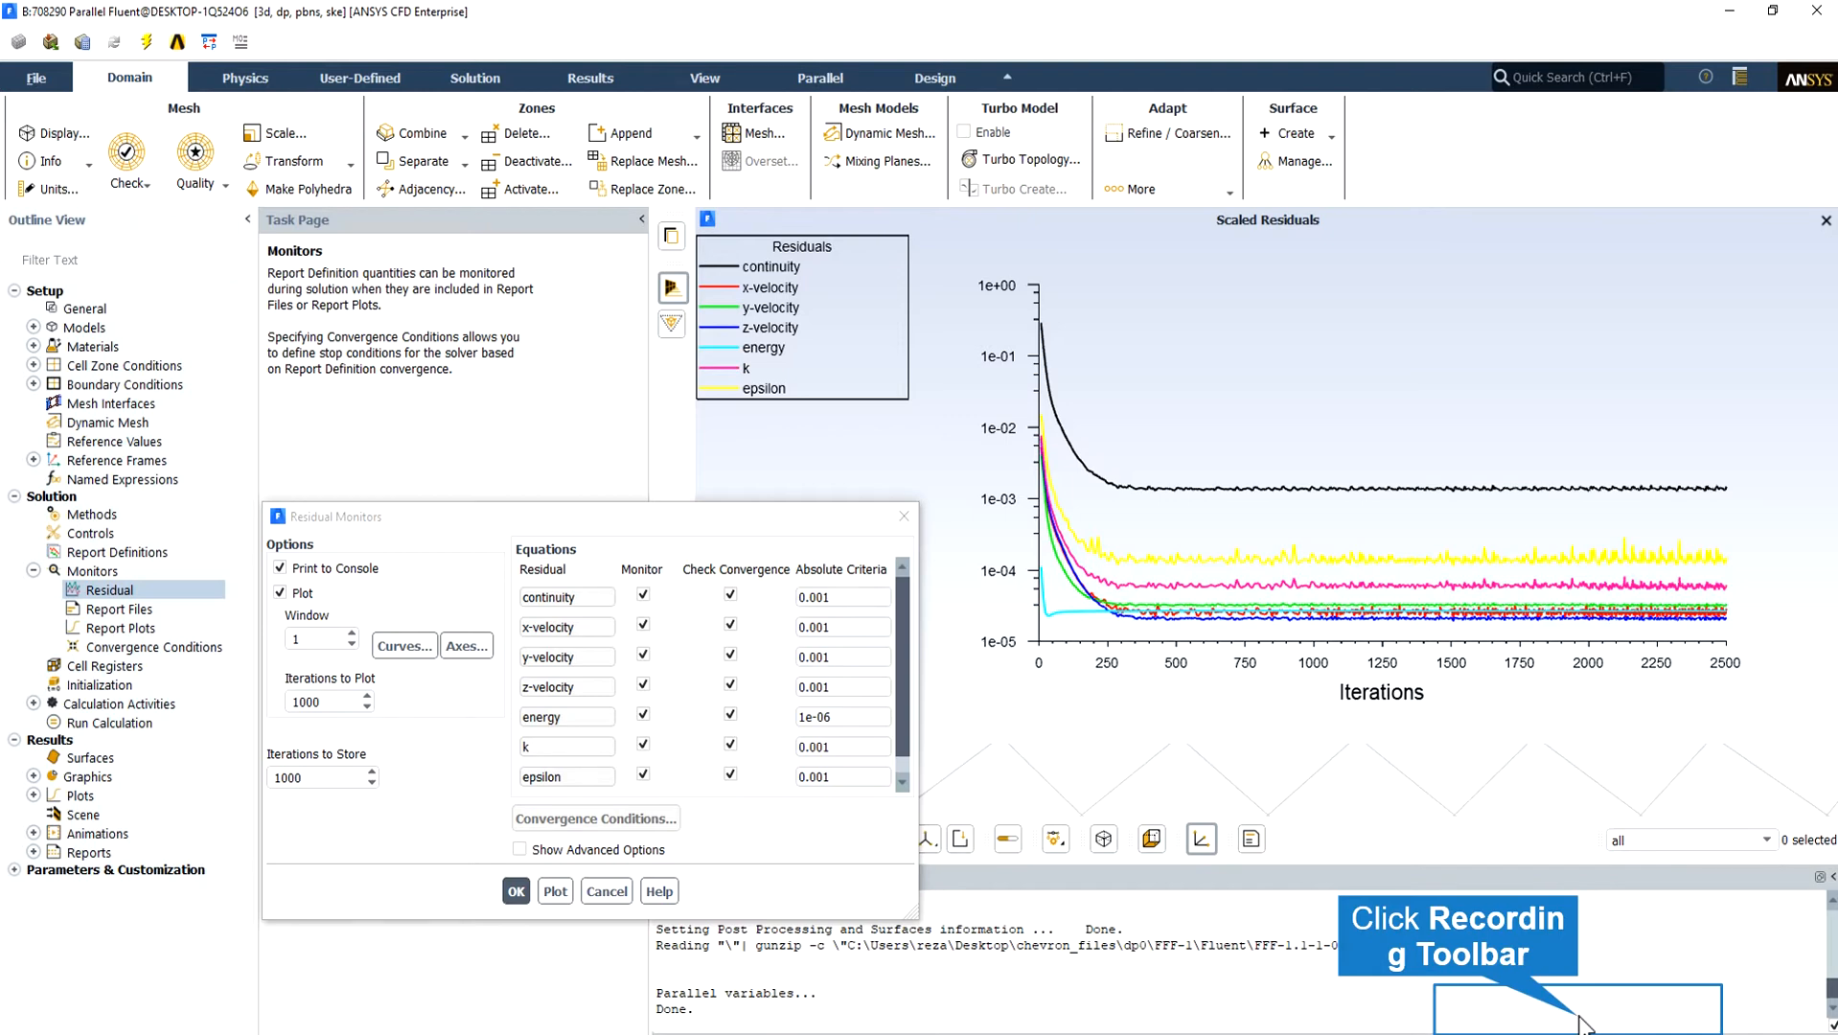
pyautogui.click(516, 892)
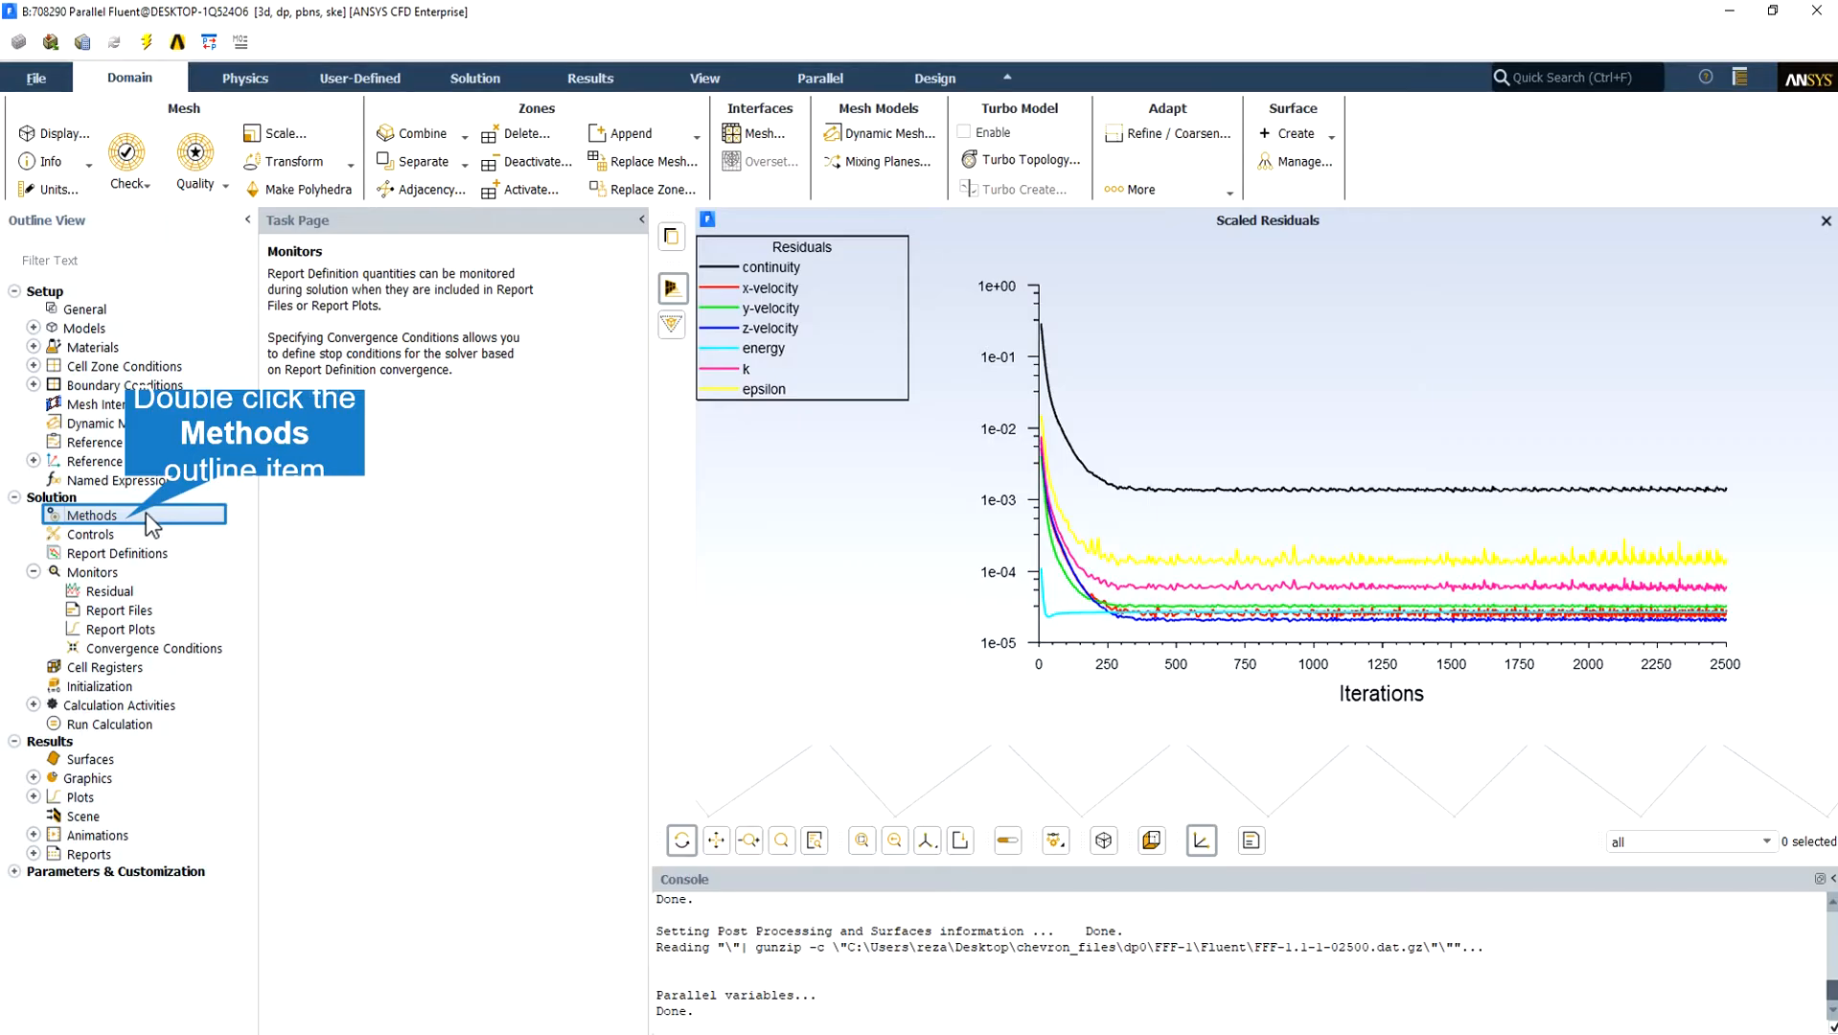
# - Review the spatial discretization list: SIMPLE coupling, second-order pressure, second-order upwind momentum, turbulence and energy
pyautogui.doubleClick(92, 513)
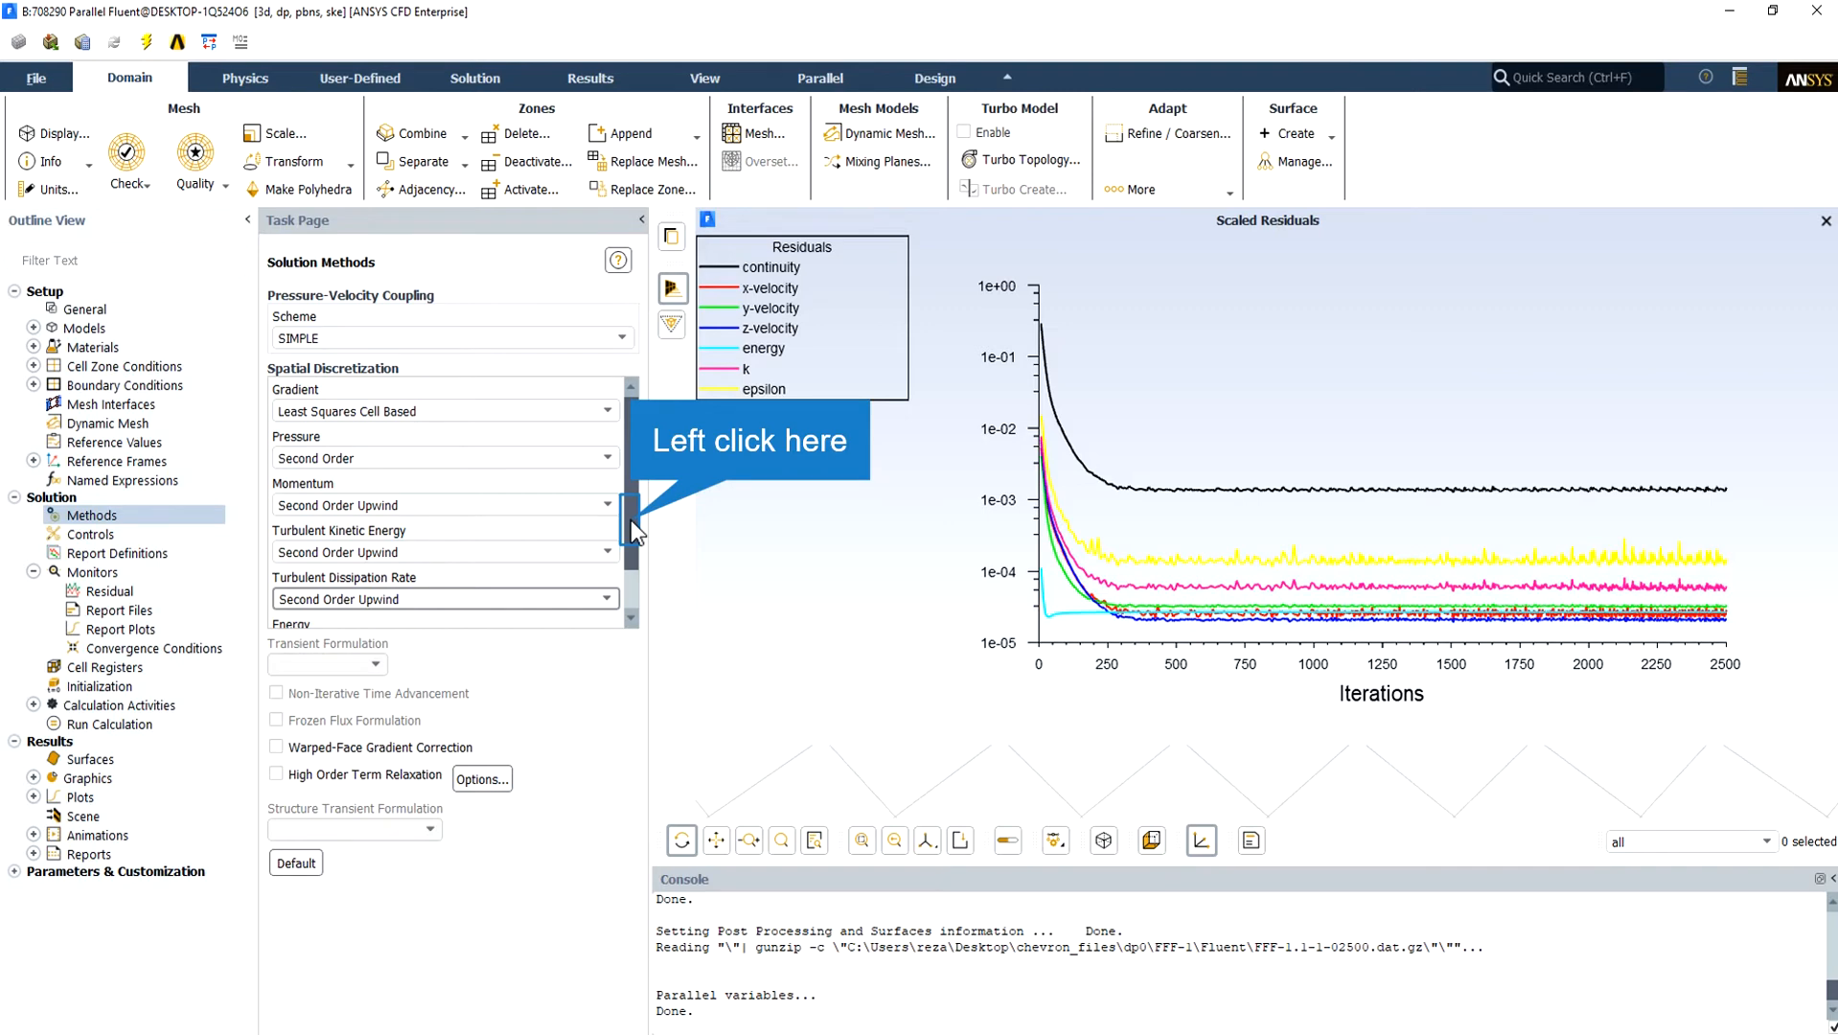
pyautogui.scroll(-3)
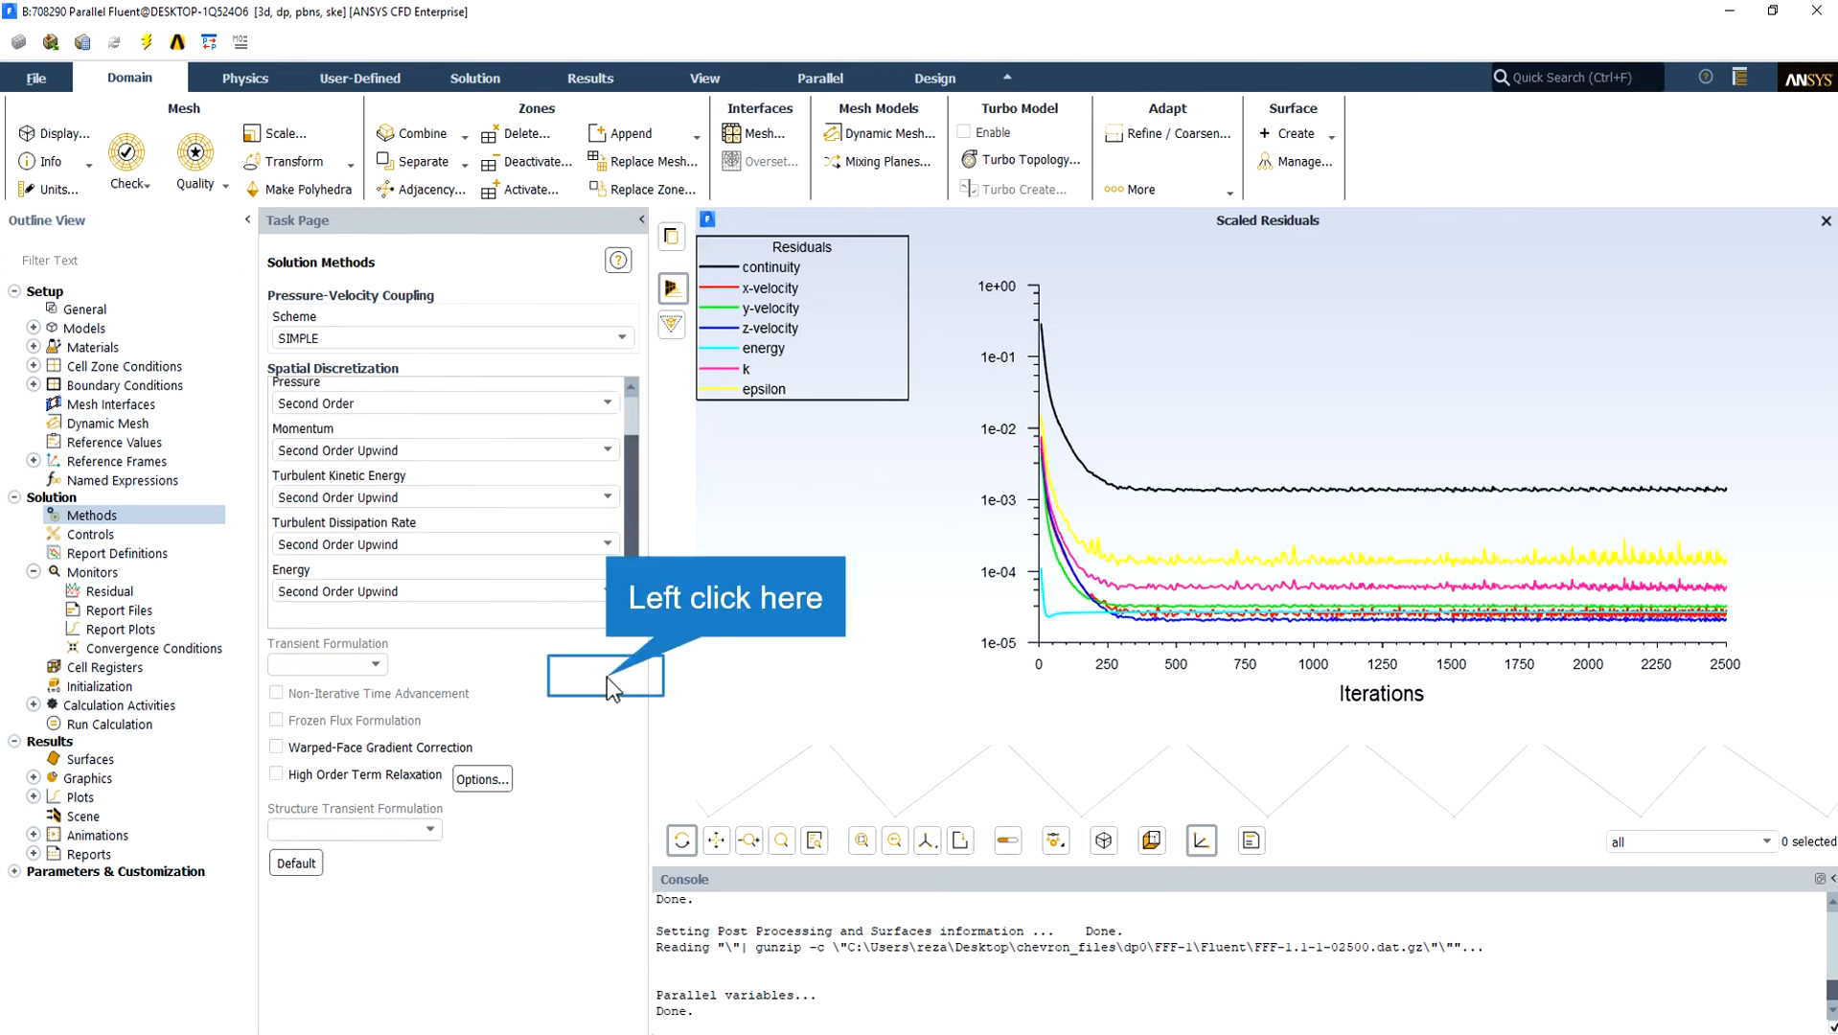
pyautogui.doubleClick(117, 627)
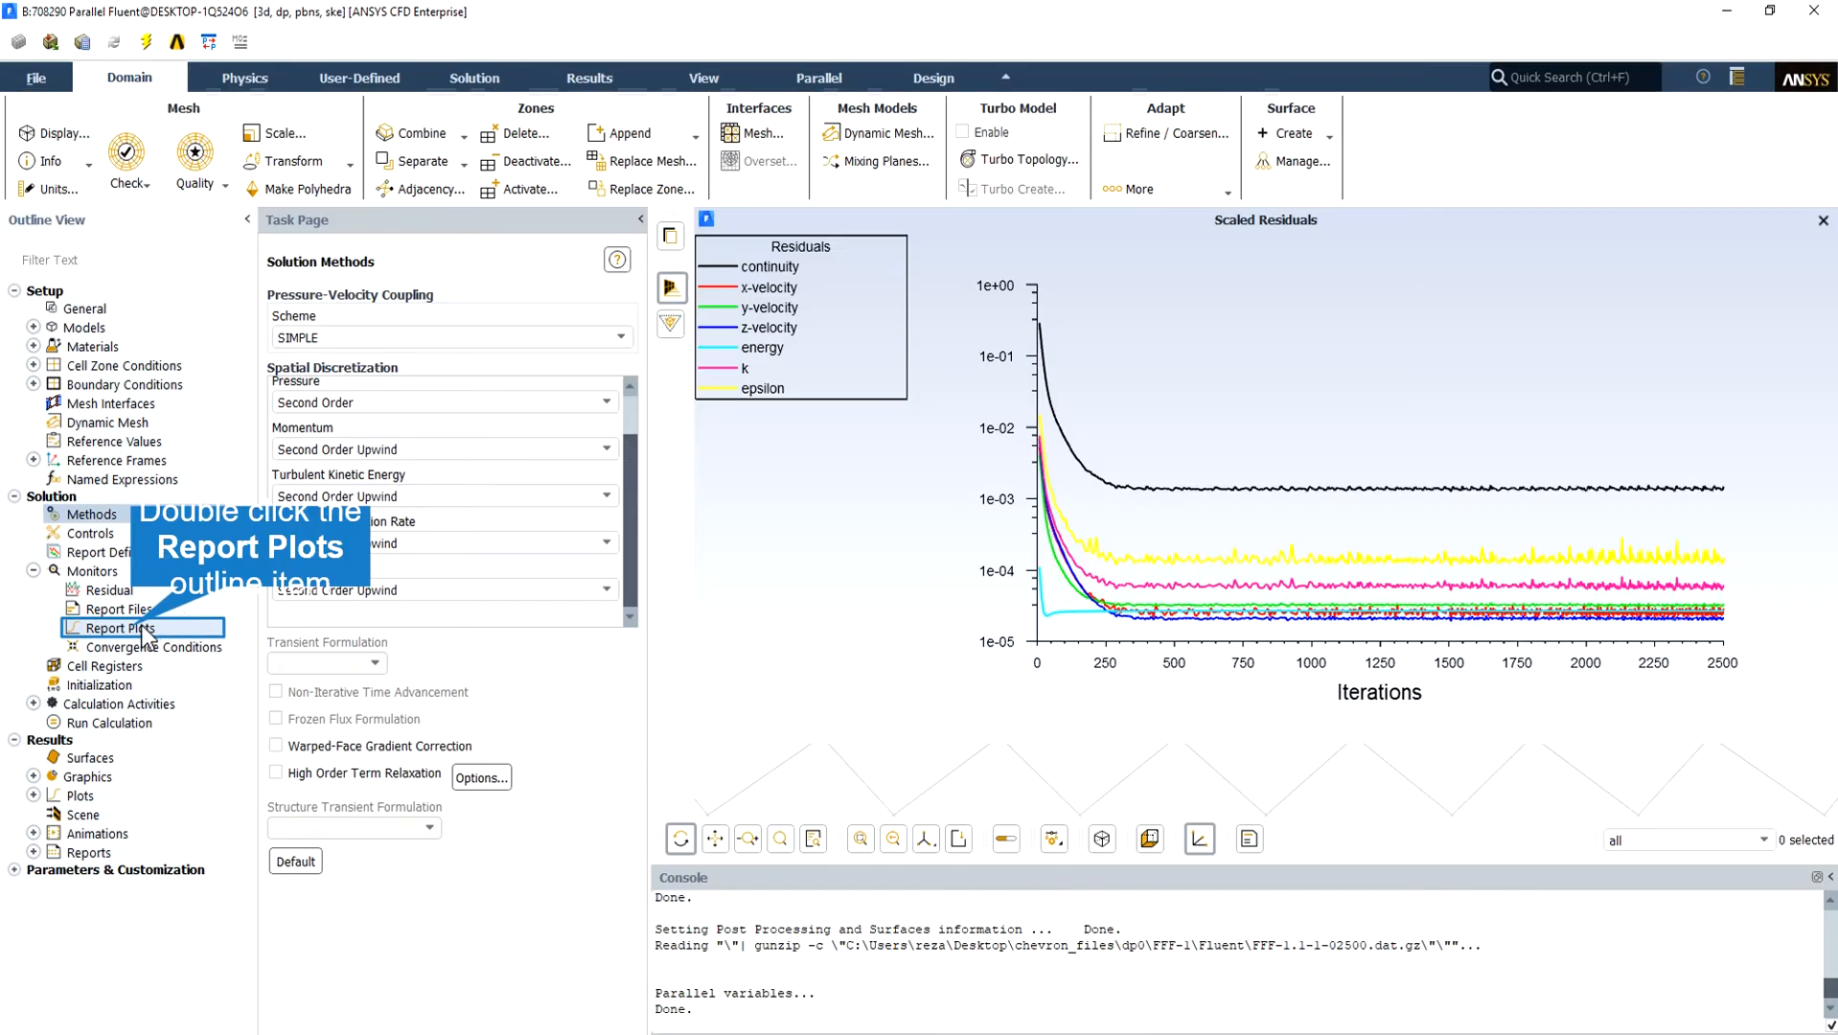
# - Create an area-weighted average temperature surface report on hot-outlet named hot-outlet-temperature for a new report plot
pyautogui.doubleClick(112, 626)
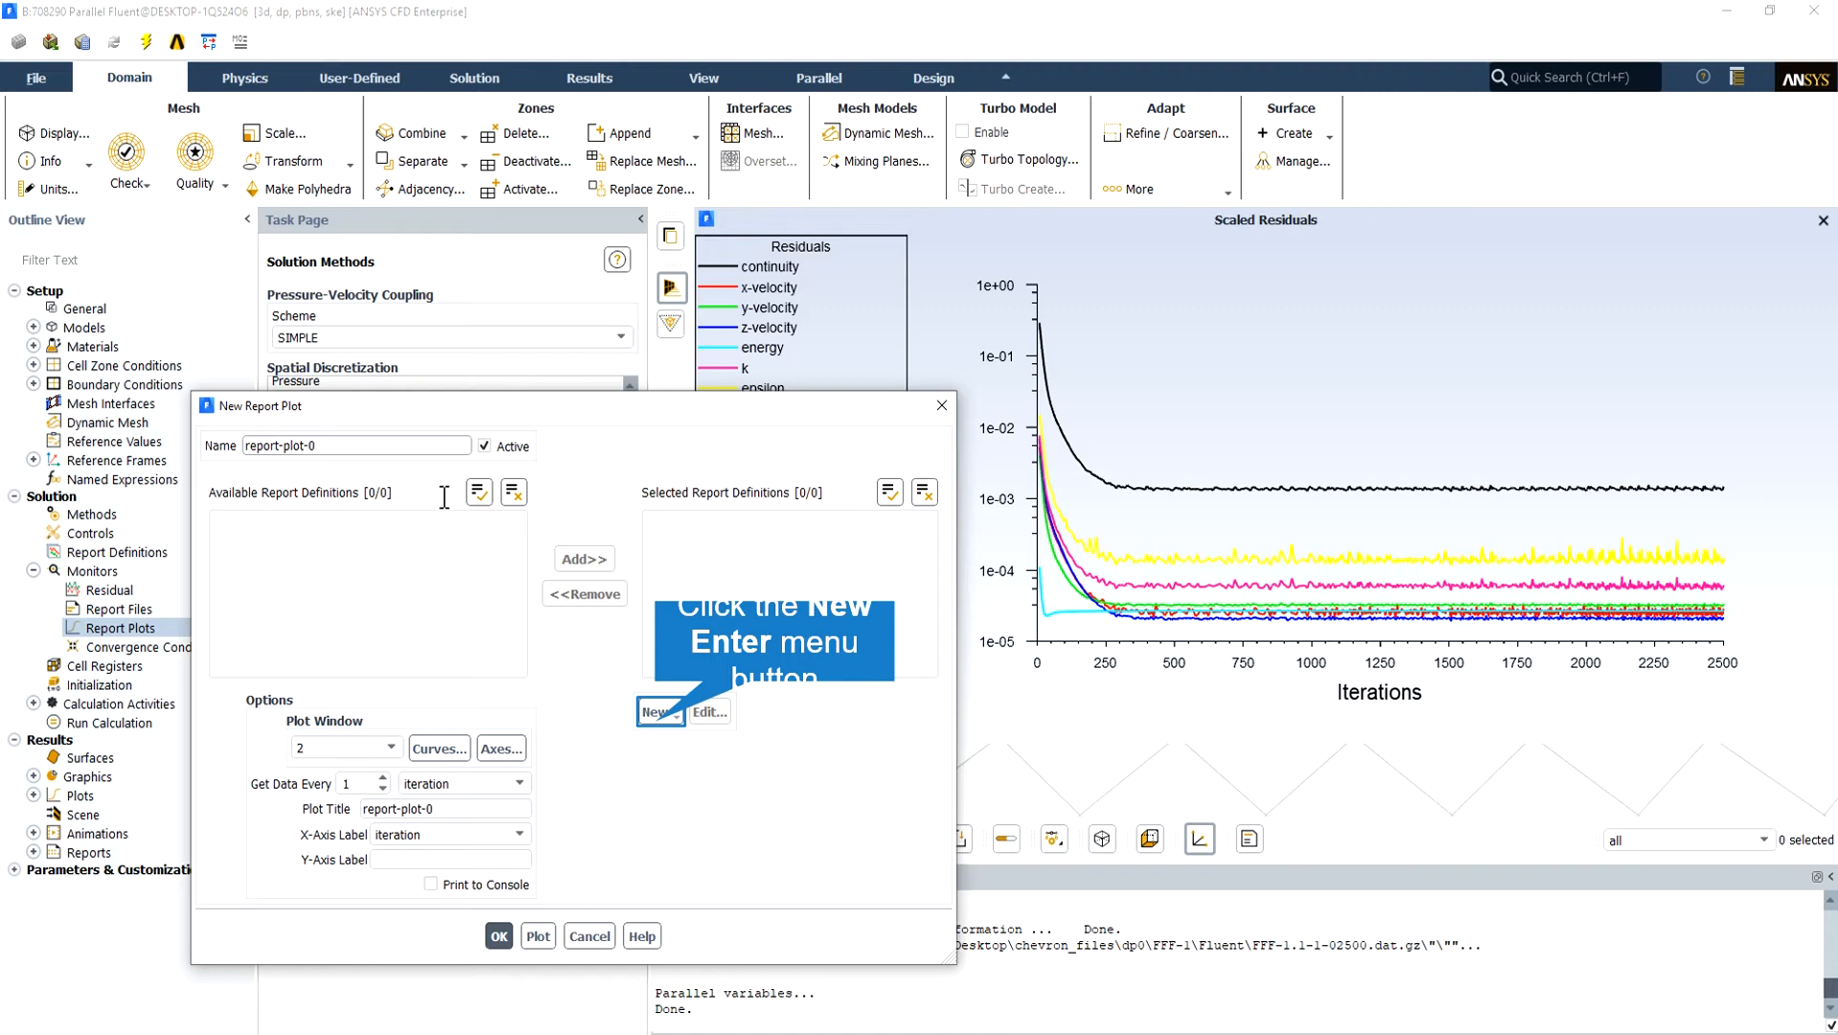
pyautogui.moveTo(445, 541)
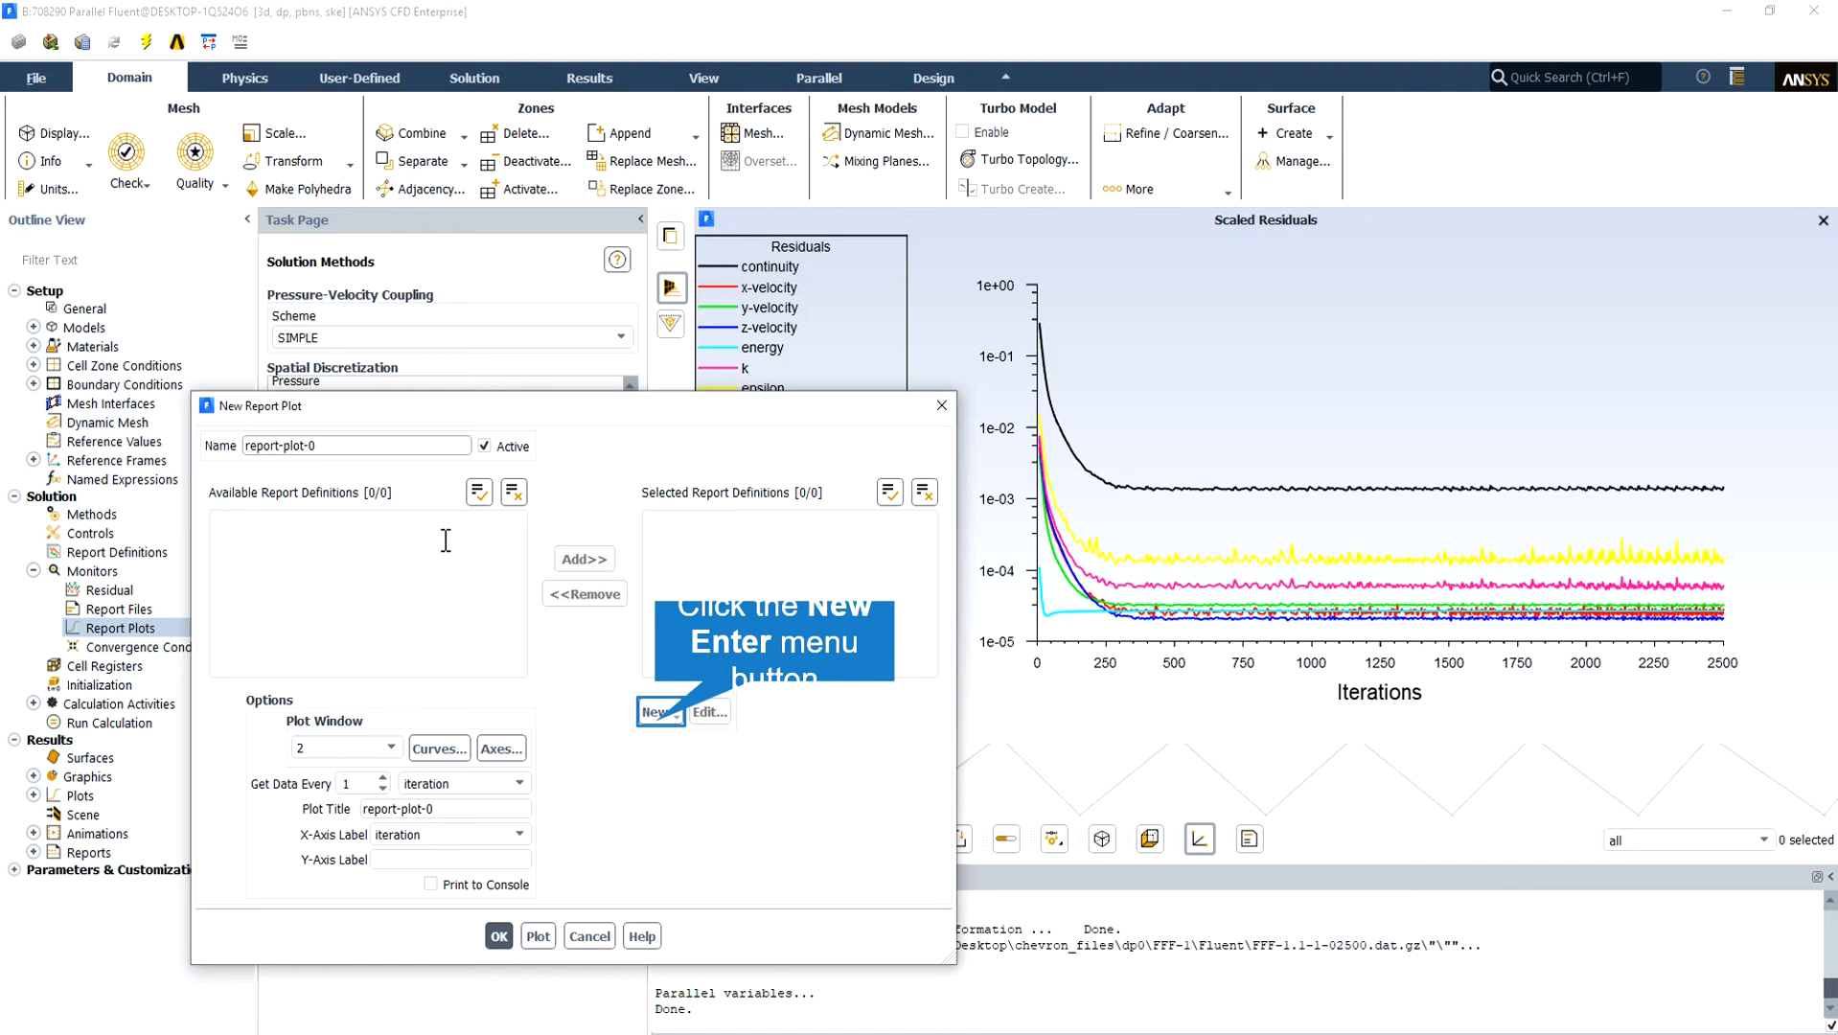
pyautogui.moveTo(447, 594)
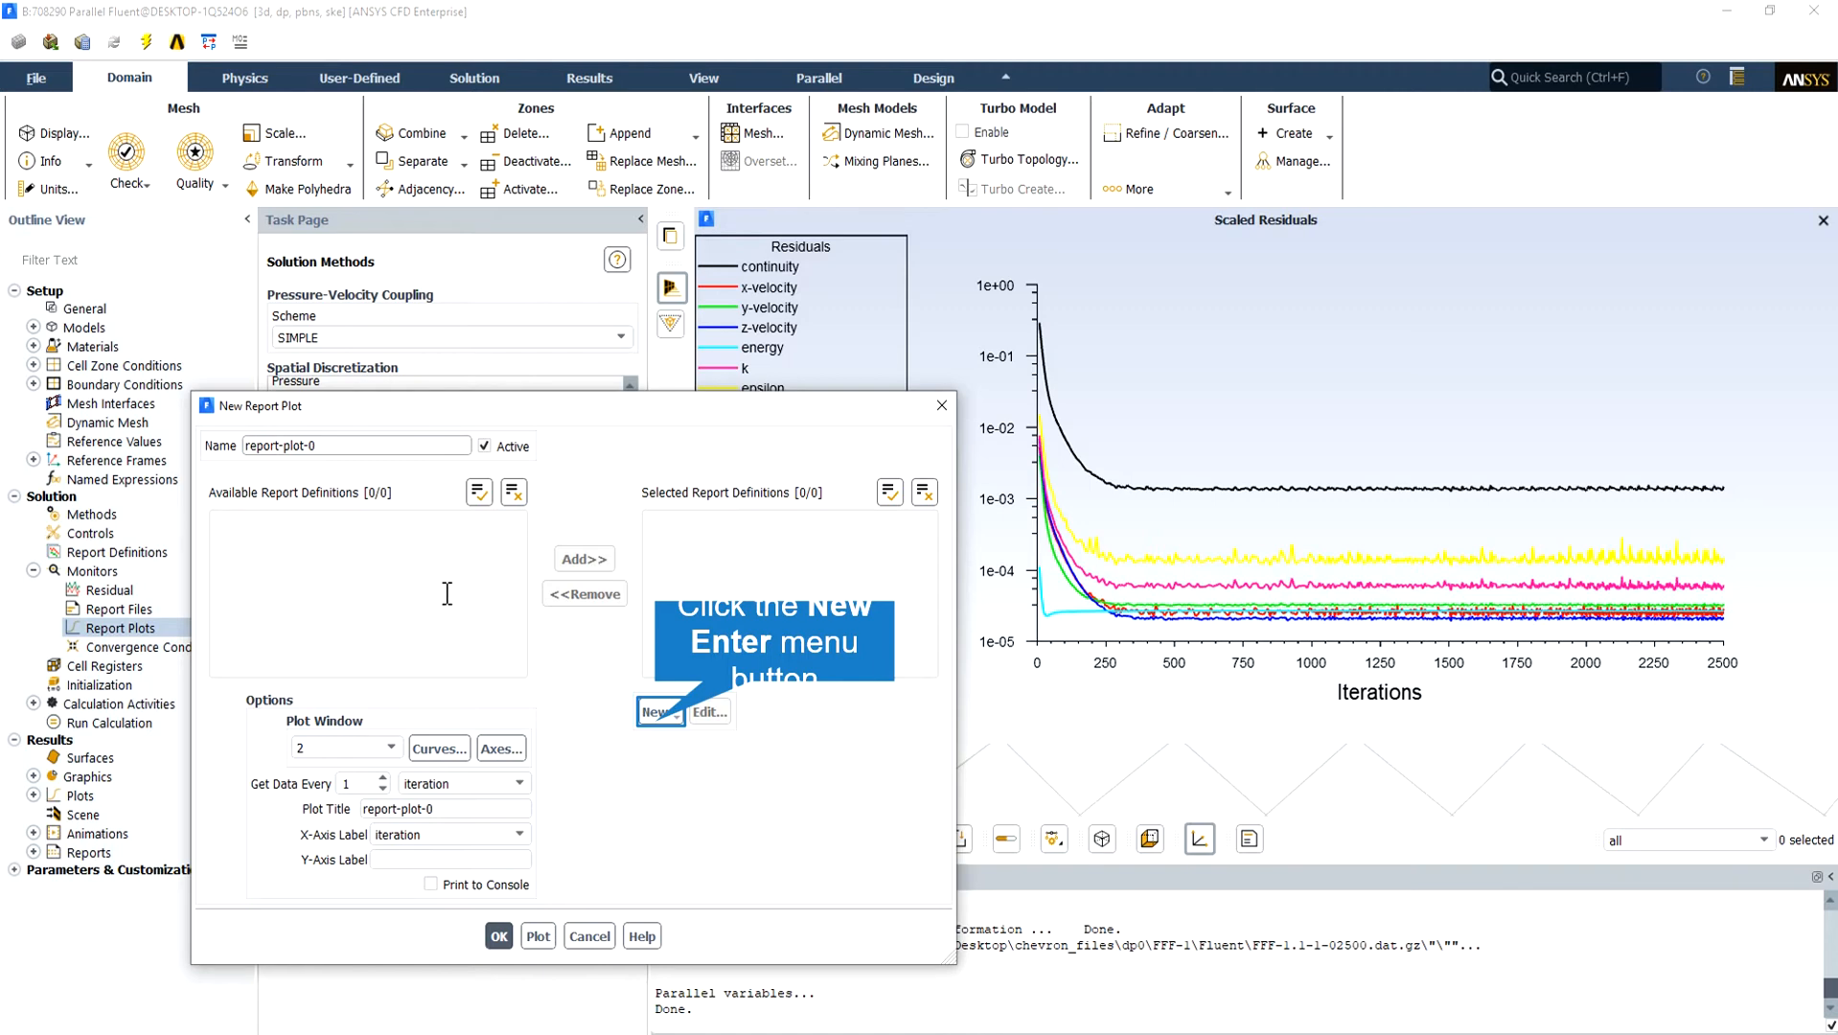
pyautogui.moveTo(449, 642)
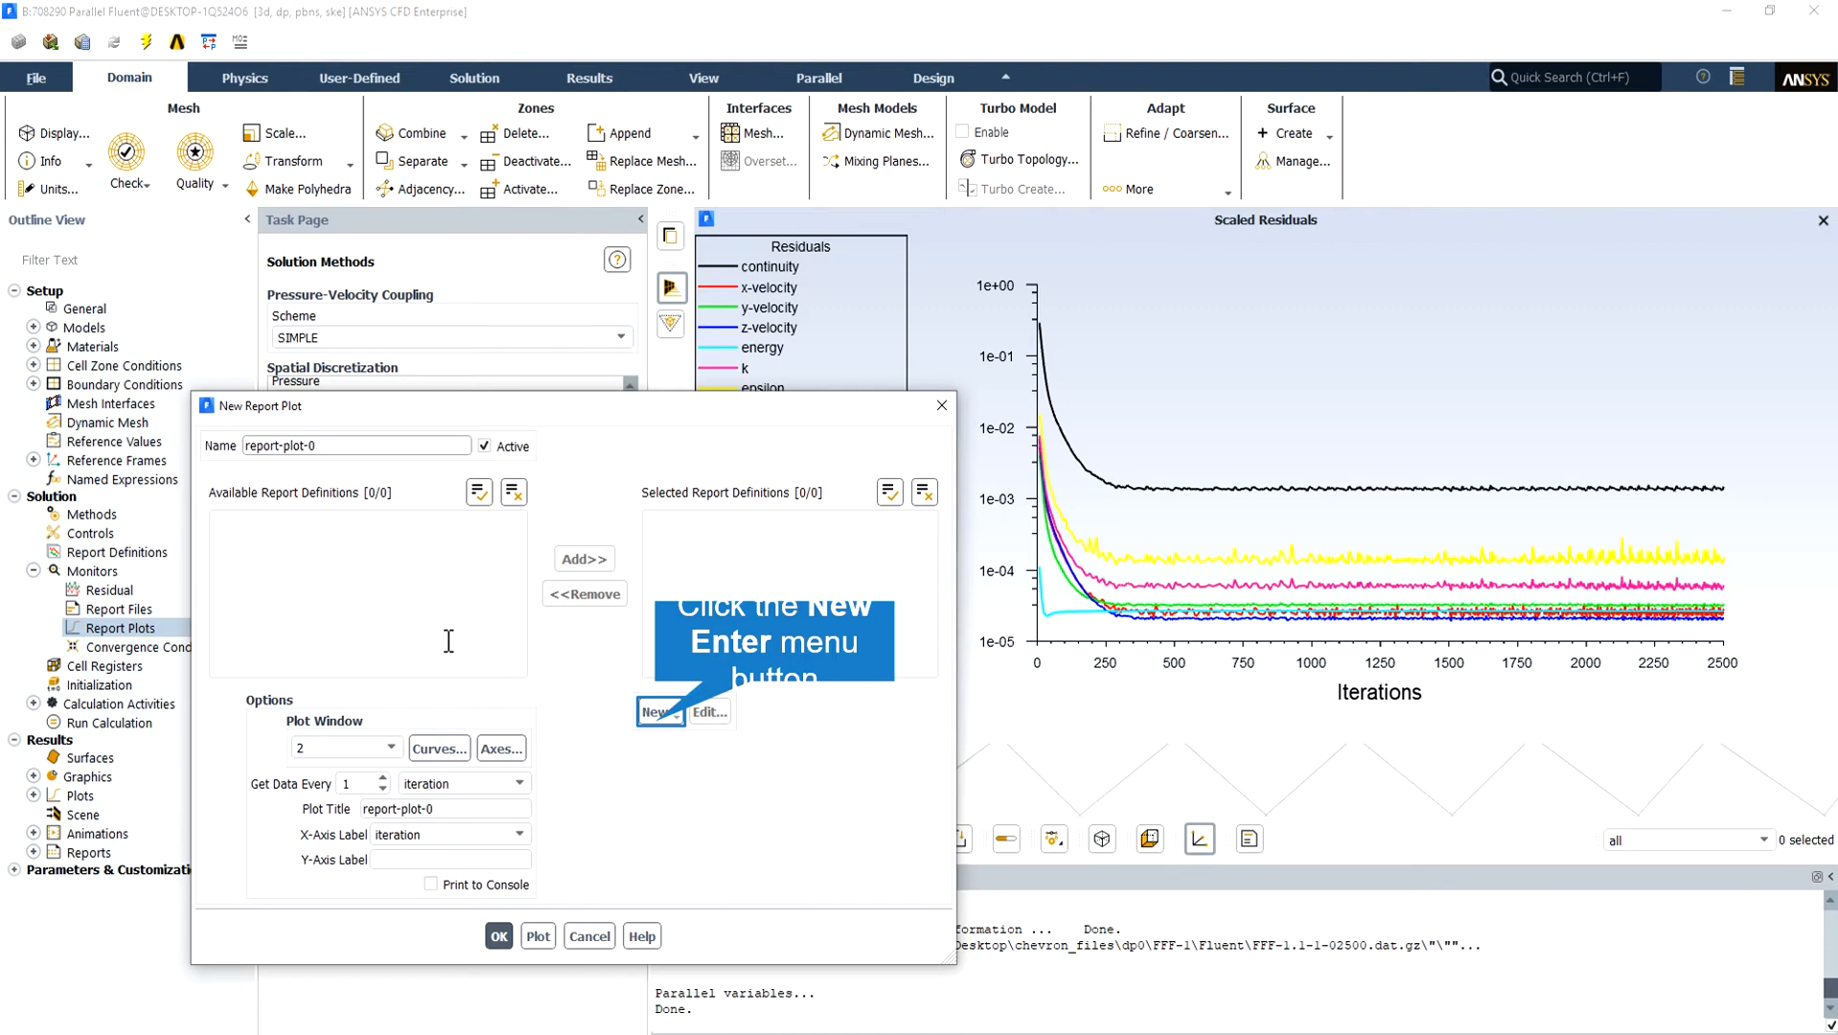
pyautogui.moveTo(448, 674)
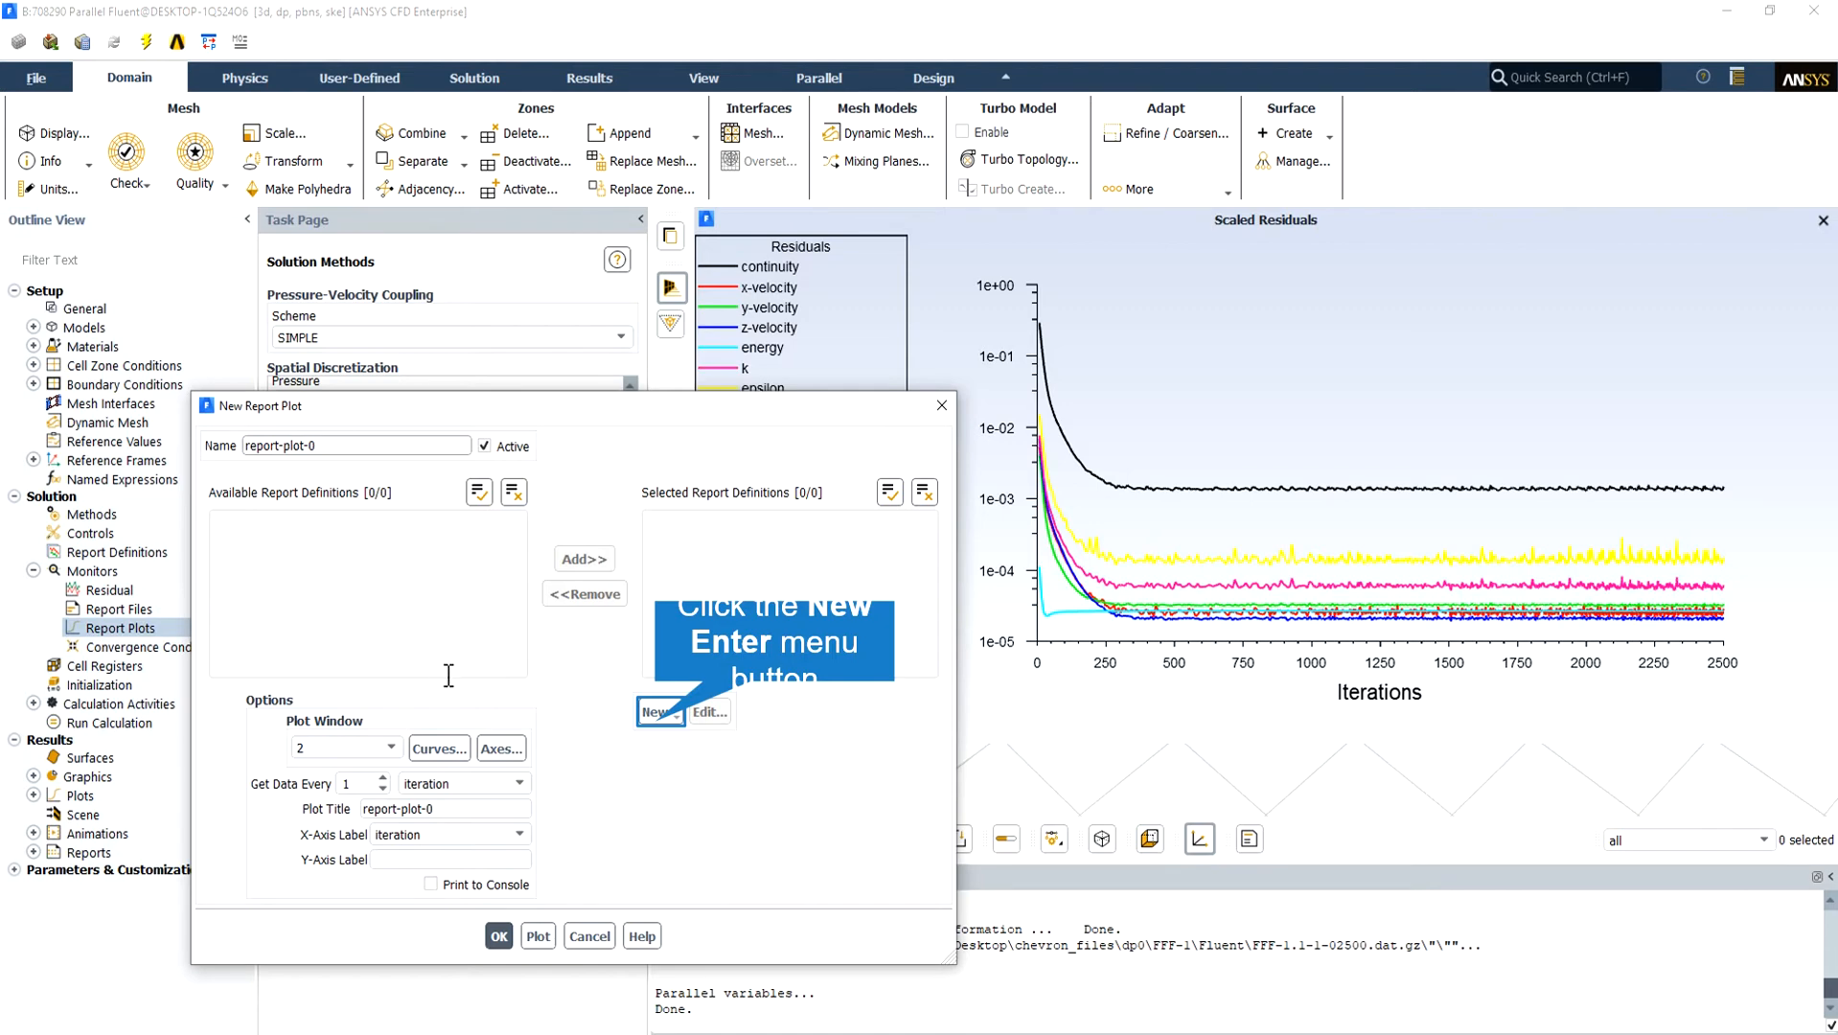
pyautogui.moveTo(449, 694)
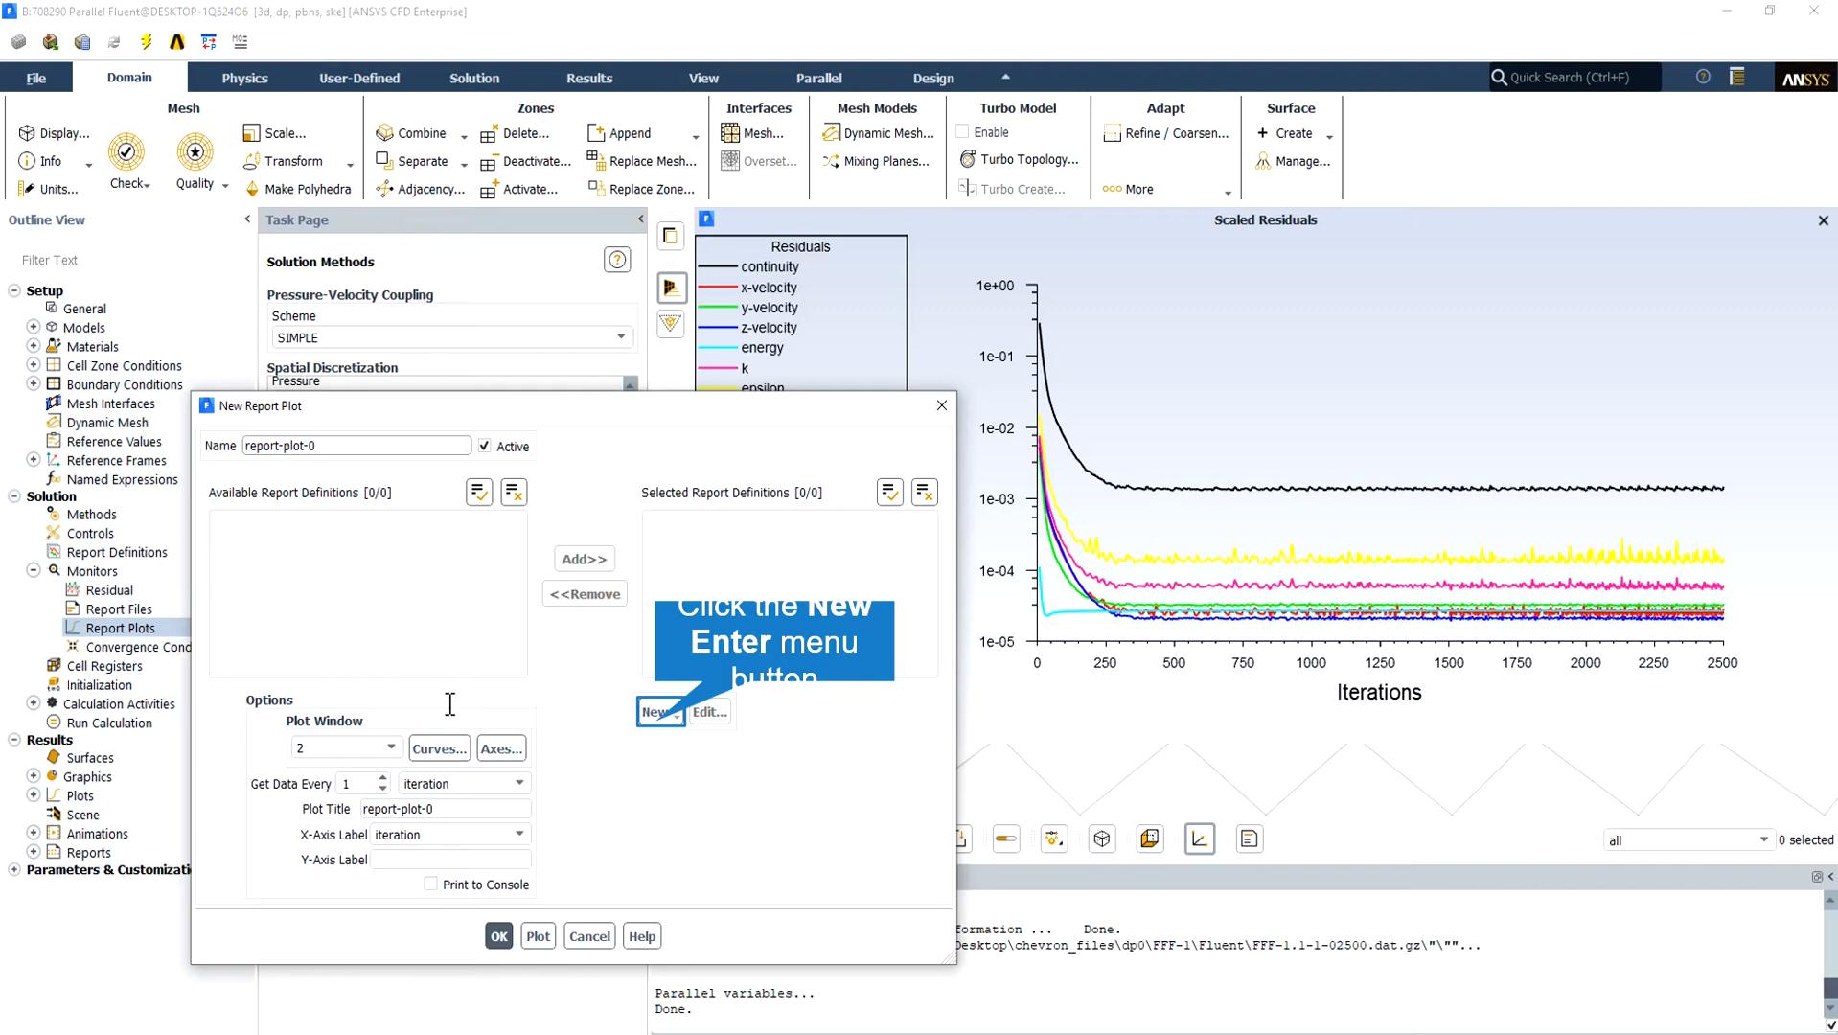
pyautogui.click(657, 711)
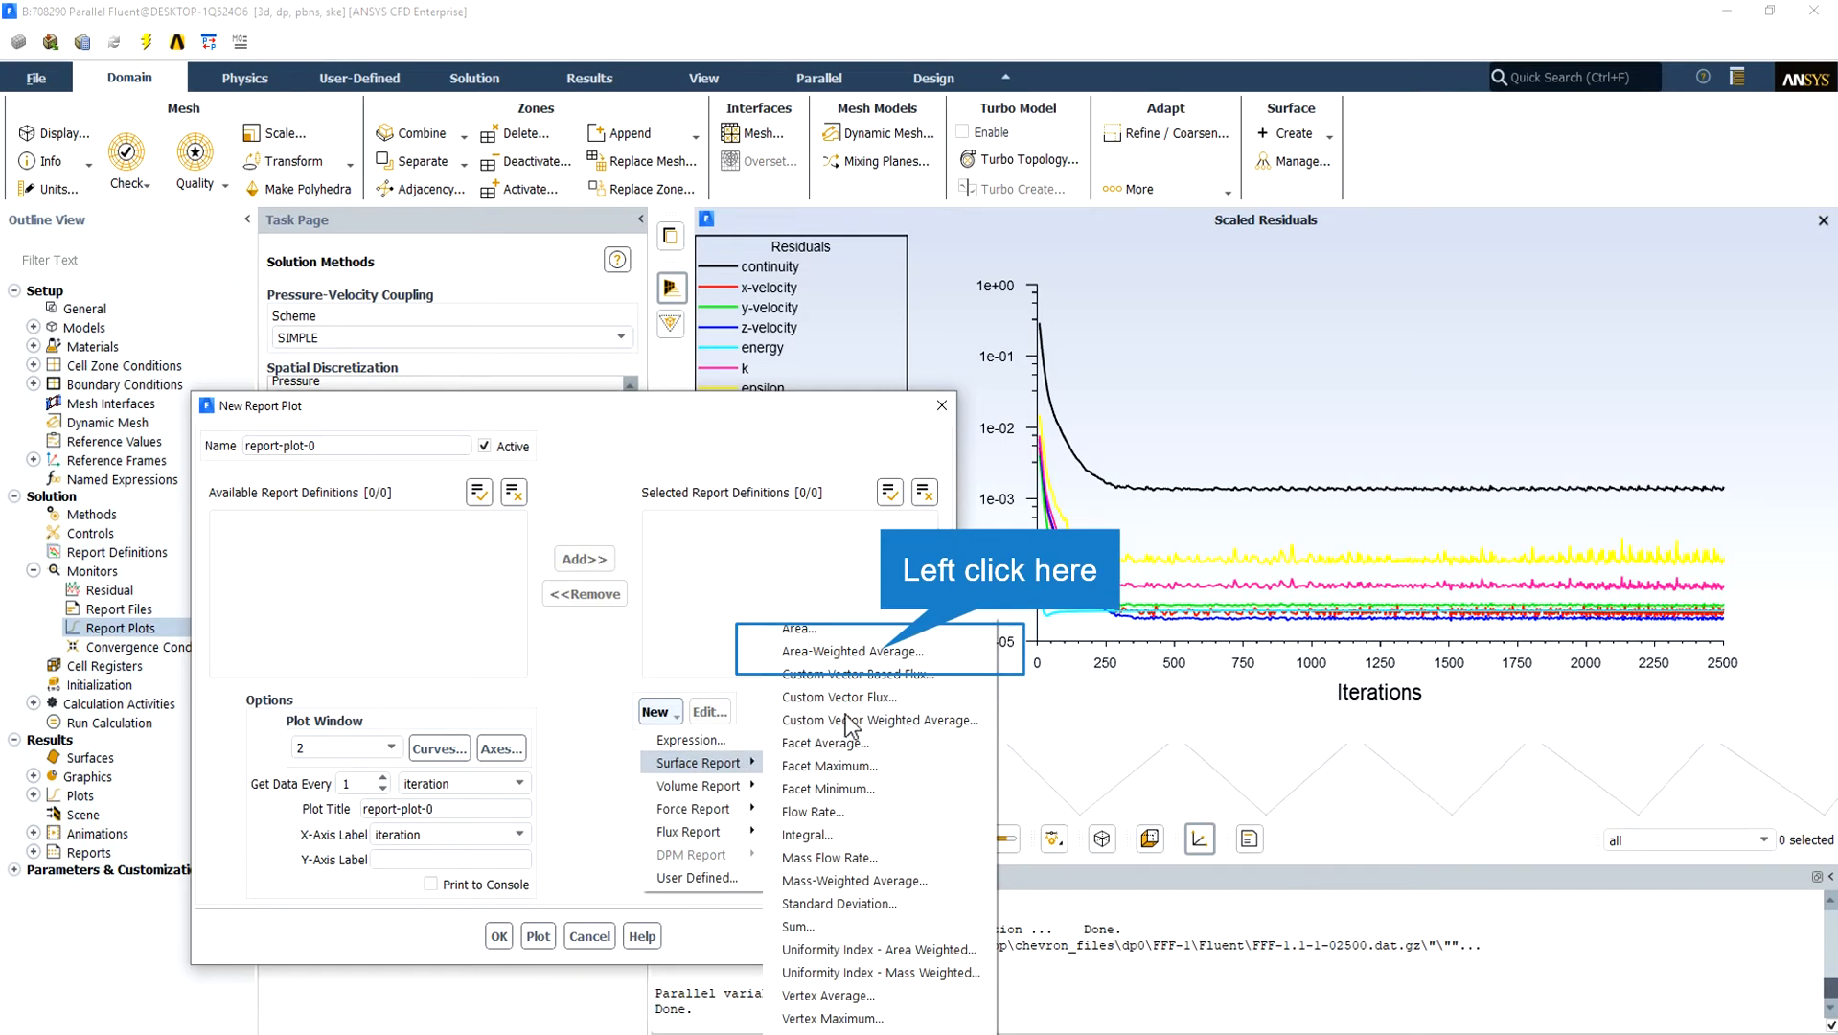
pyautogui.click(851, 650)
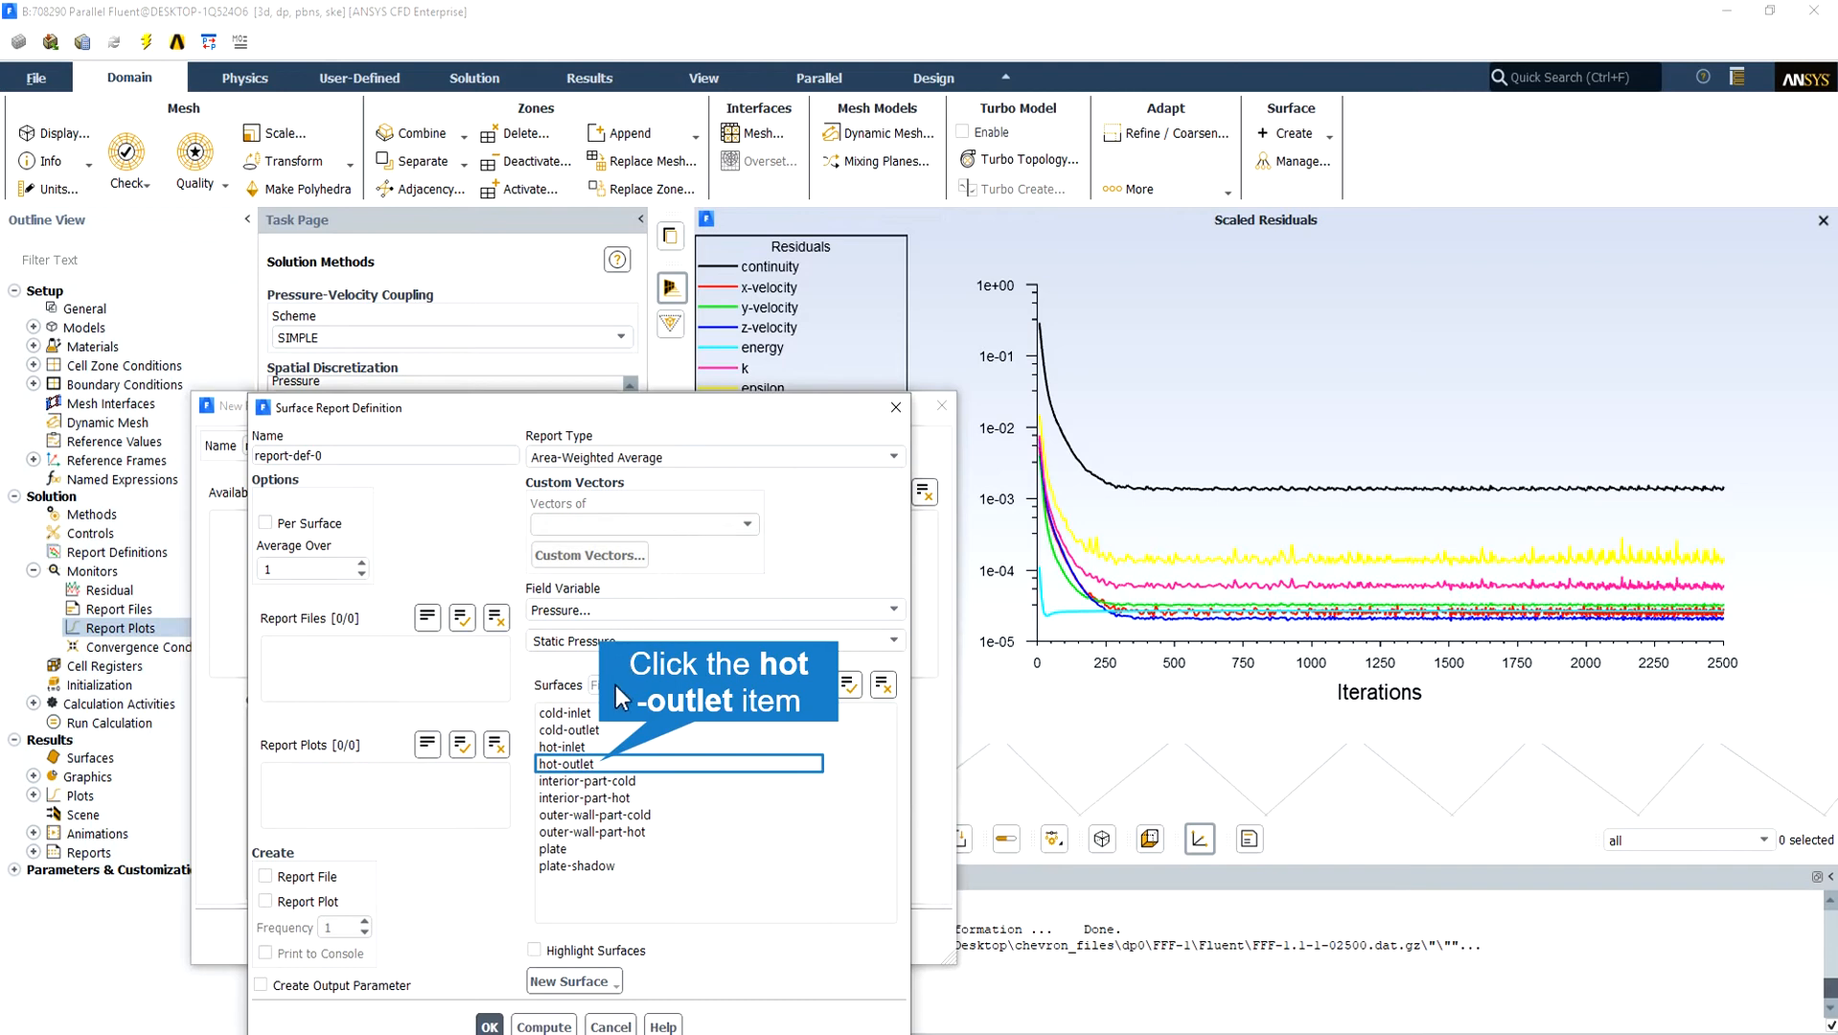
pyautogui.click(565, 763)
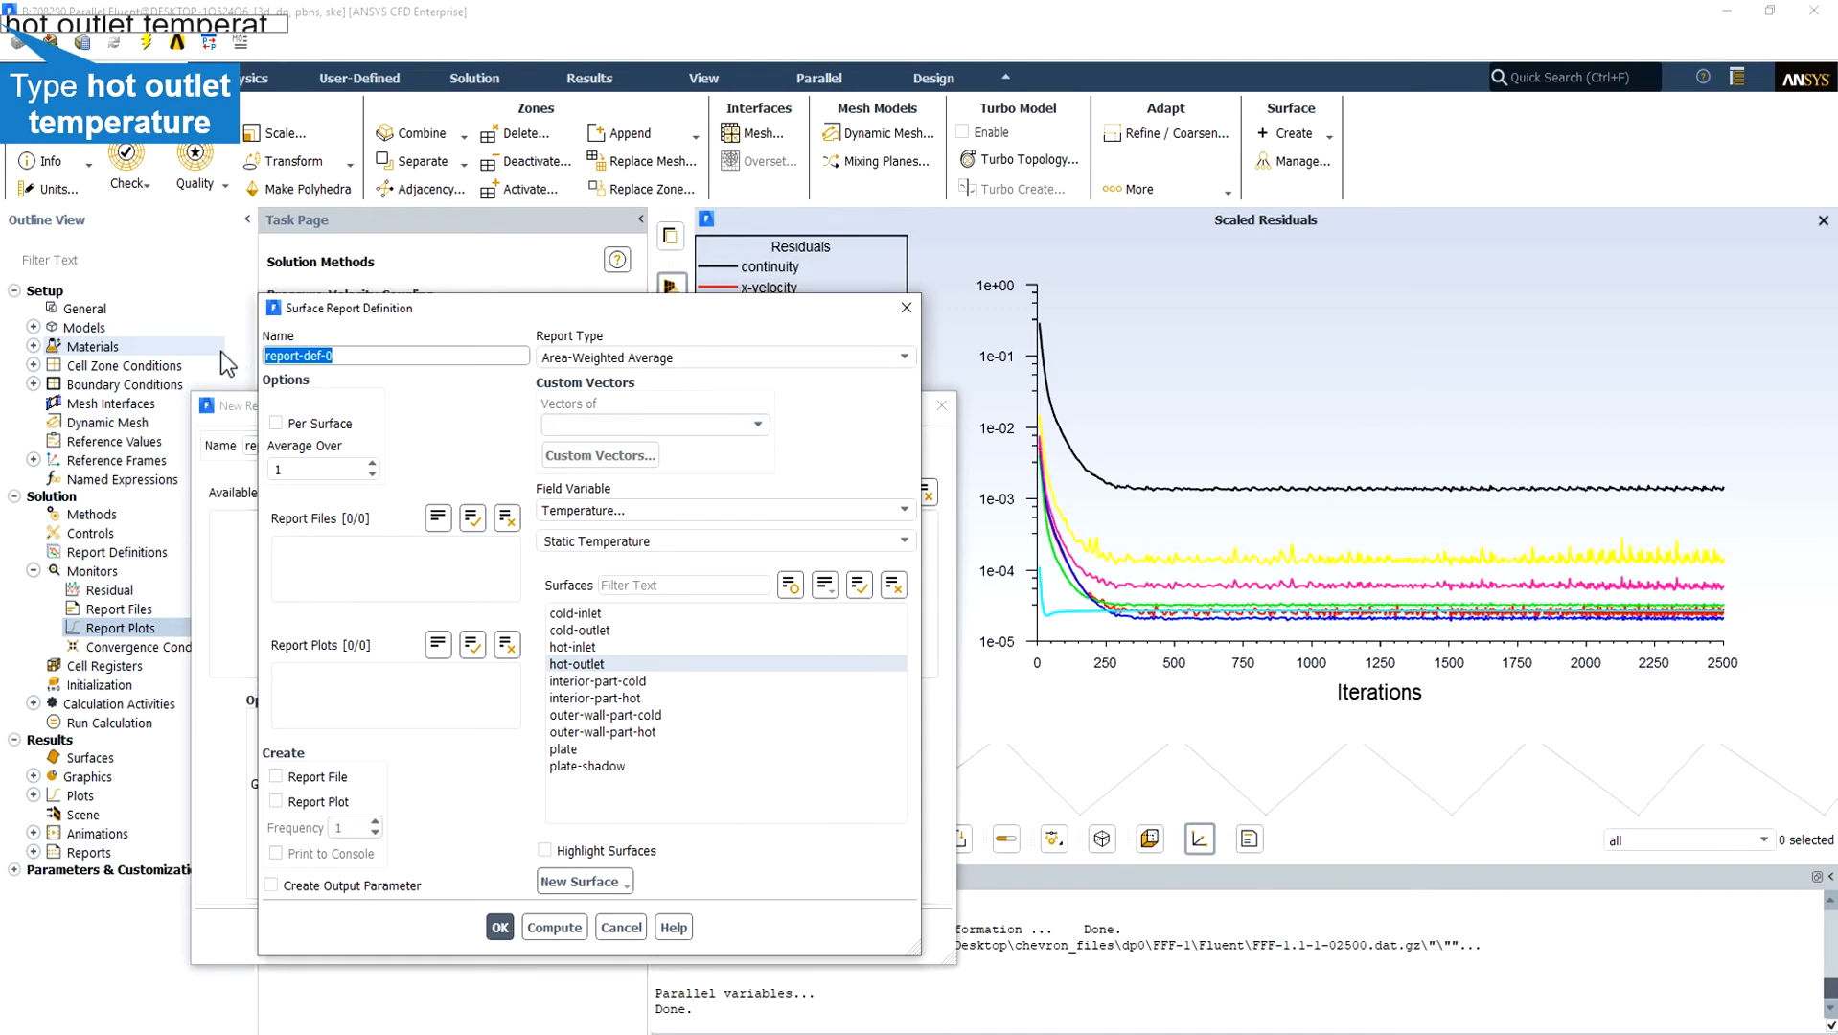
pyautogui.write('hot-outlet-temperature')
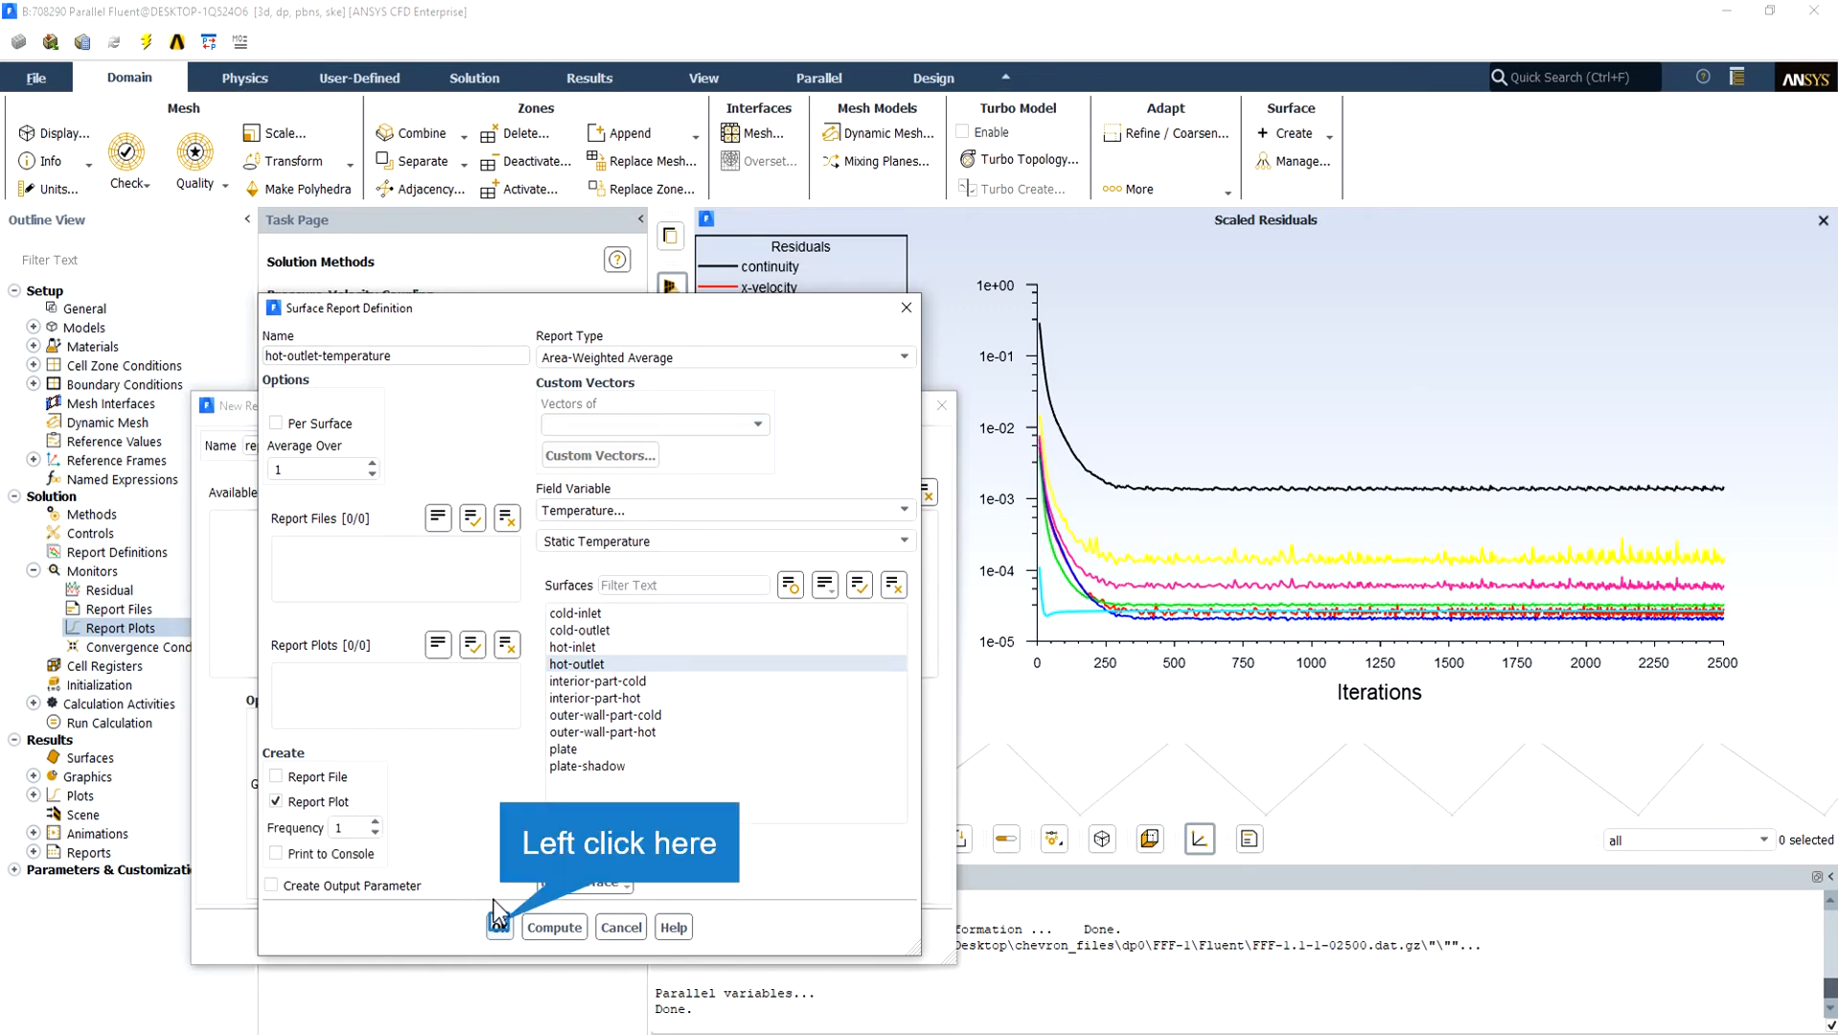
pyautogui.click(496, 926)
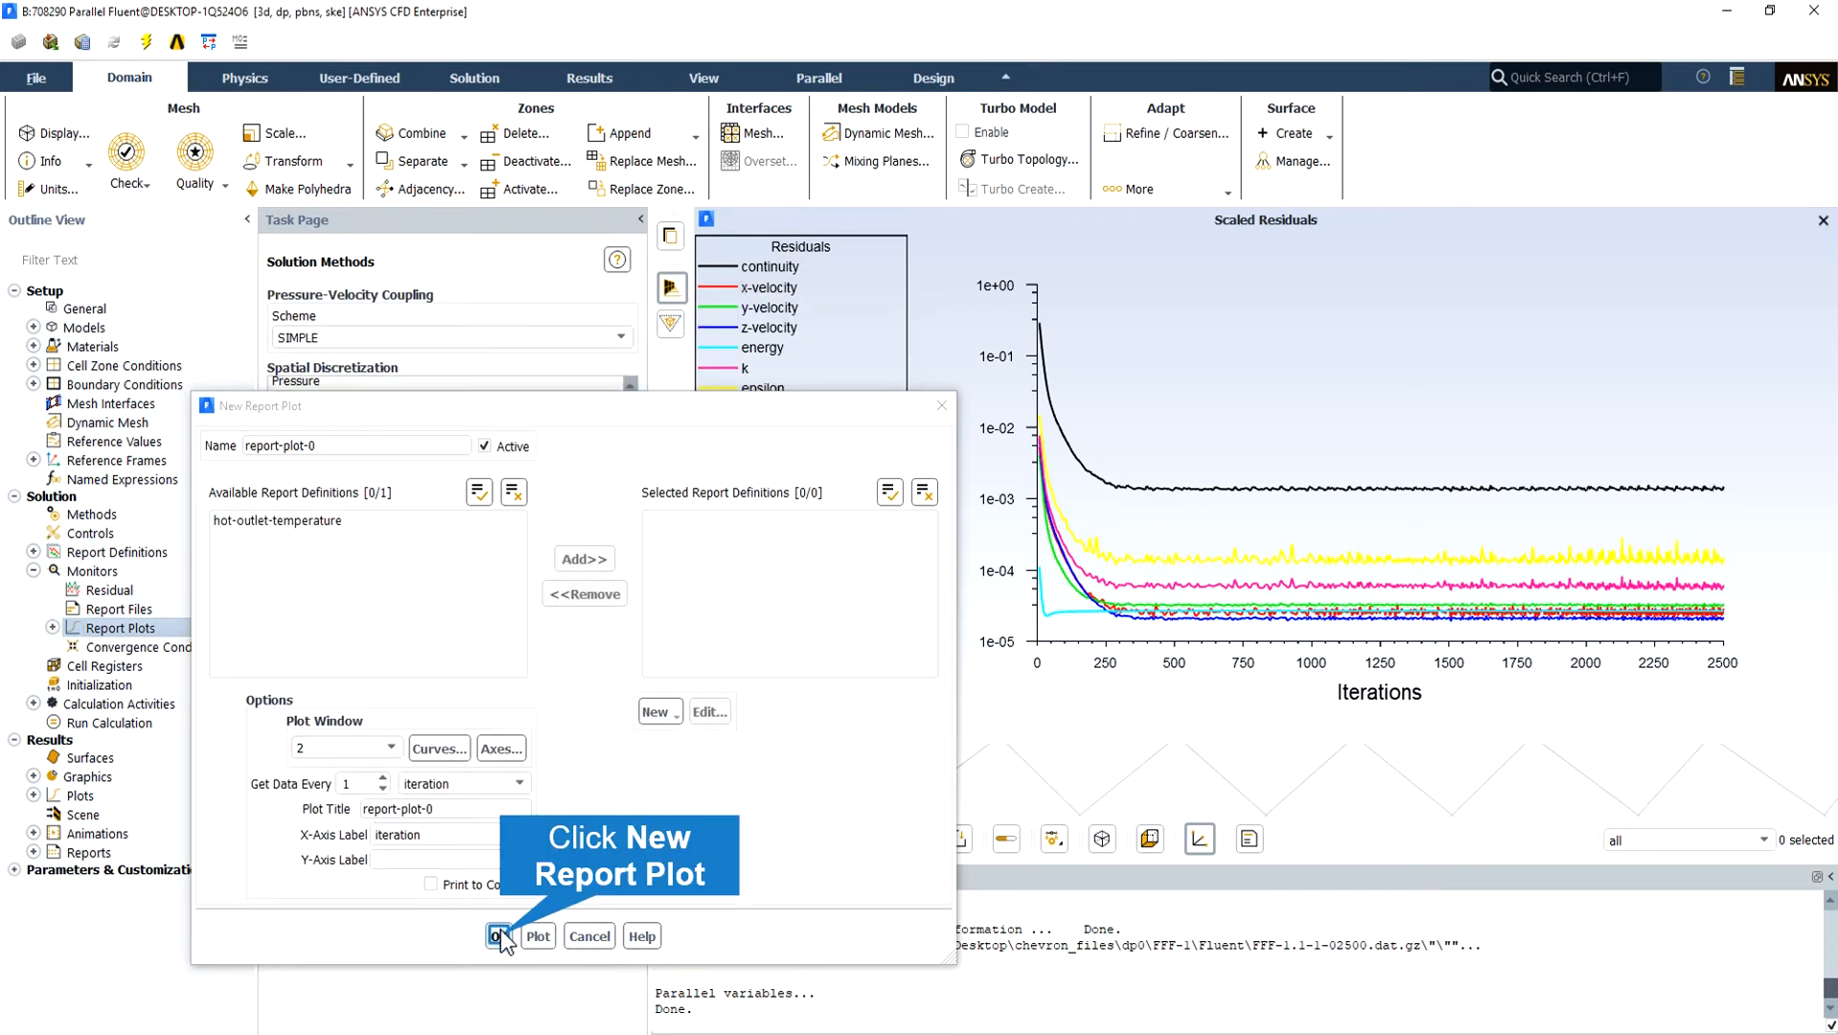
# - Save the hot-outlet-temperature report plot and rerun the calculation, accepting the changed settings
pyautogui.click(497, 935)
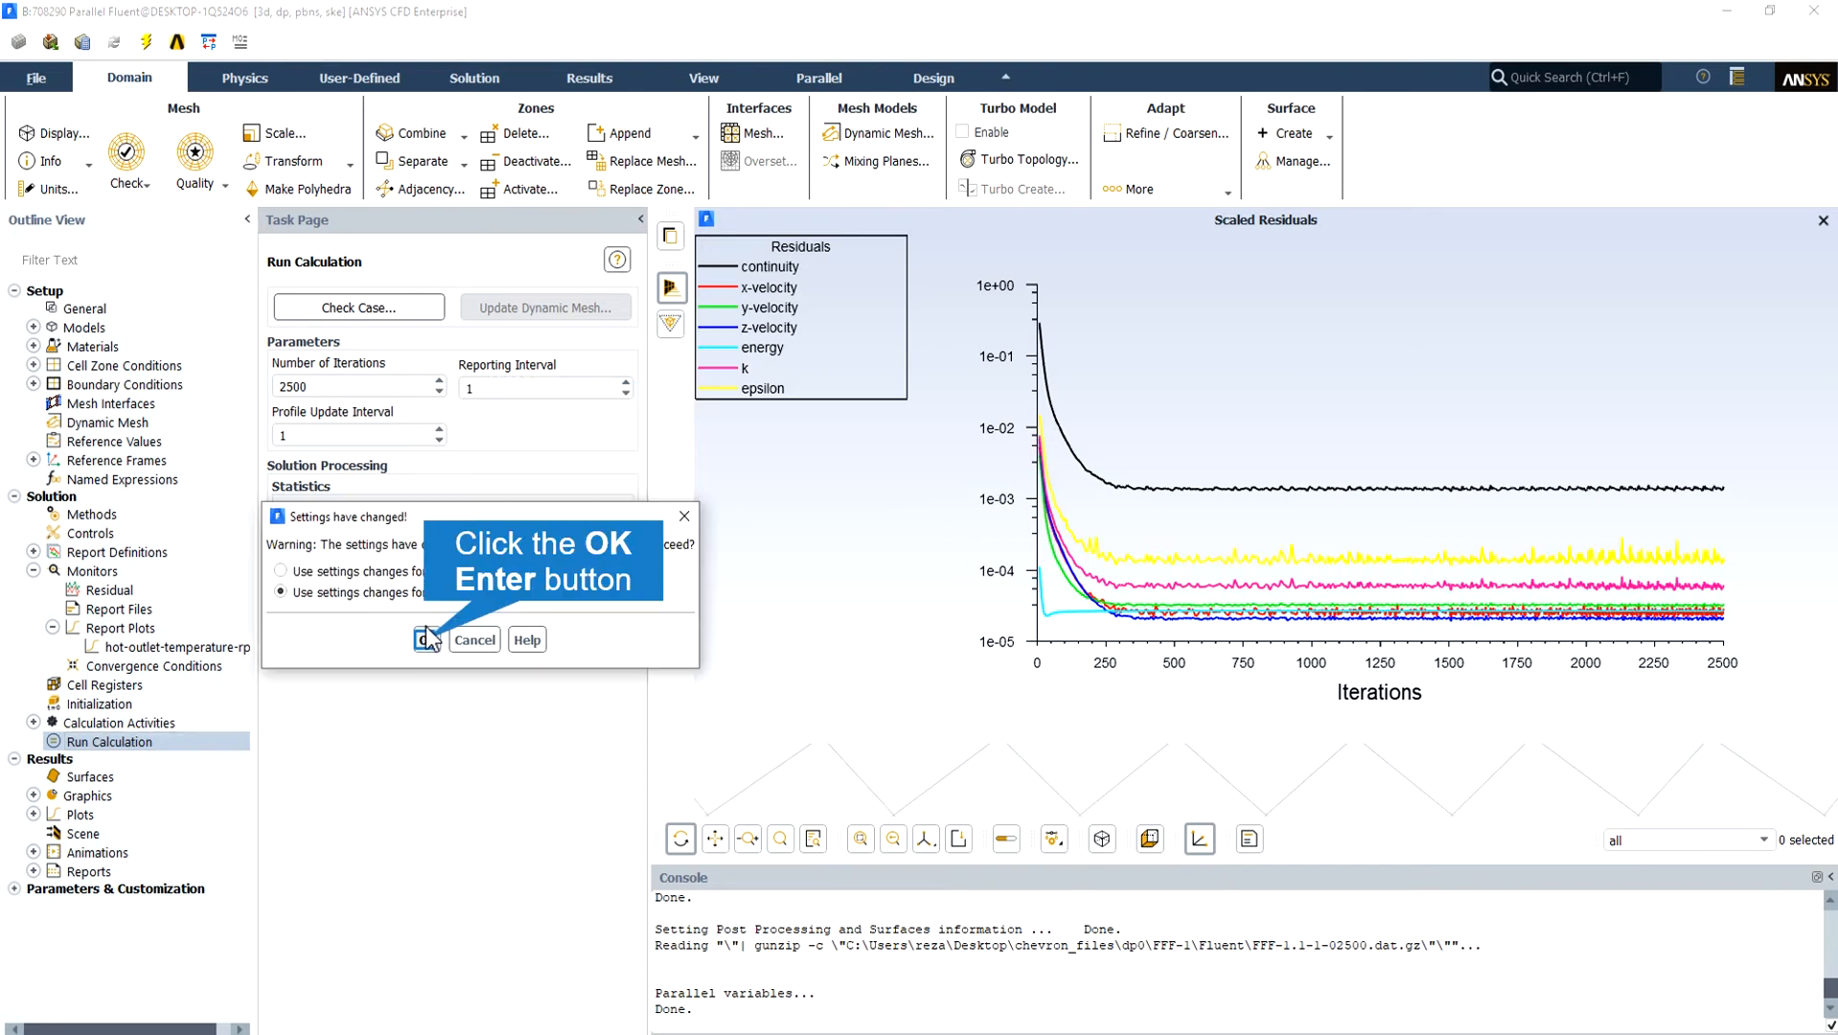
pyautogui.click(425, 638)
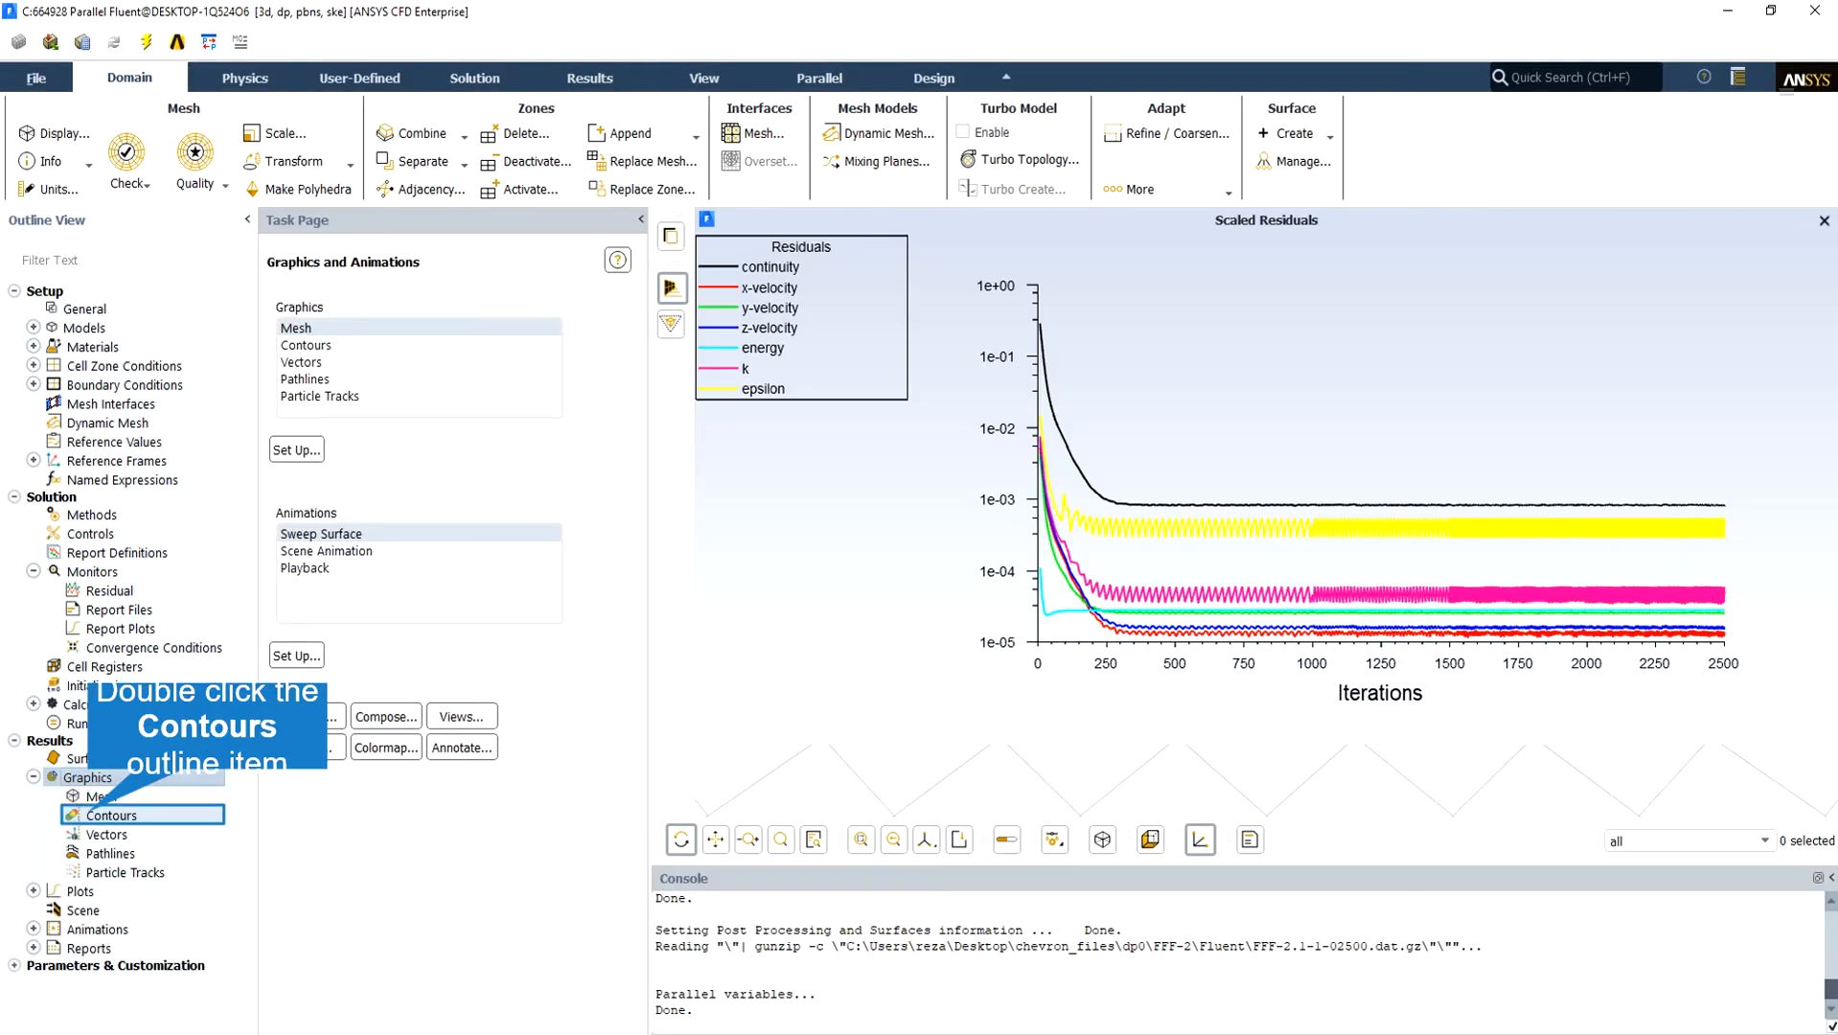
# - Display a Total Surface Heat Flux contour on the plate surface only (about ±1.04e+05 W/m²)
pyautogui.doubleClick(112, 814)
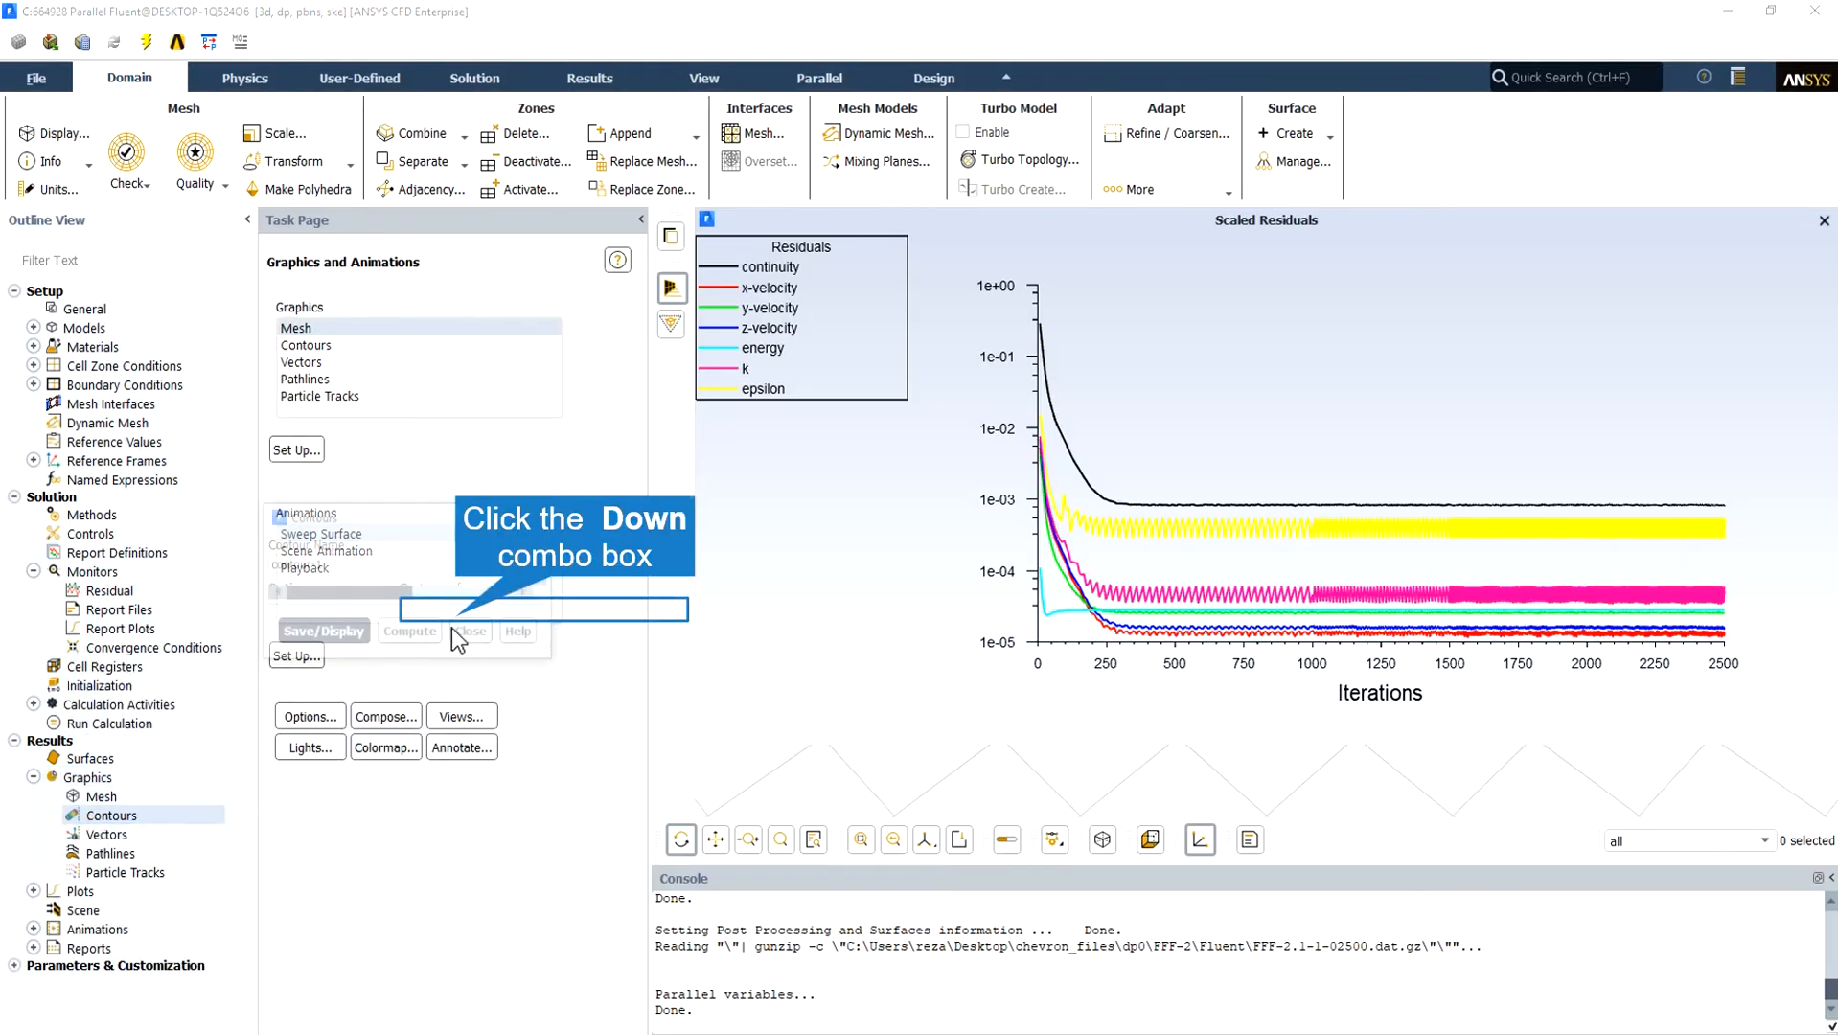
pyautogui.moveTo(461, 627)
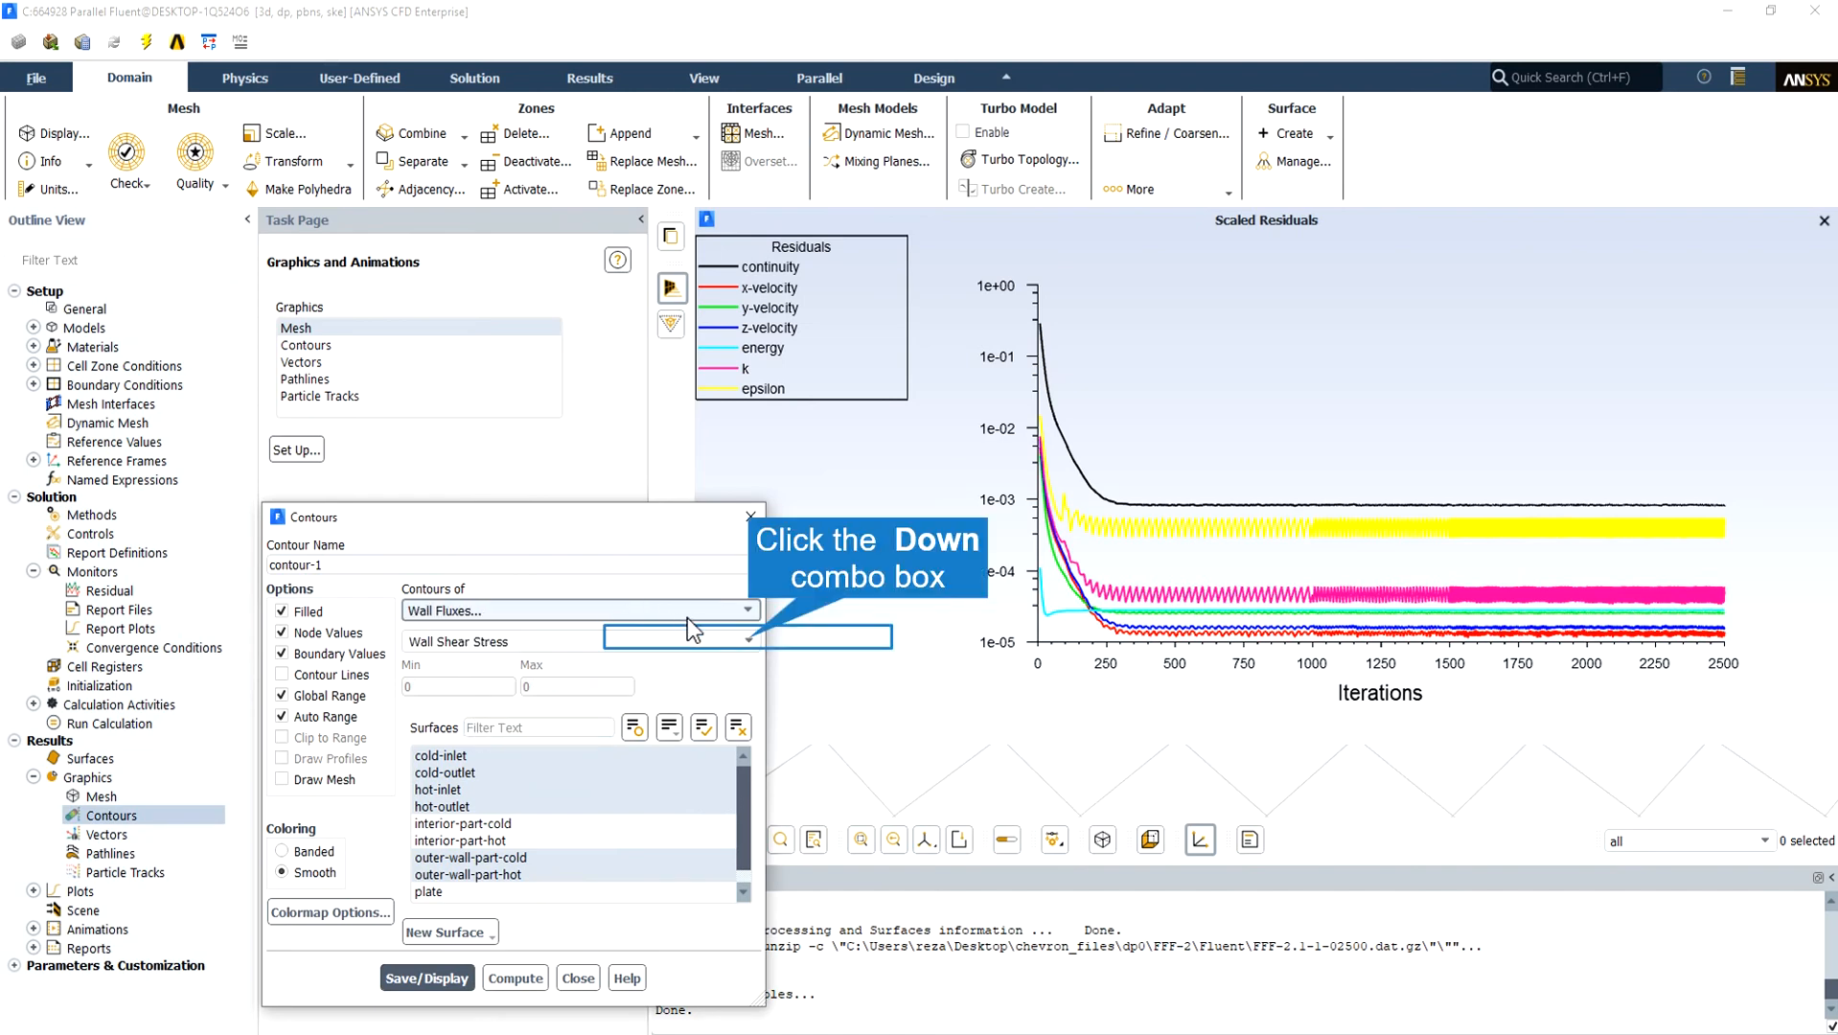
pyautogui.click(748, 636)
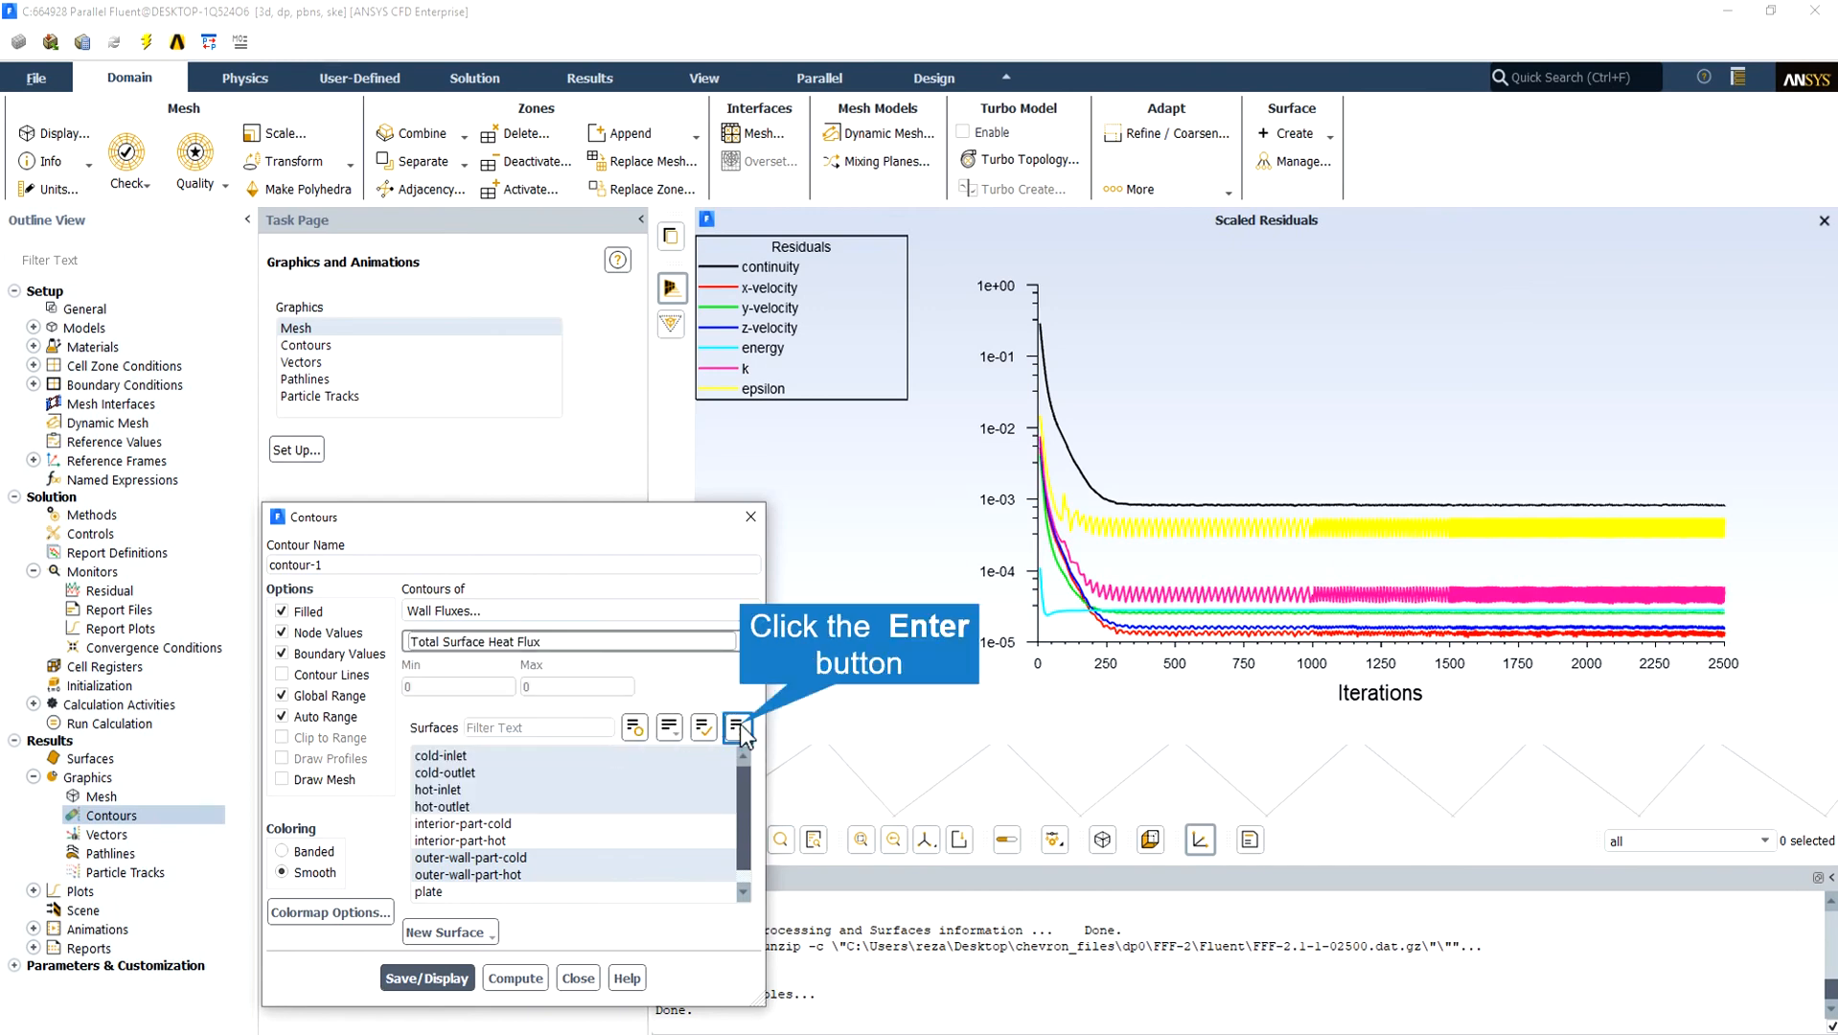
pyautogui.click(738, 726)
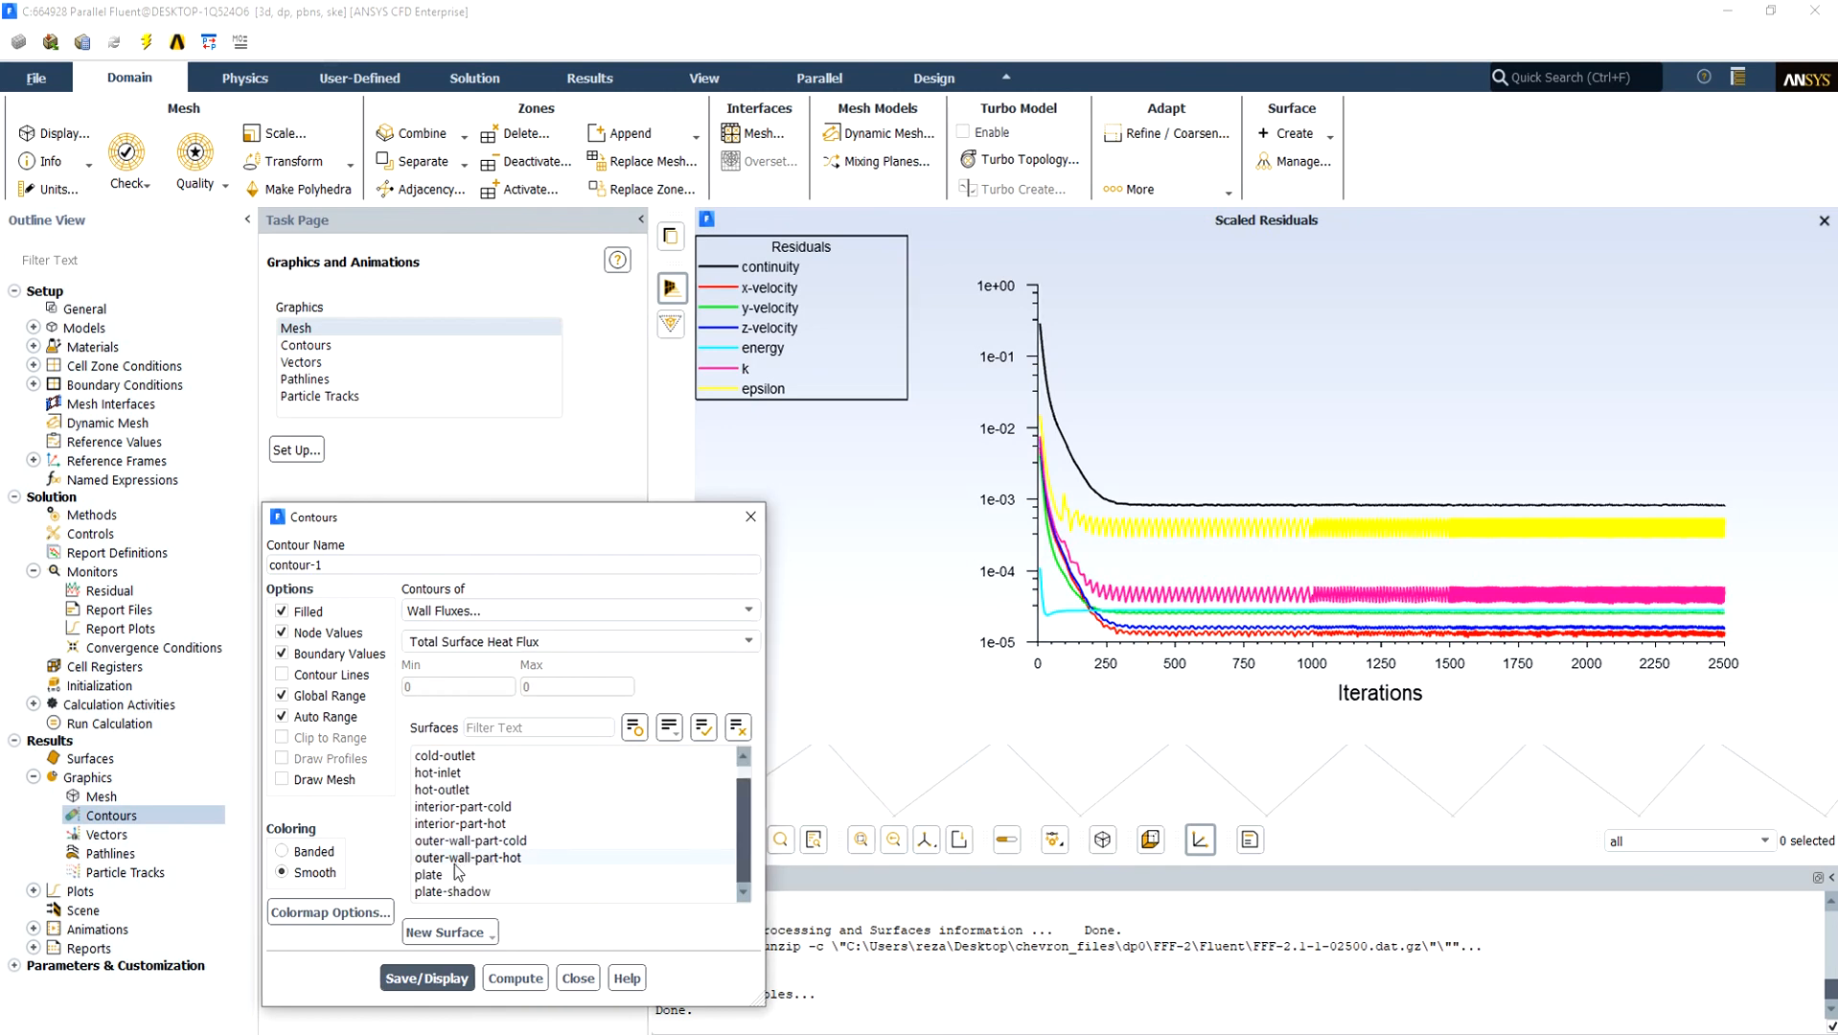
pyautogui.click(430, 874)
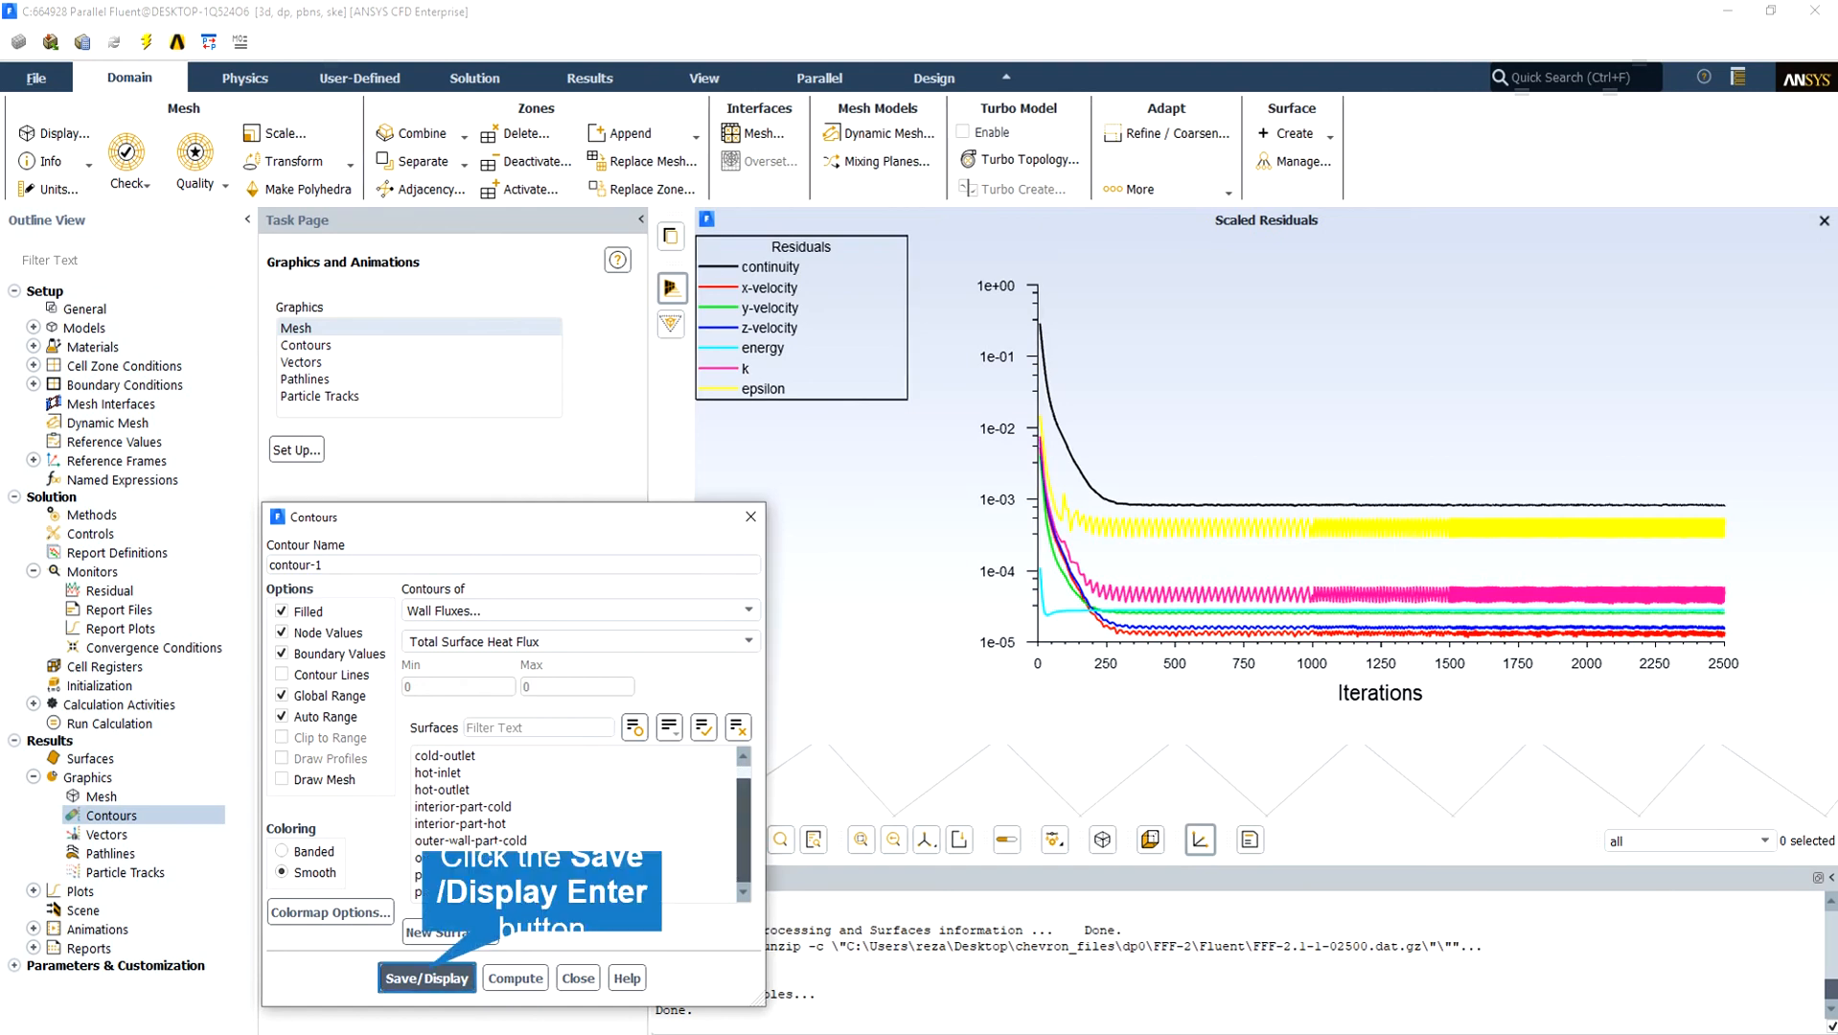
pyautogui.click(428, 978)
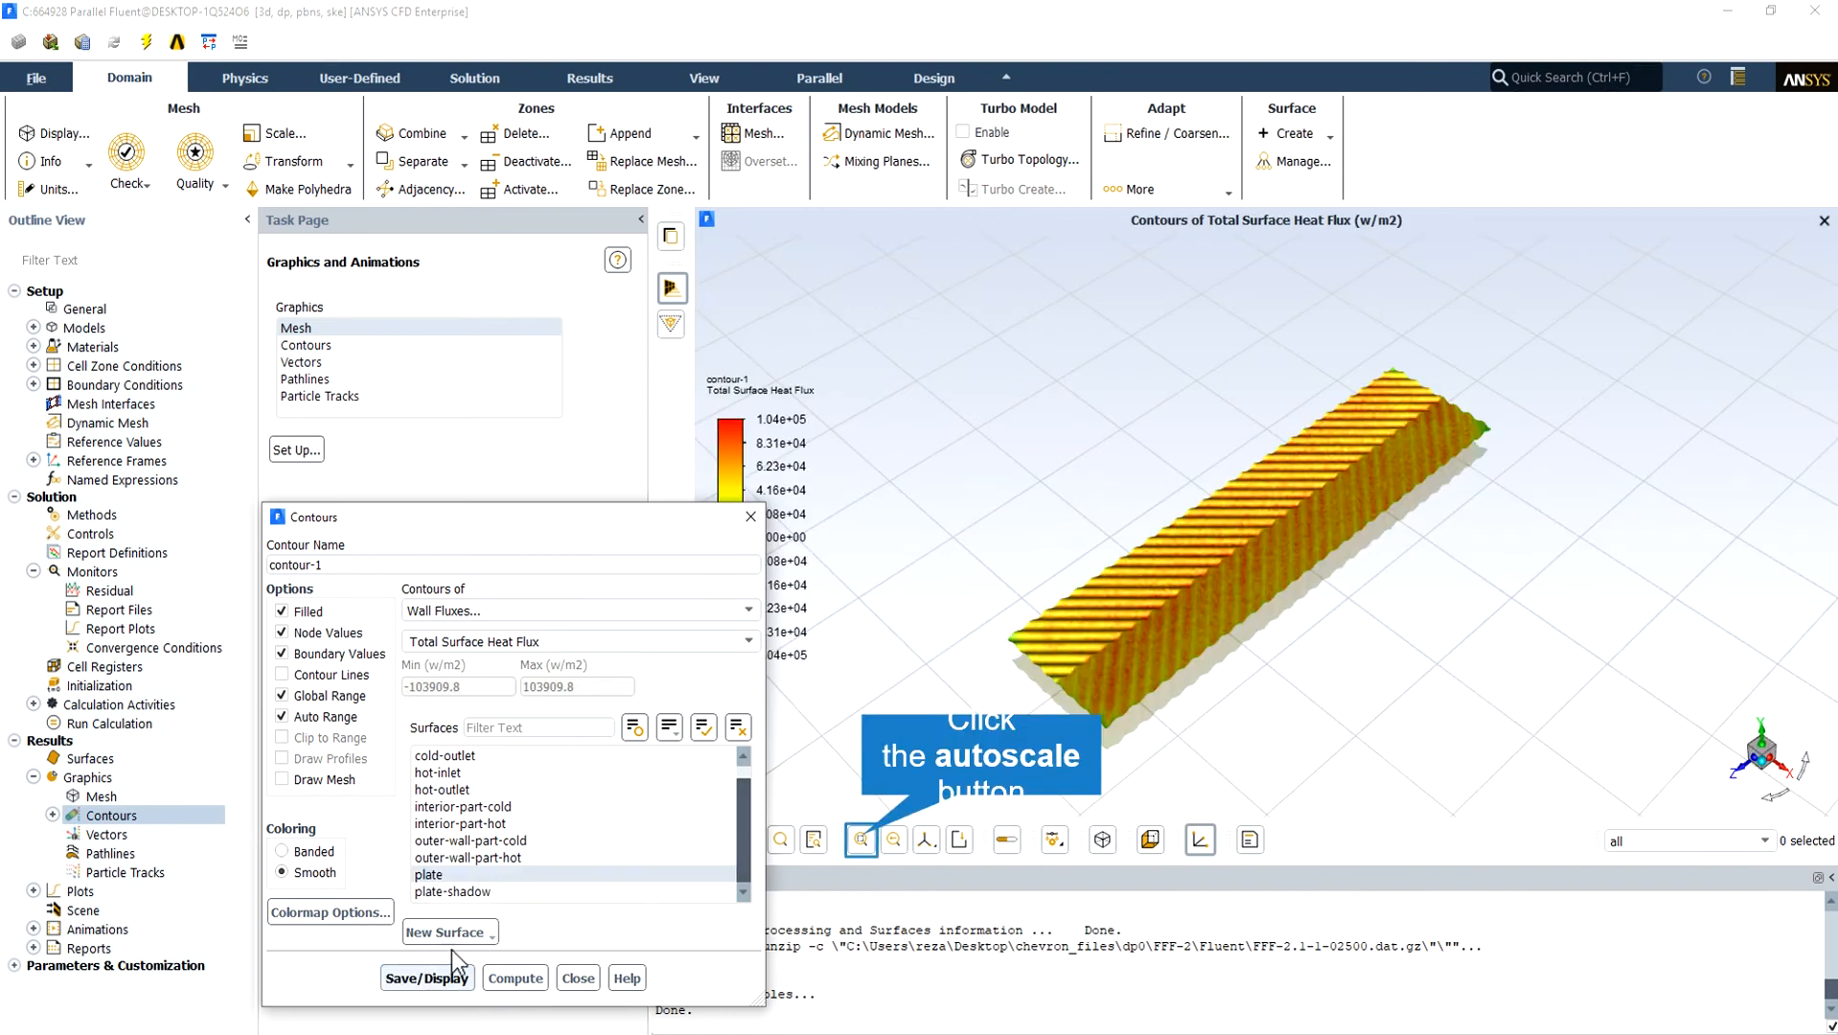
pyautogui.moveTo(862, 816)
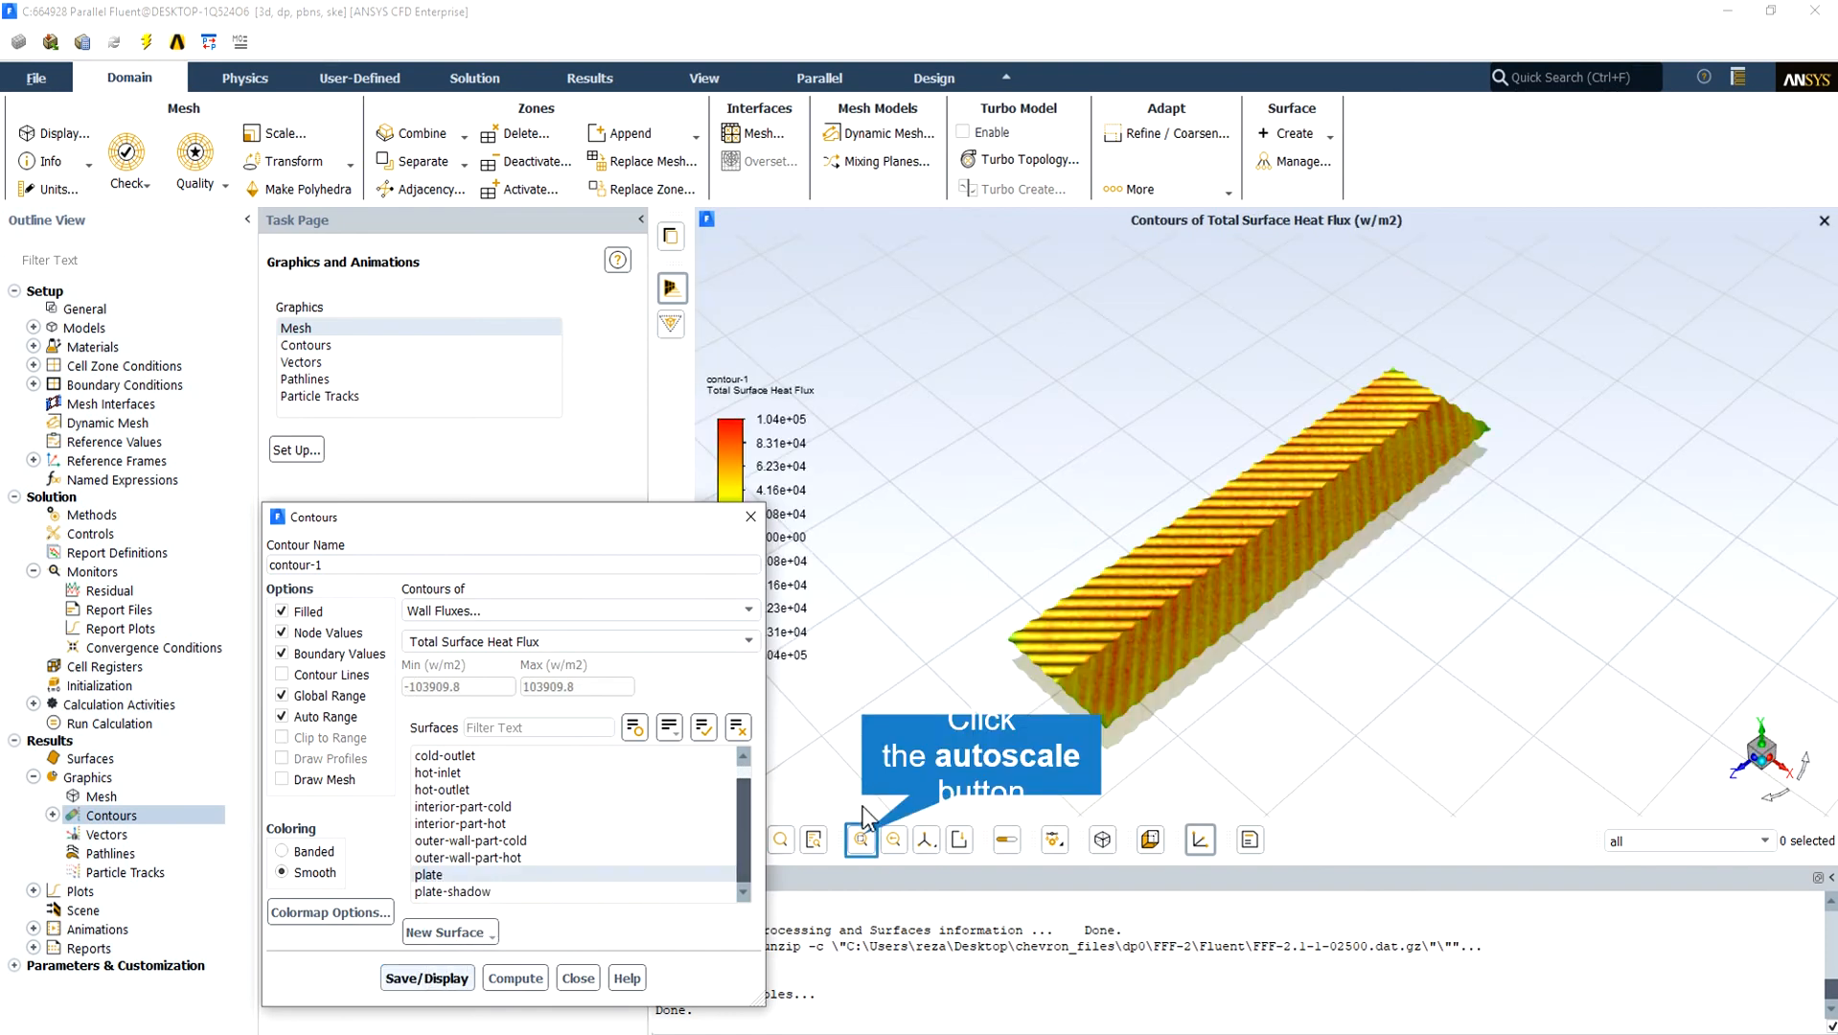